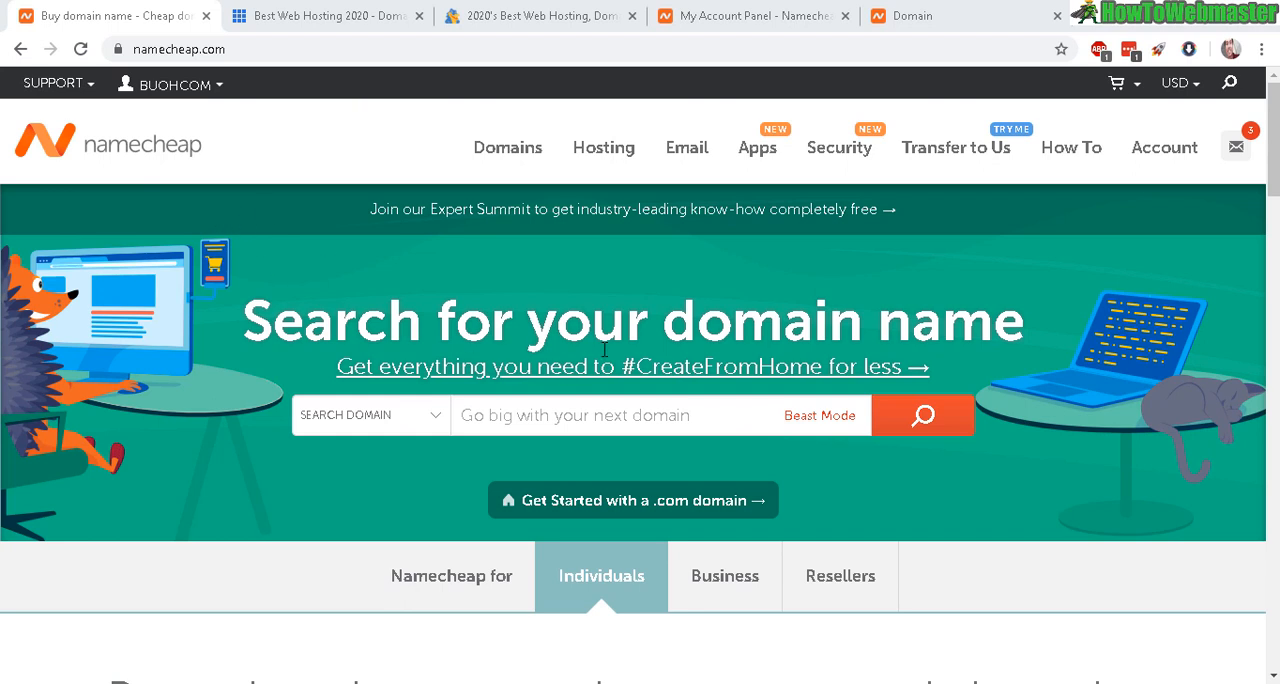
pyautogui.moveTo(490, 268)
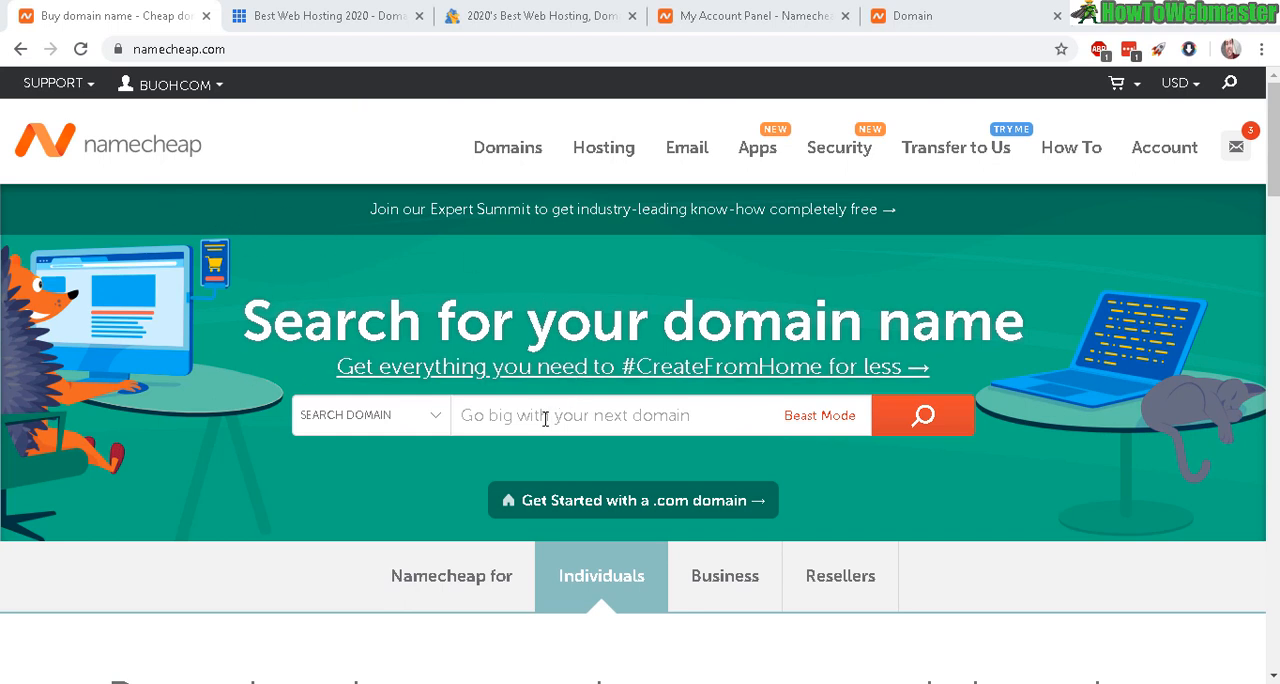
pyautogui.moveTo(744, 336)
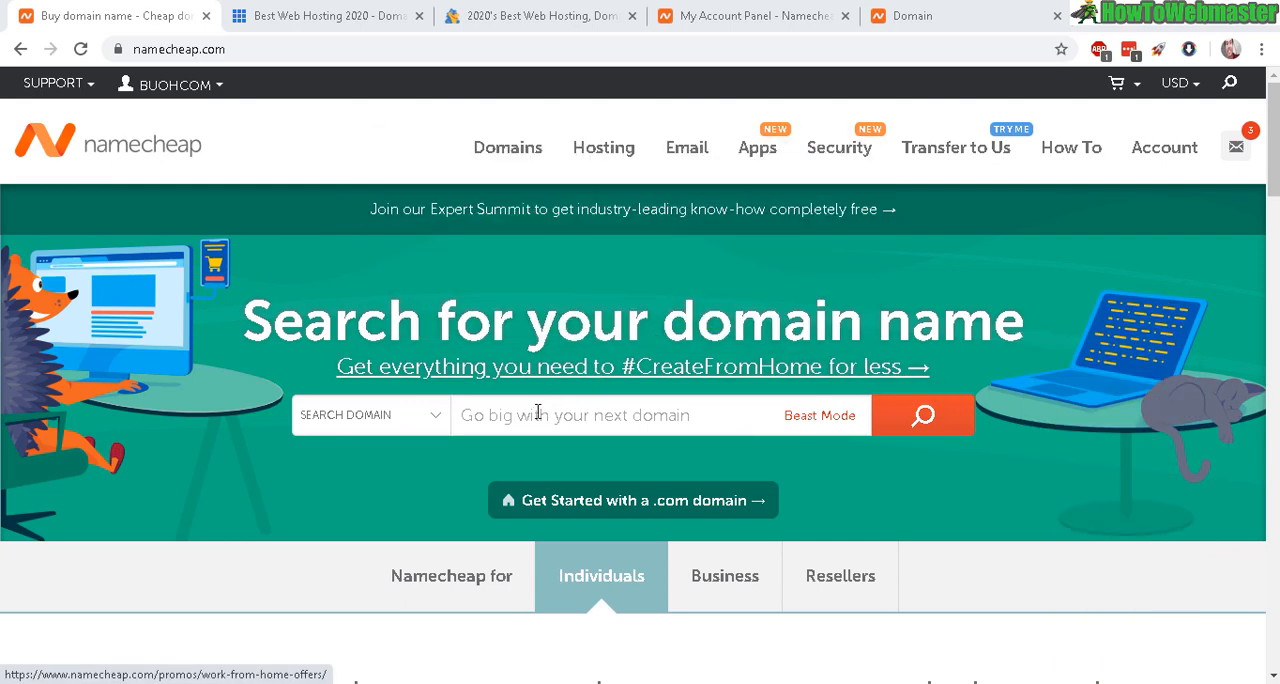
pyautogui.moveTo(582, 430)
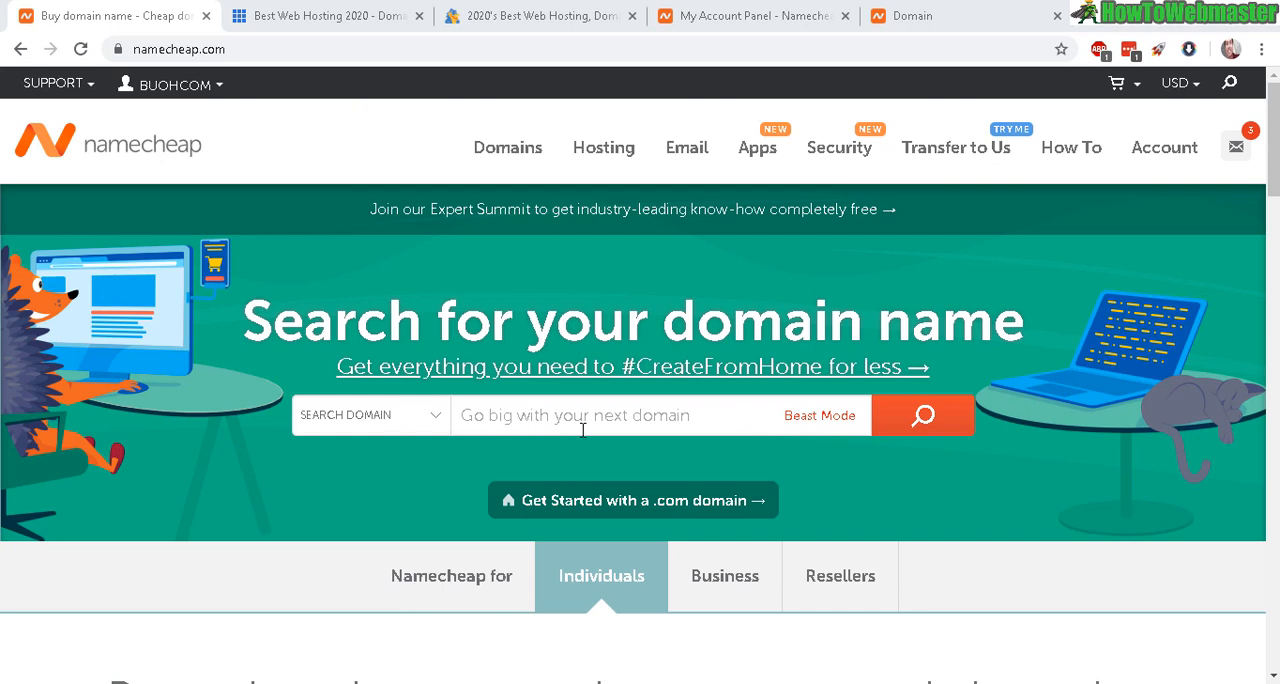
pyautogui.moveTo(680, 396)
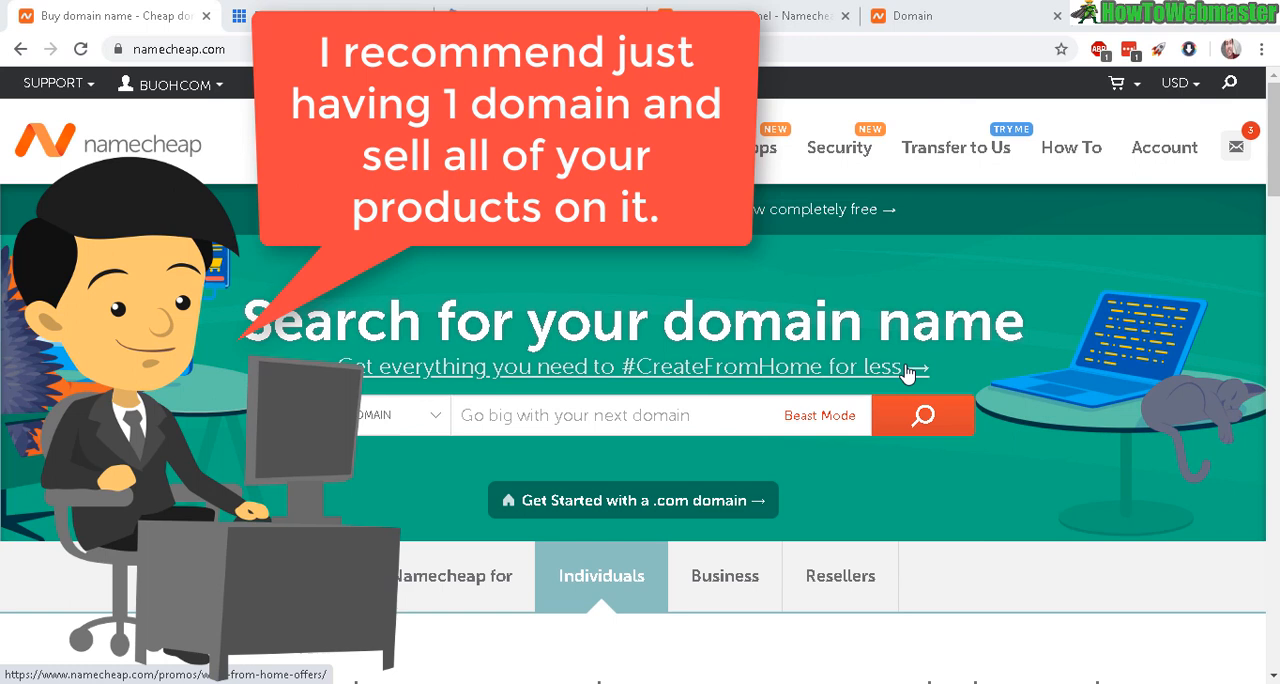
pyautogui.moveTo(744, 408)
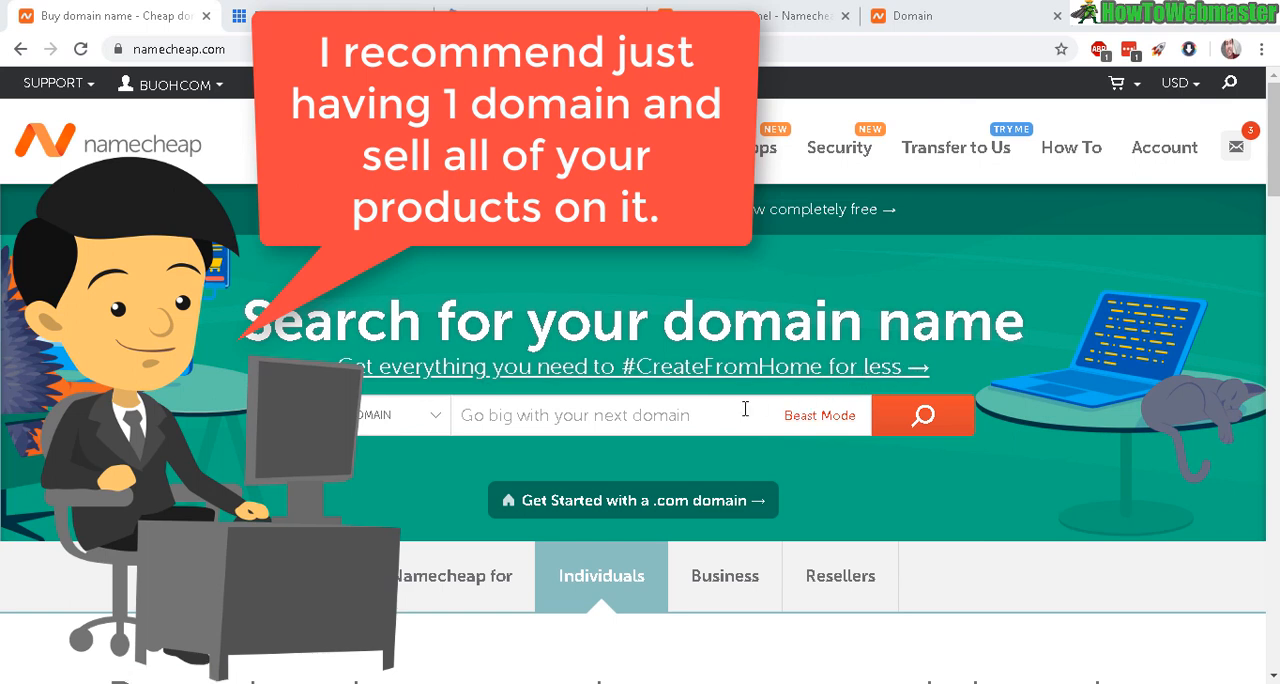
pyautogui.moveTo(672, 420)
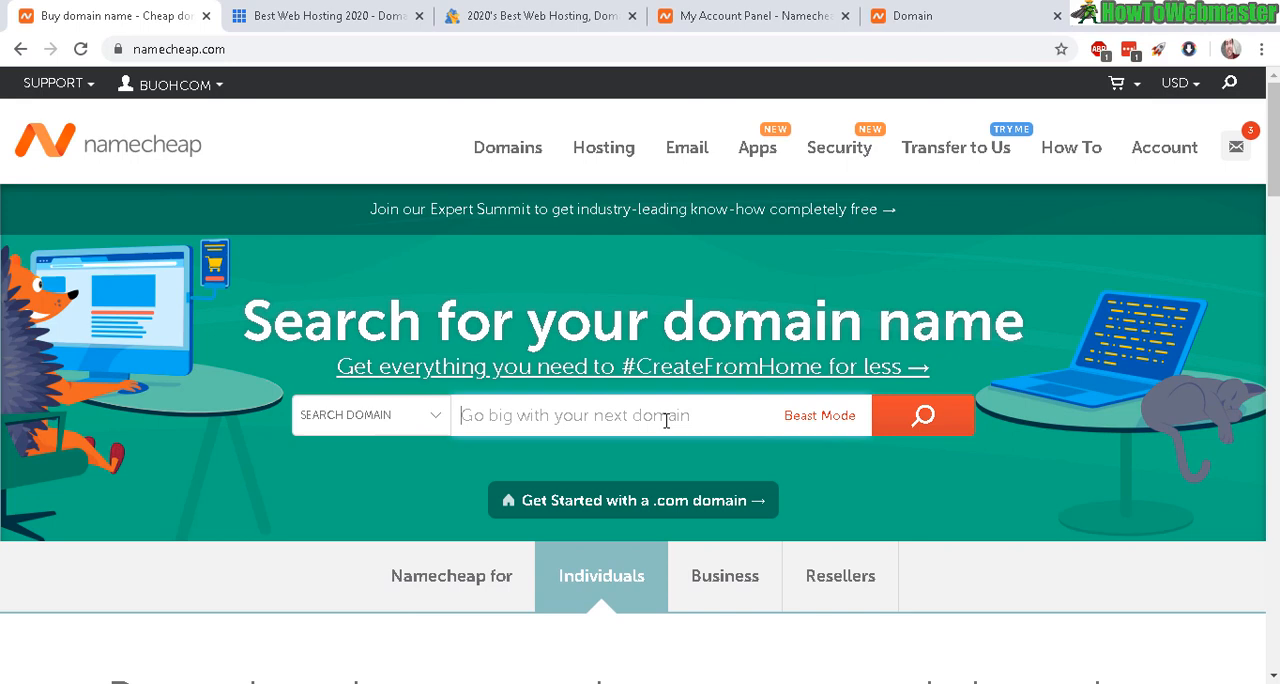
# Search Namecheap for 'marketingwithleon' and review the listed extensions and prices.
pyautogui.write('marketingwith')
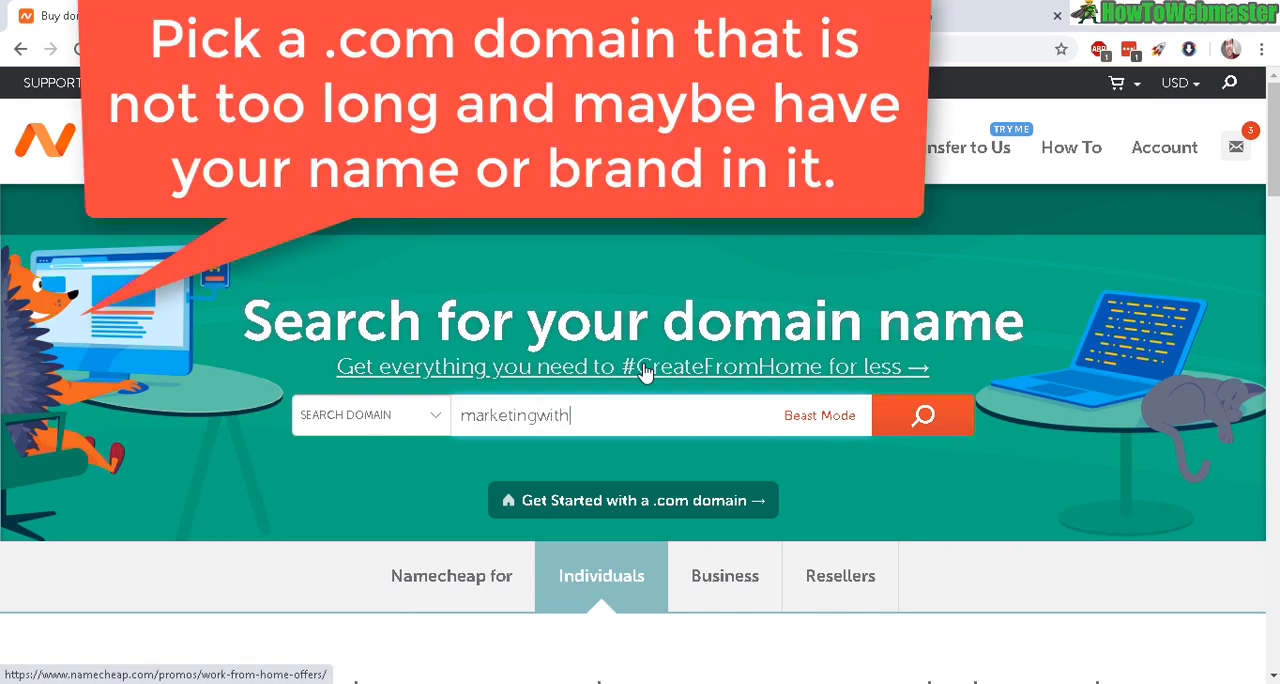
pyautogui.write('leon')
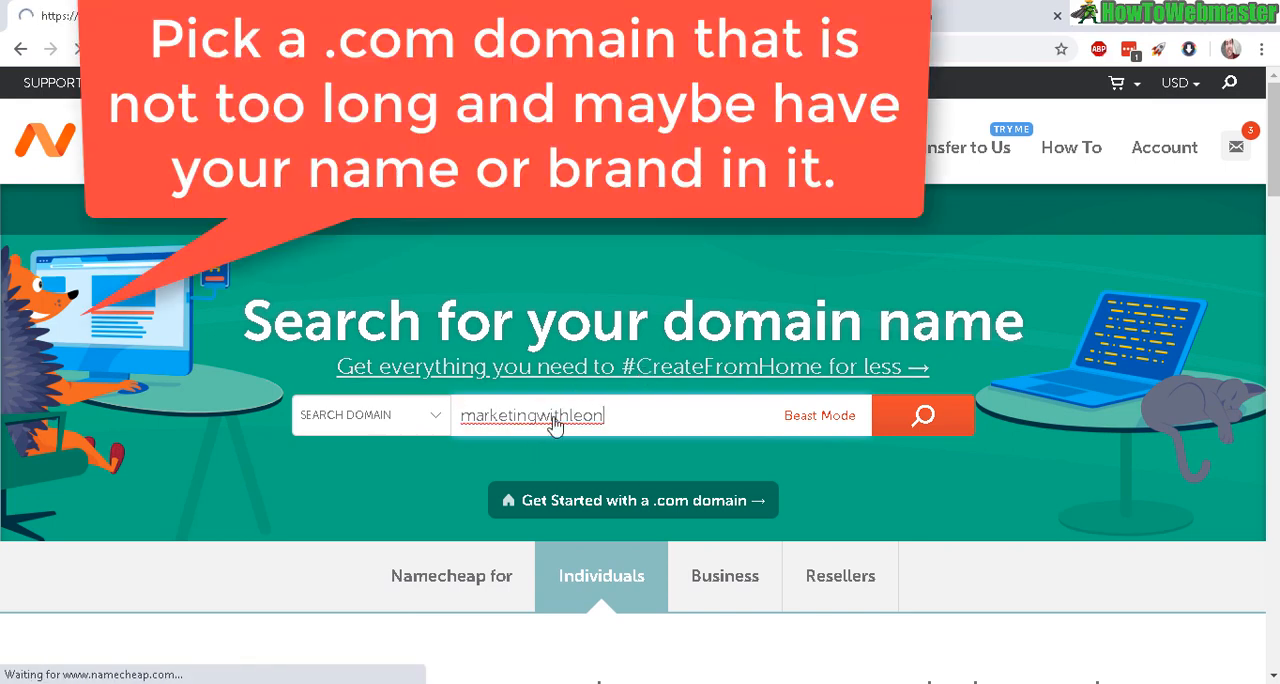
pyautogui.click(920, 416)
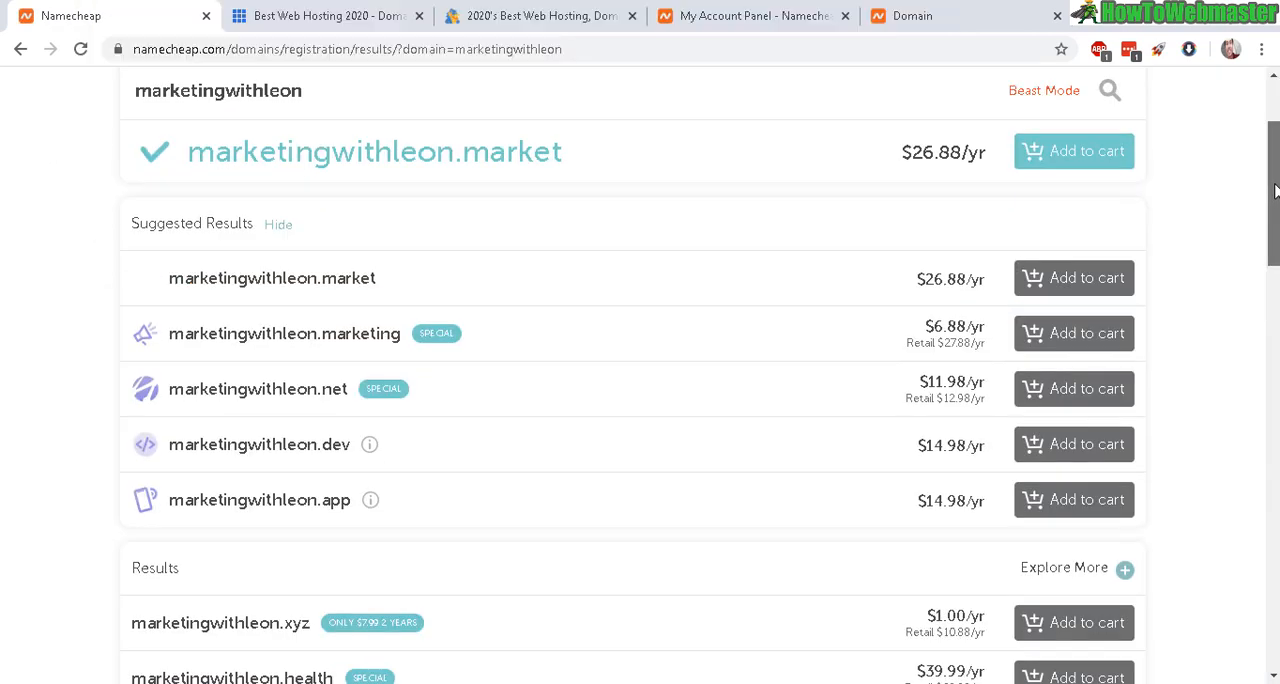
pyautogui.scroll(-3)
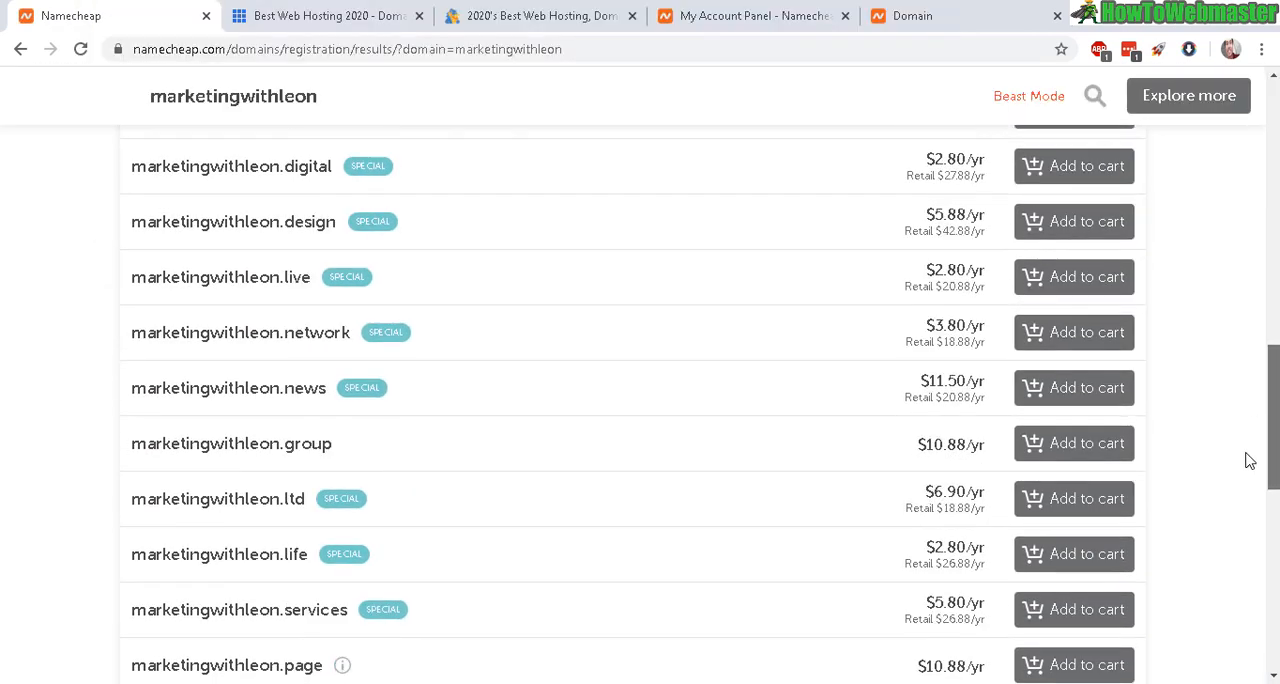
pyautogui.scroll(3)
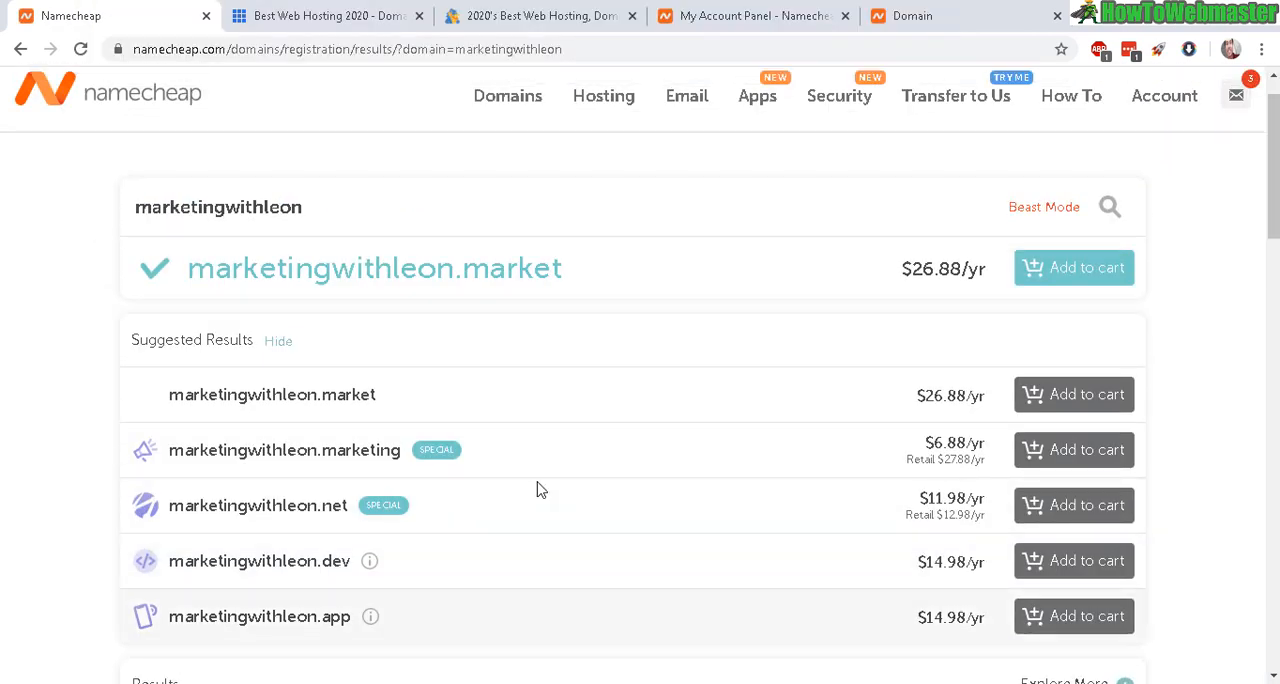
pyautogui.scroll(3)
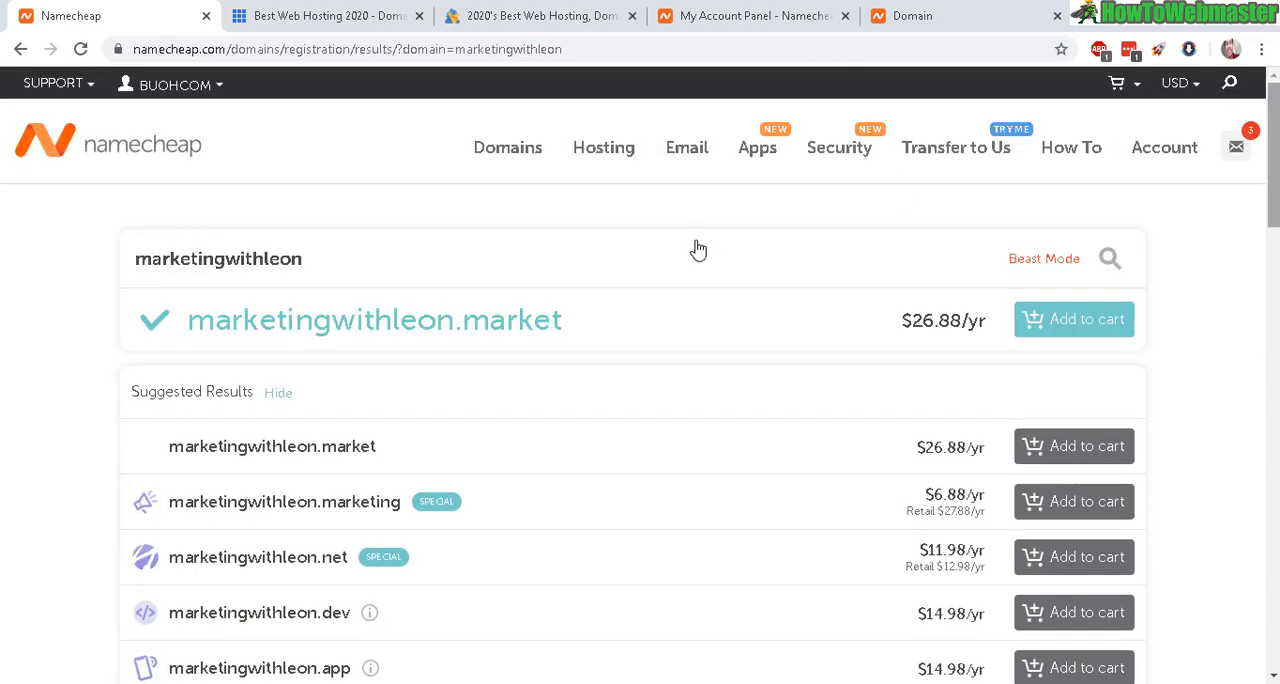
# Search marketingwithleon.com and add it at $8.88/yr to the cart, dismissing the notification.
pyautogui.write('.com')
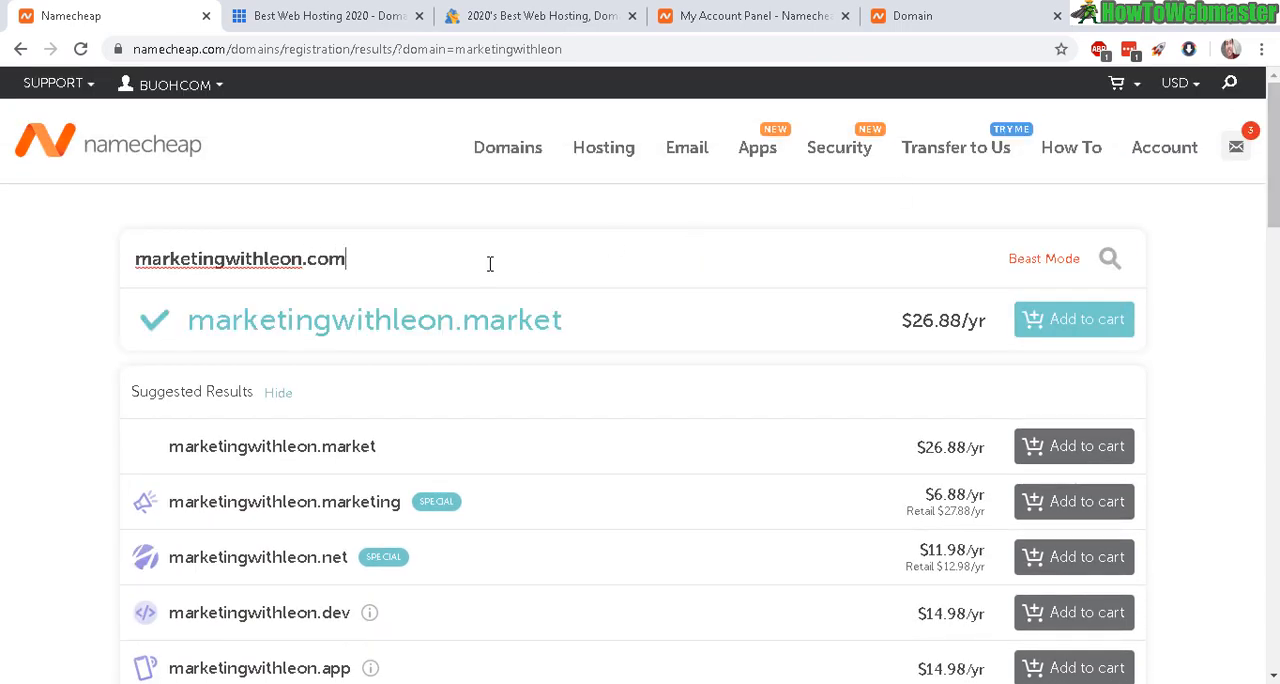
pyautogui.click(1108, 258)
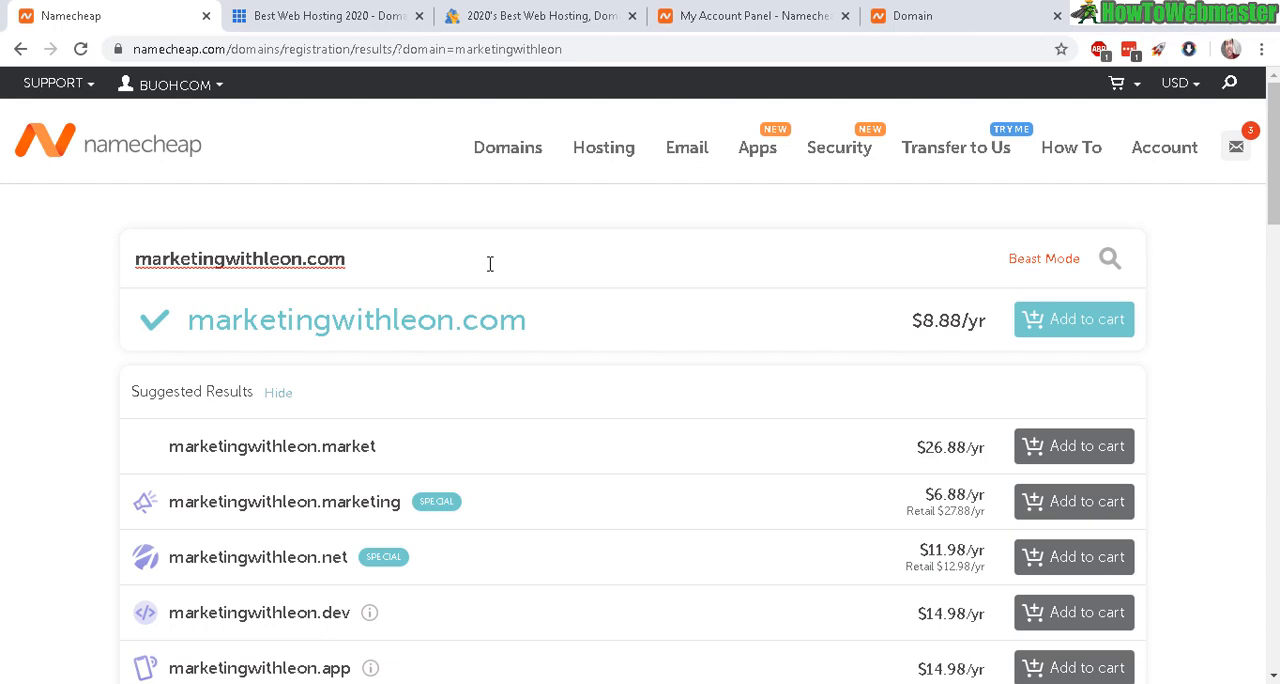
pyautogui.moveTo(910, 400)
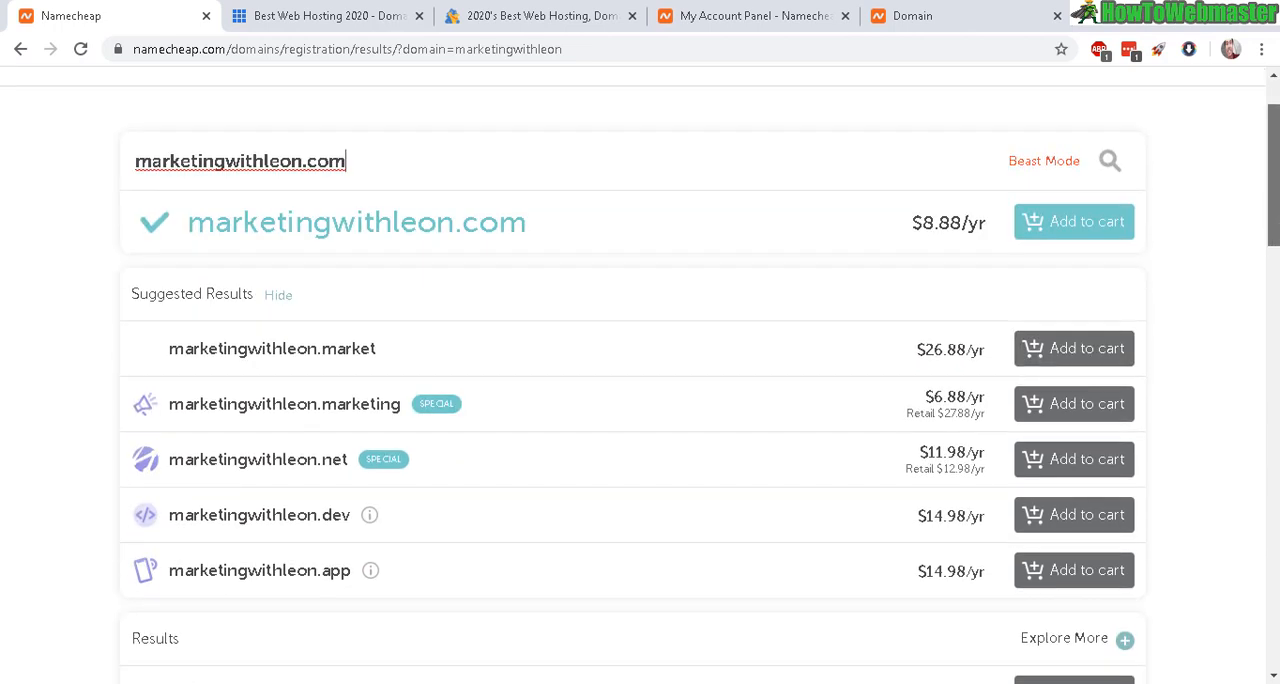
pyautogui.click(1072, 222)
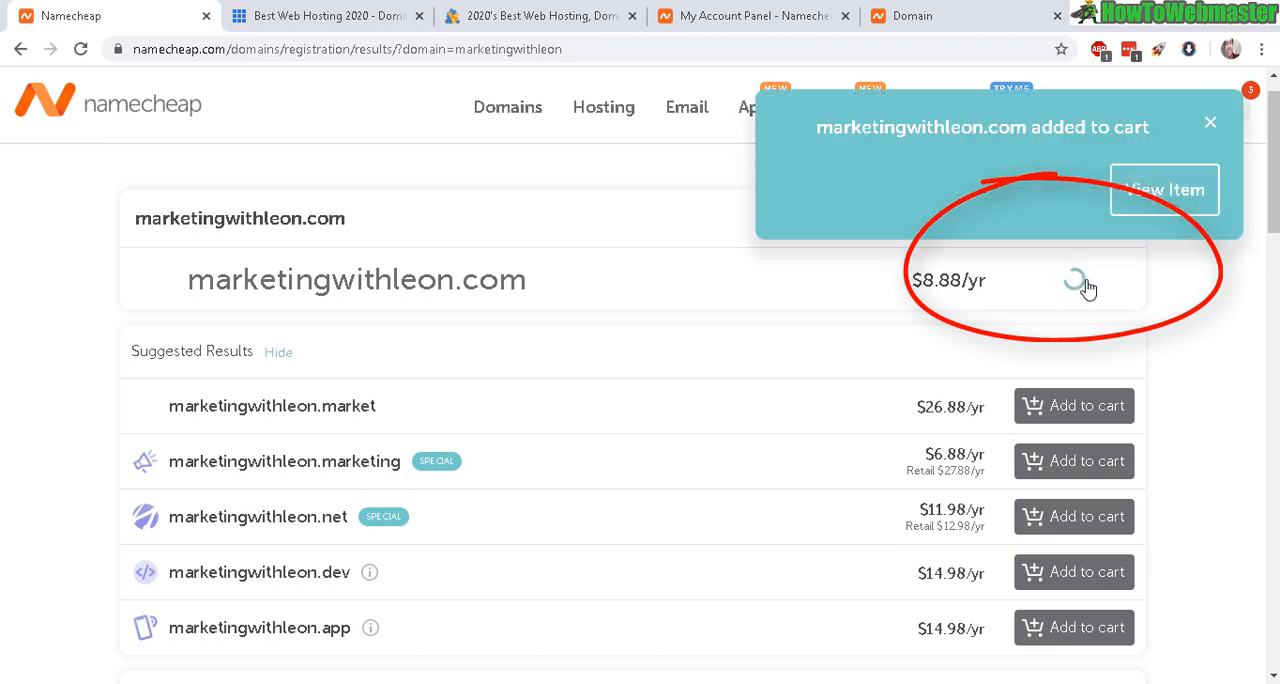
pyautogui.click(1072, 280)
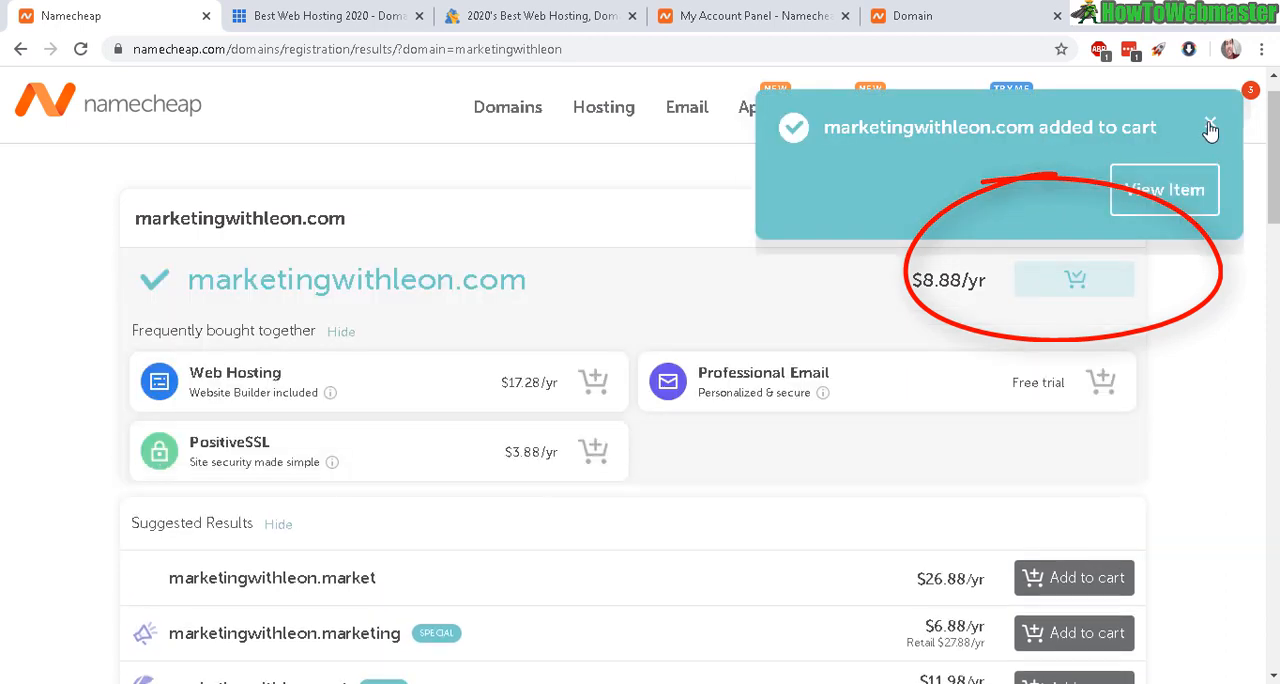
pyautogui.click(1212, 130)
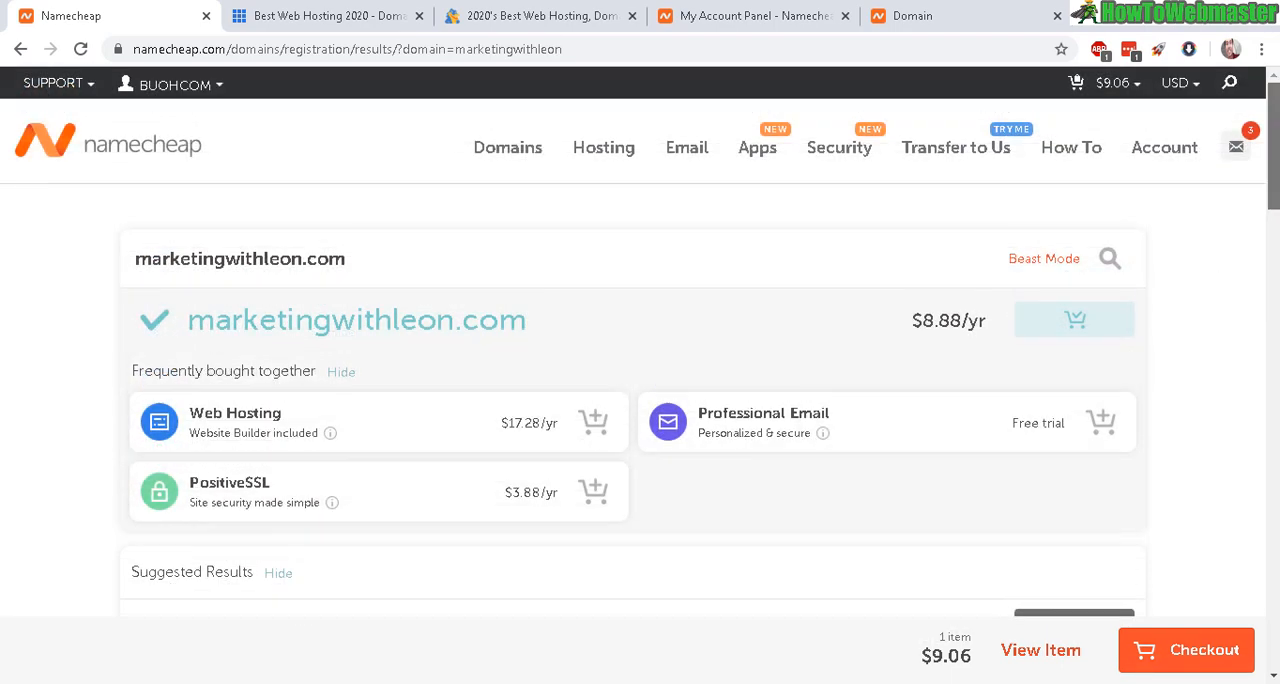
pyautogui.moveTo(436, 288)
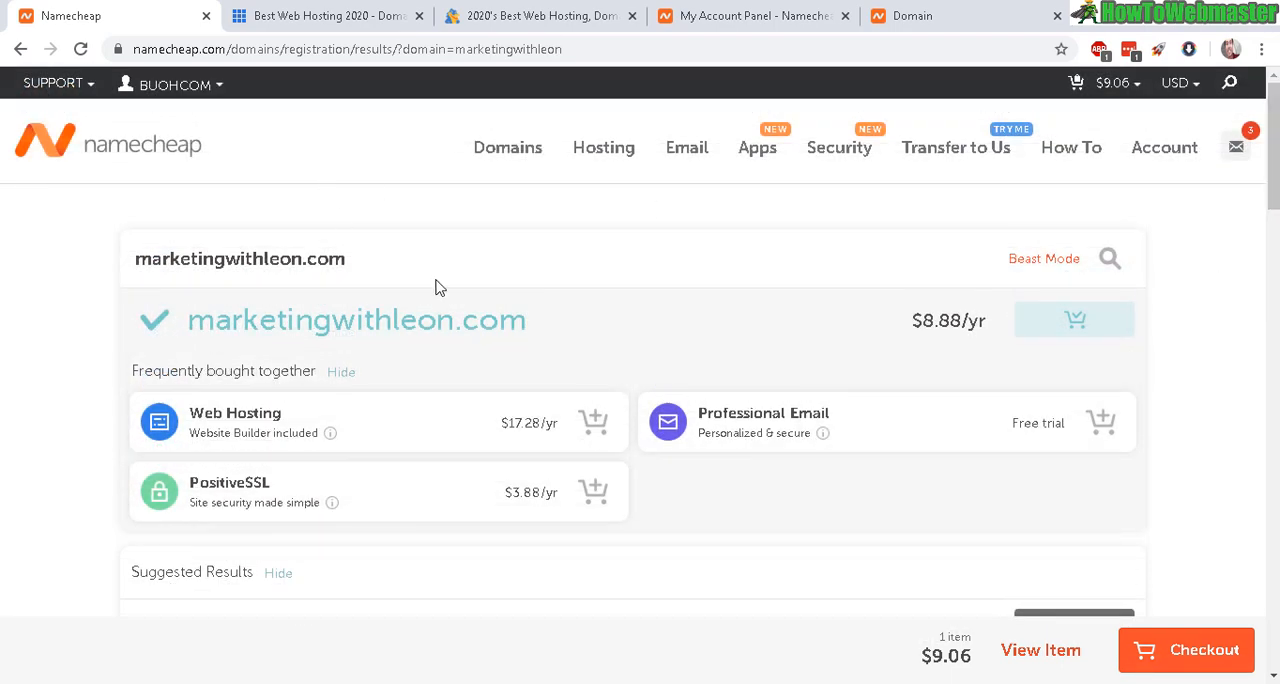
pyautogui.moveTo(1076, 320)
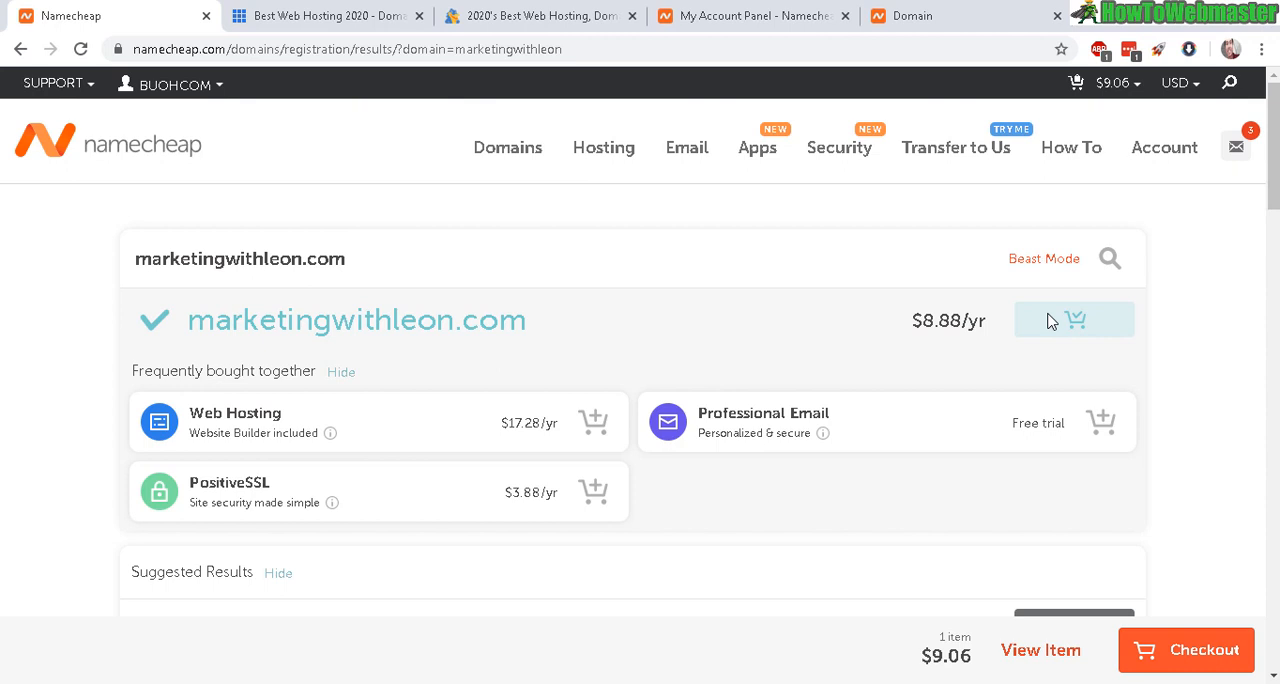
pyautogui.moveTo(1114, 232)
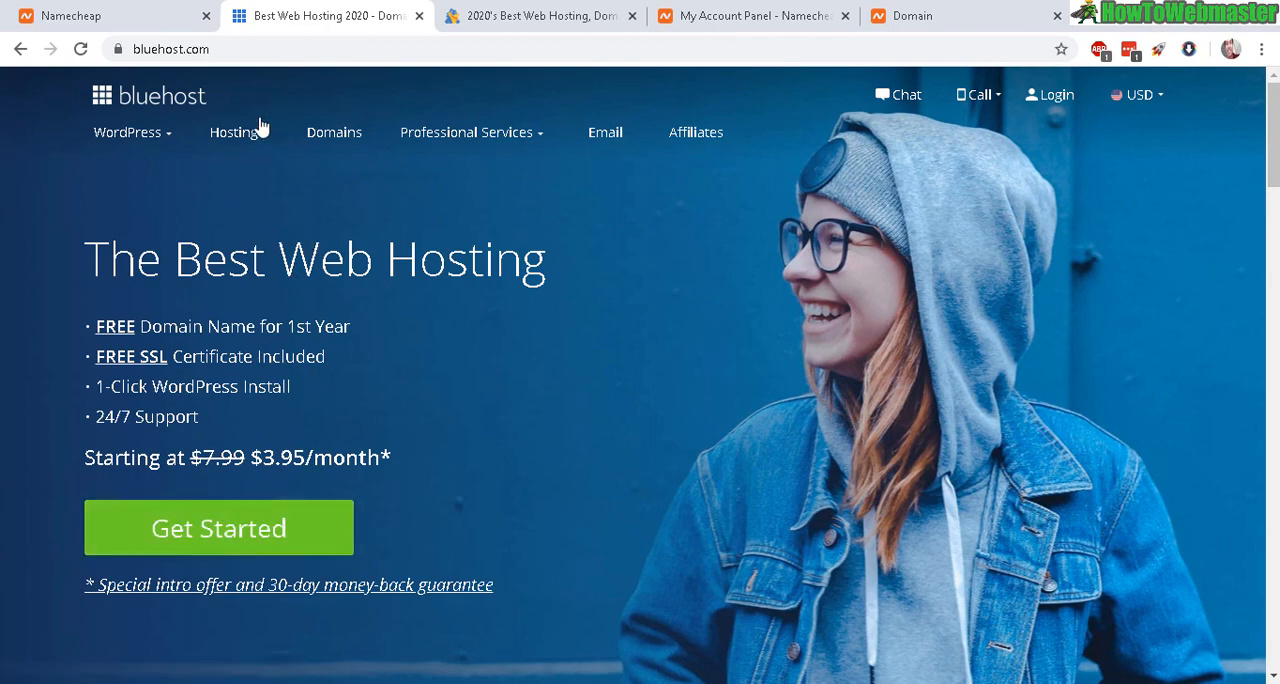
pyautogui.moveTo(472, 188)
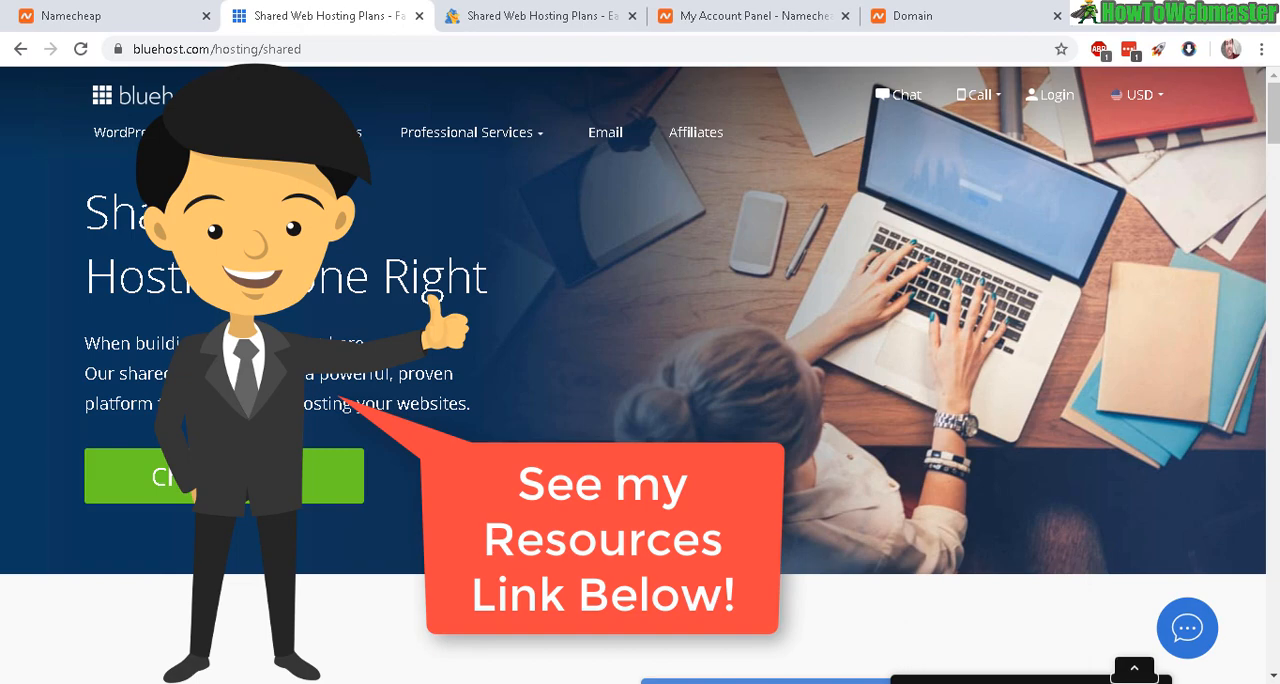
# Move from Bluehost's shared hosting page to HostGator's Hatchling, Baby and Business plans.
pyautogui.scroll(-3)
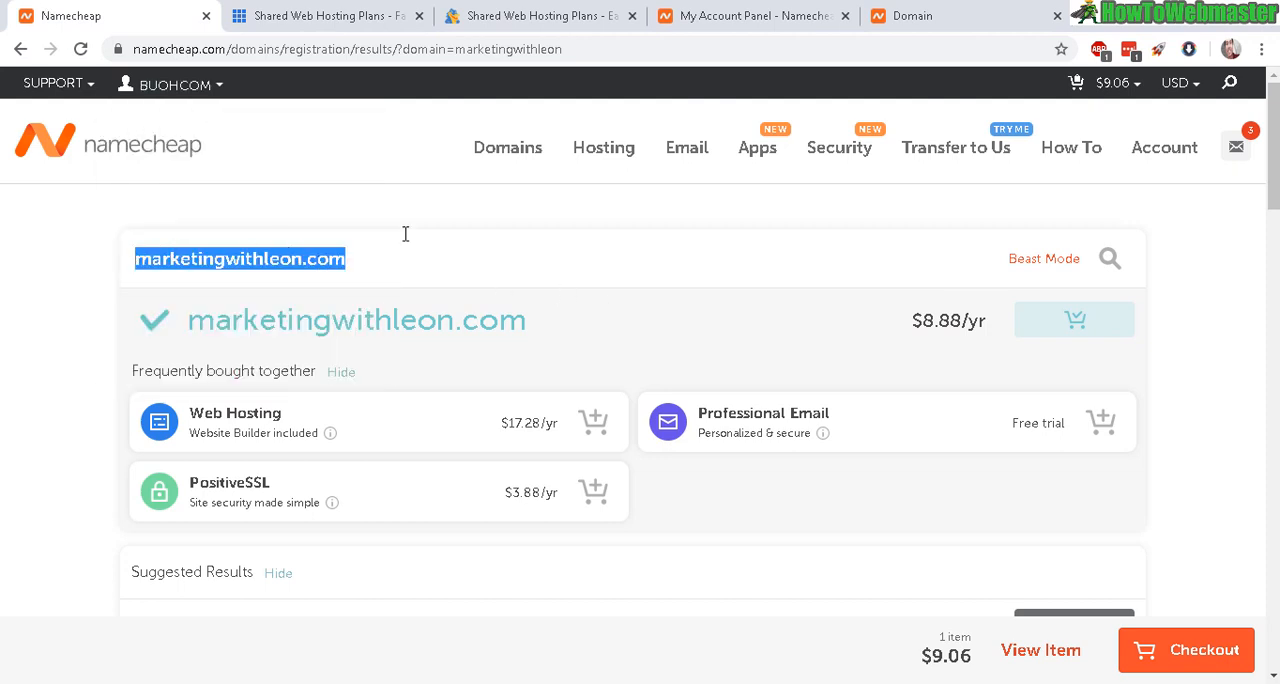
pyautogui.click(540, 16)
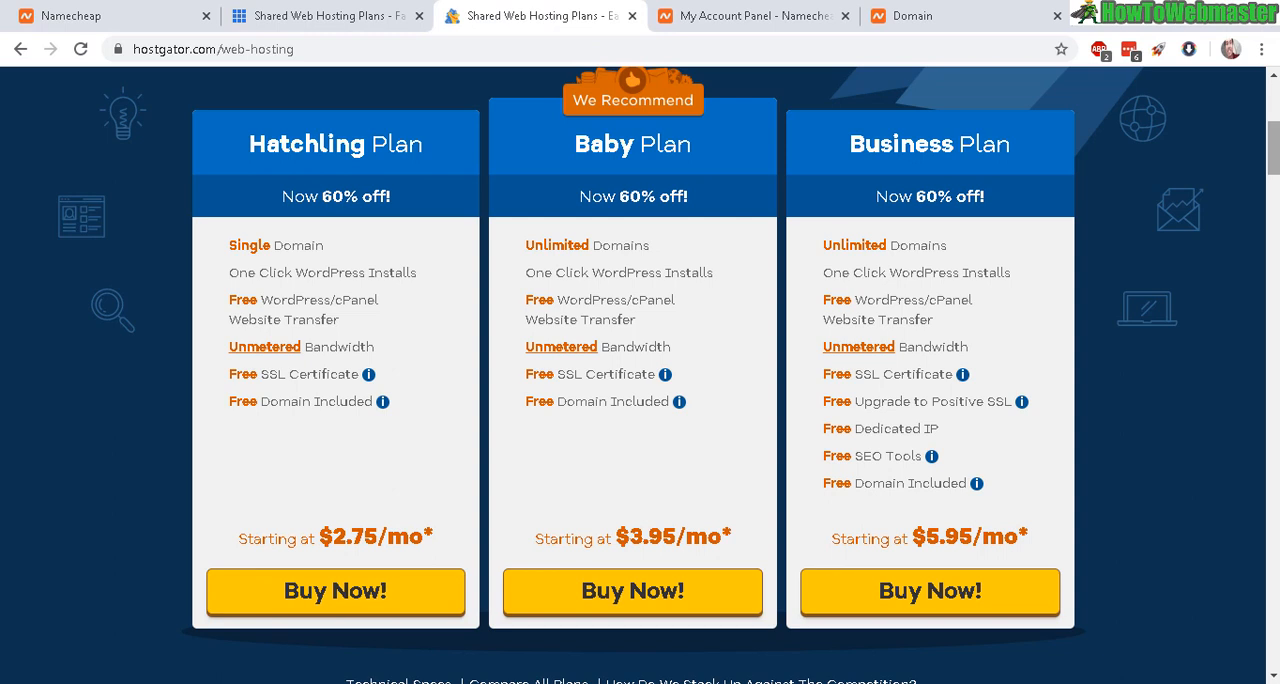
pyautogui.scroll(3)
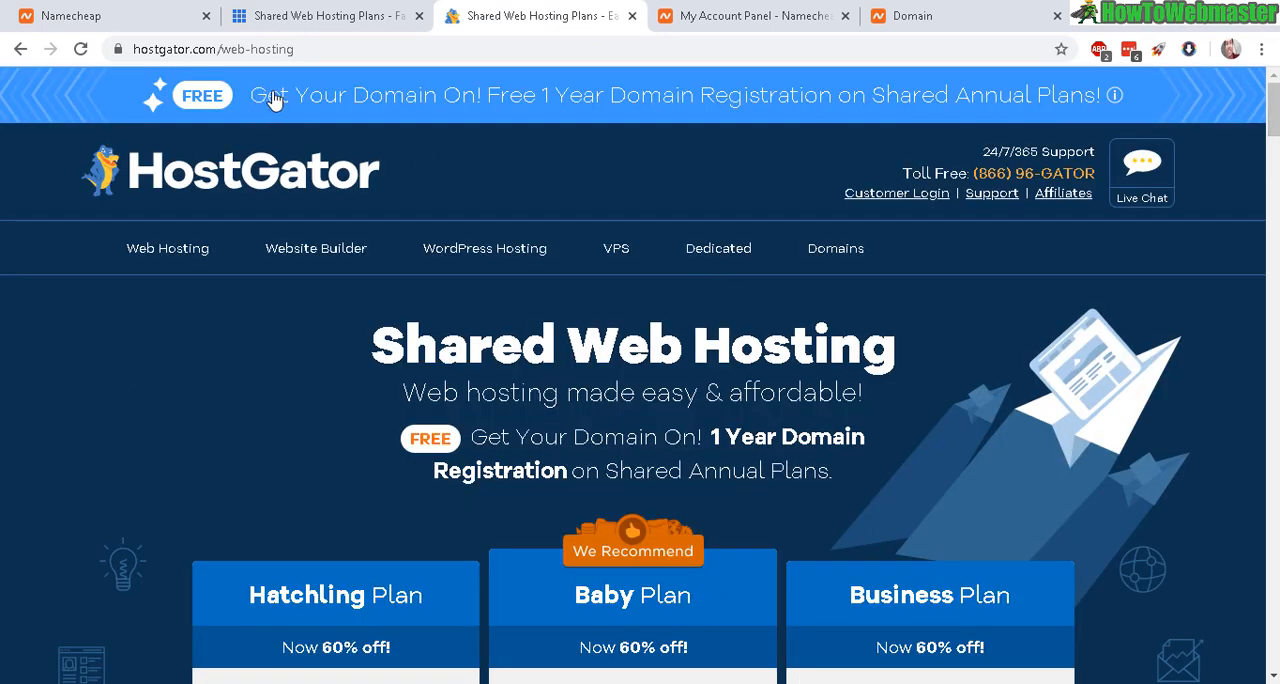
pyautogui.moveTo(696, 104)
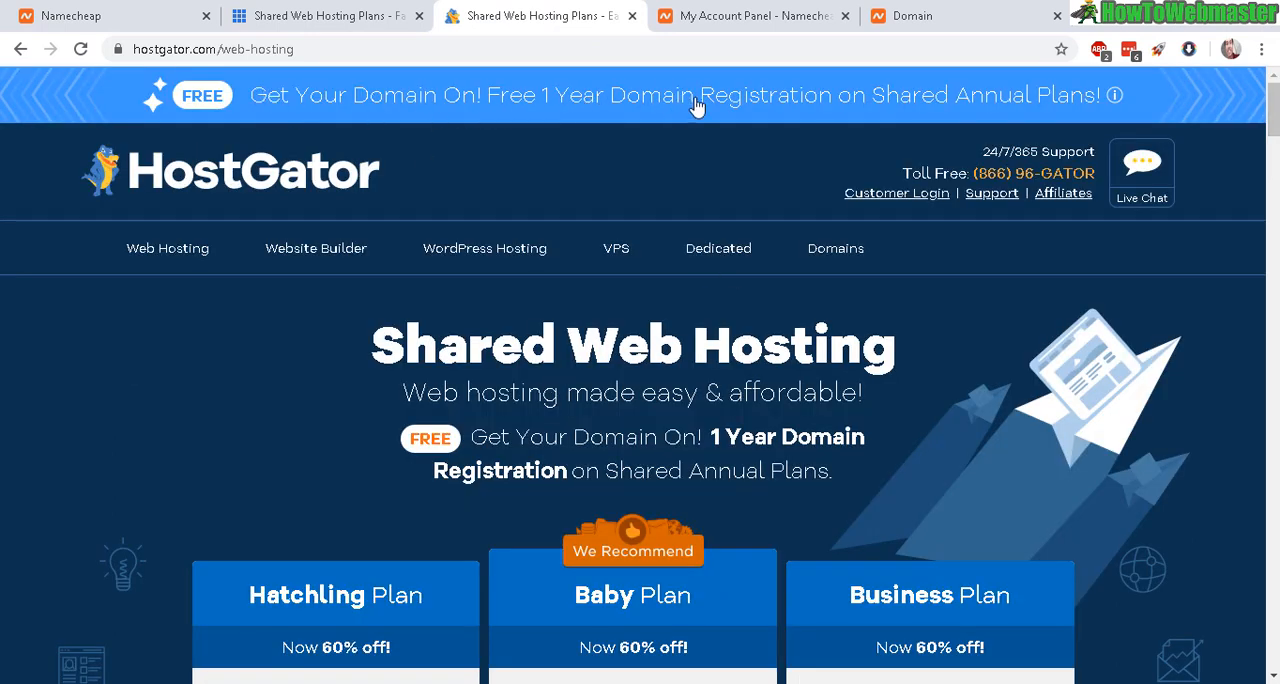
pyautogui.moveTo(1060, 70)
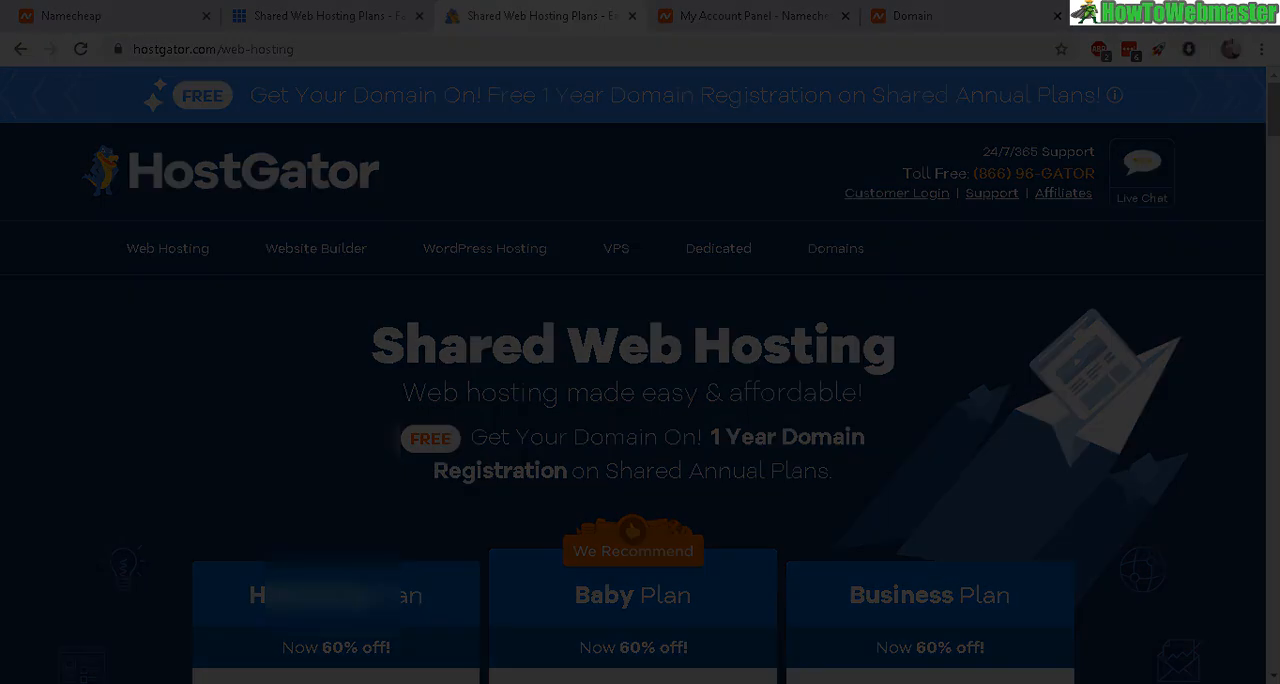
# Bring up the Namecheap account dashboard with its recently active domains list.
pyautogui.click(752, 16)
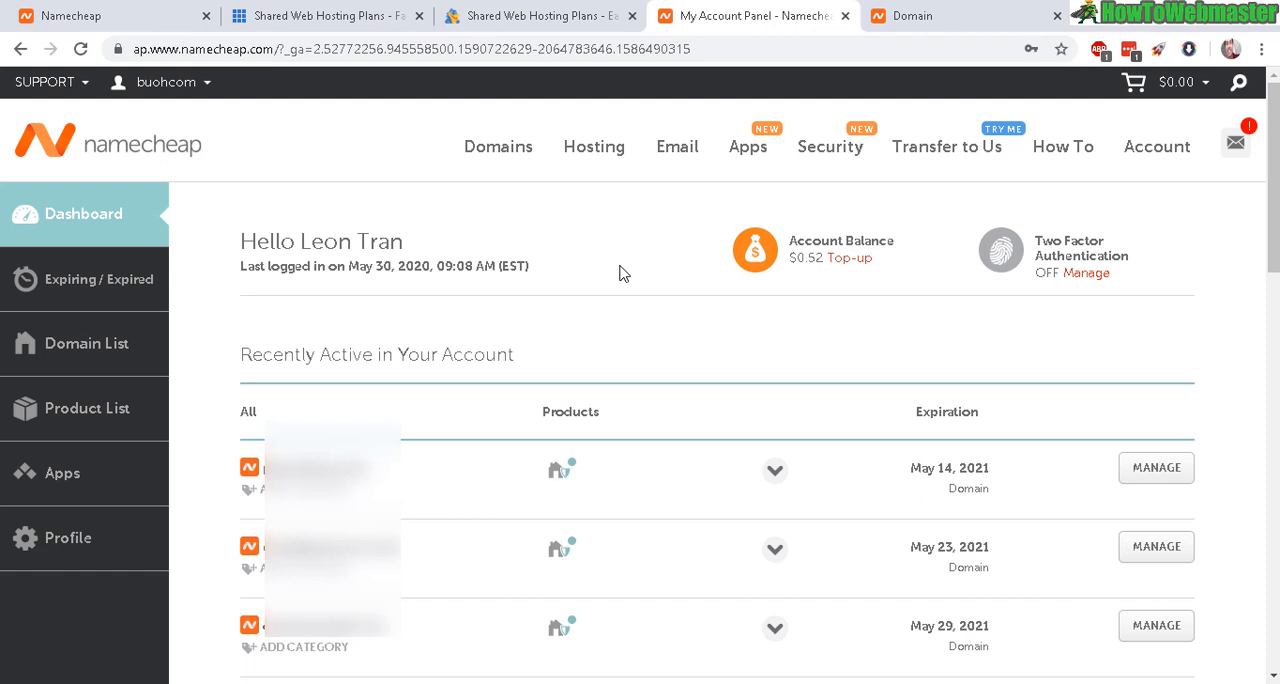
pyautogui.moveTo(584, 308)
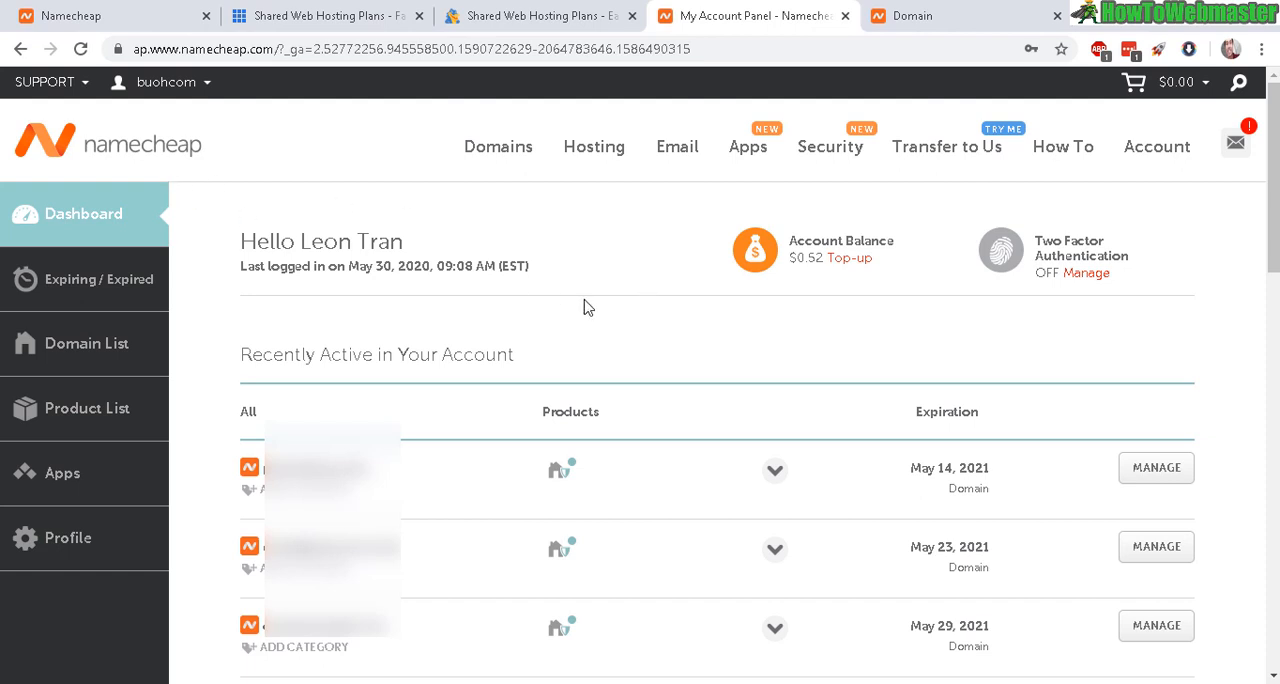
pyautogui.moveTo(648, 240)
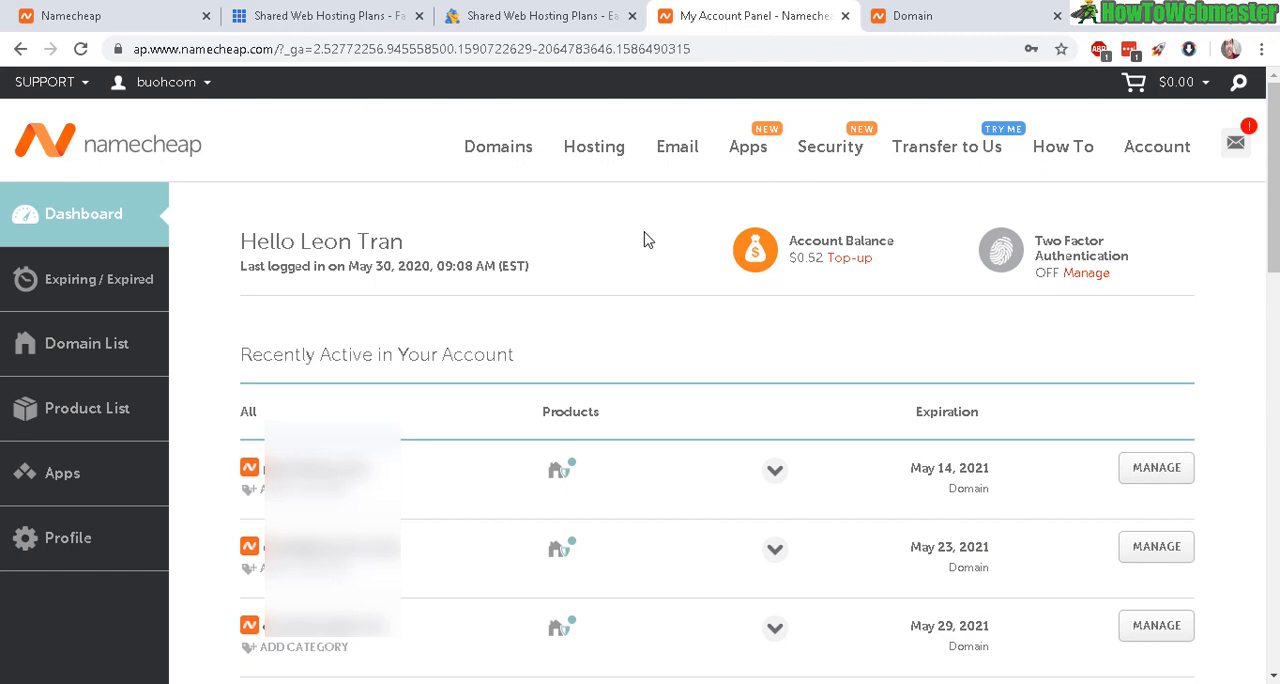
pyautogui.moveTo(824, 452)
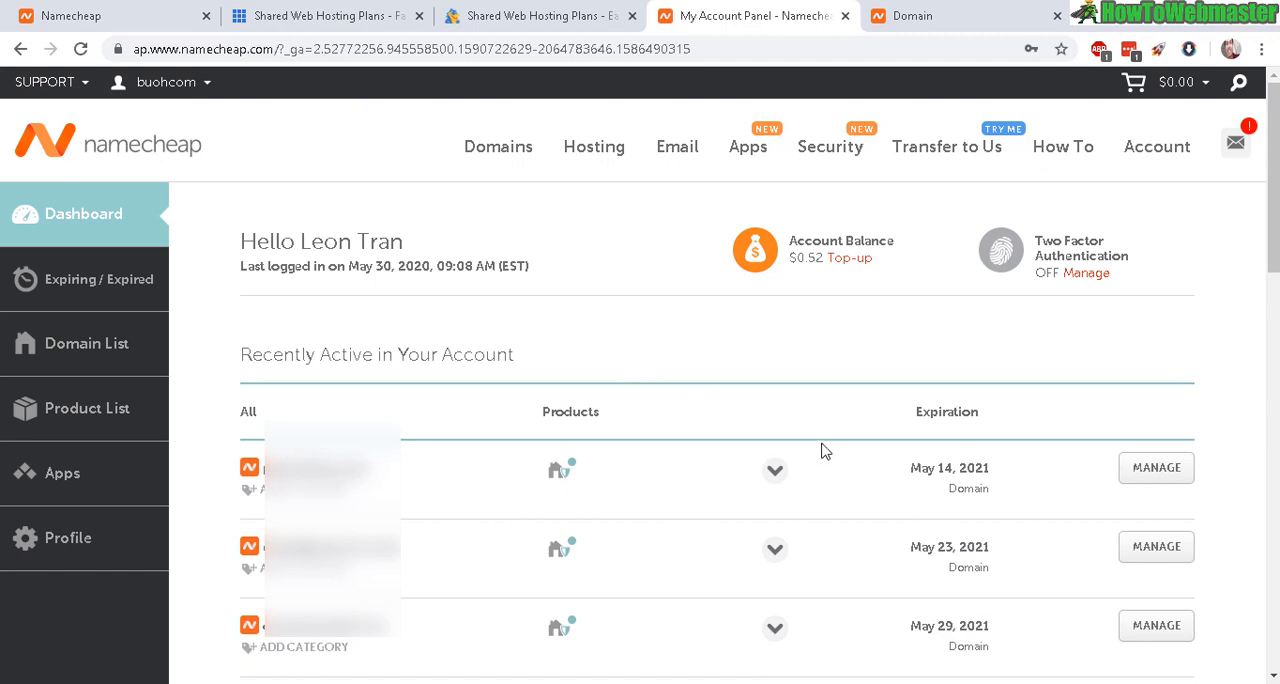
pyautogui.moveTo(248, 368)
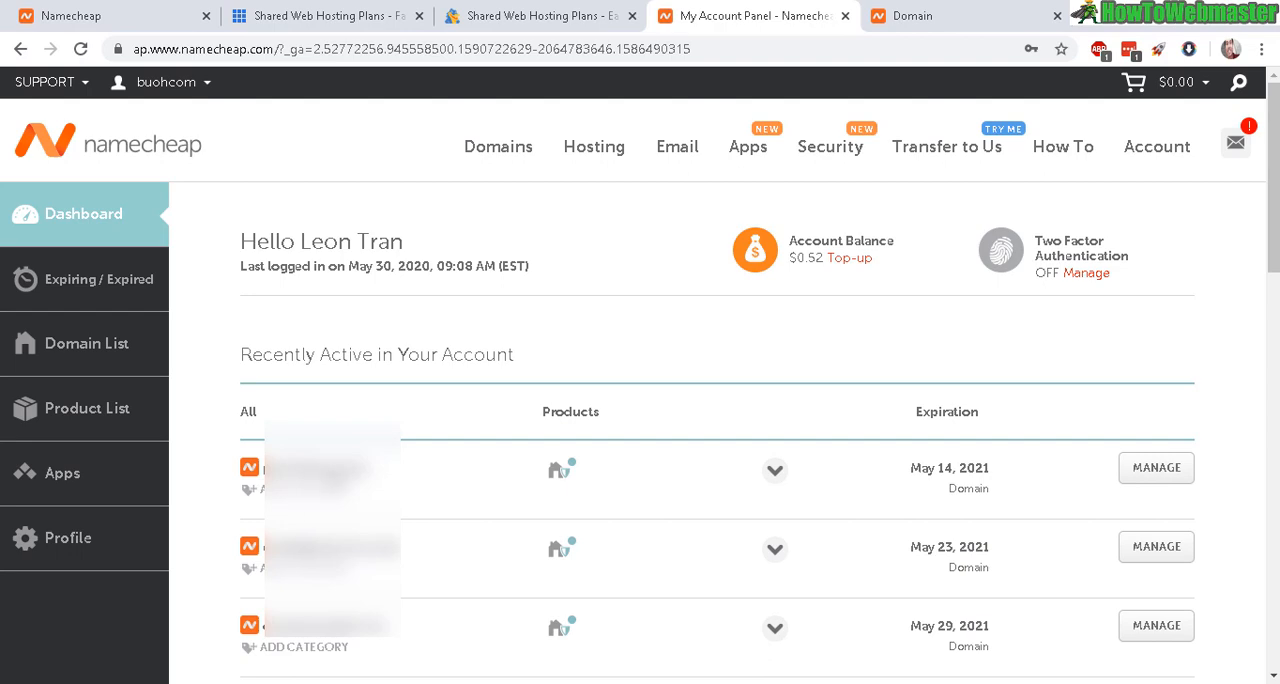
pyautogui.moveTo(416, 492)
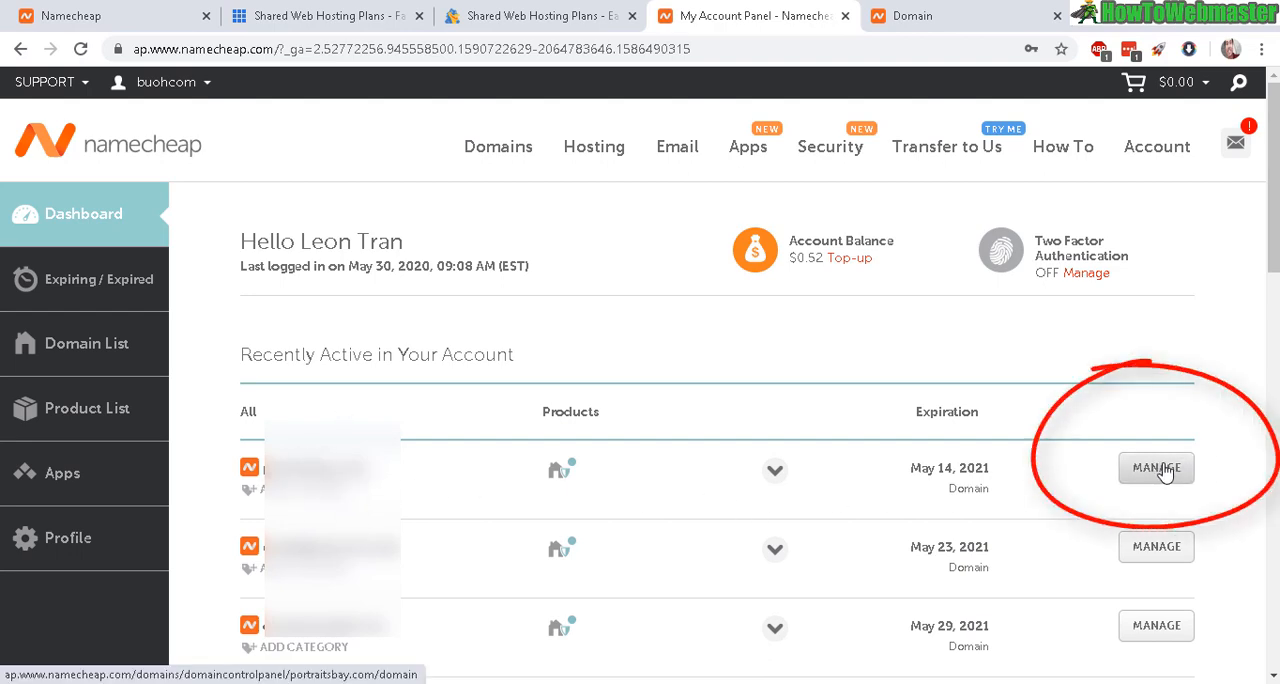
# Open the management page of the first domain in the dashboard list.
pyautogui.click(1156, 468)
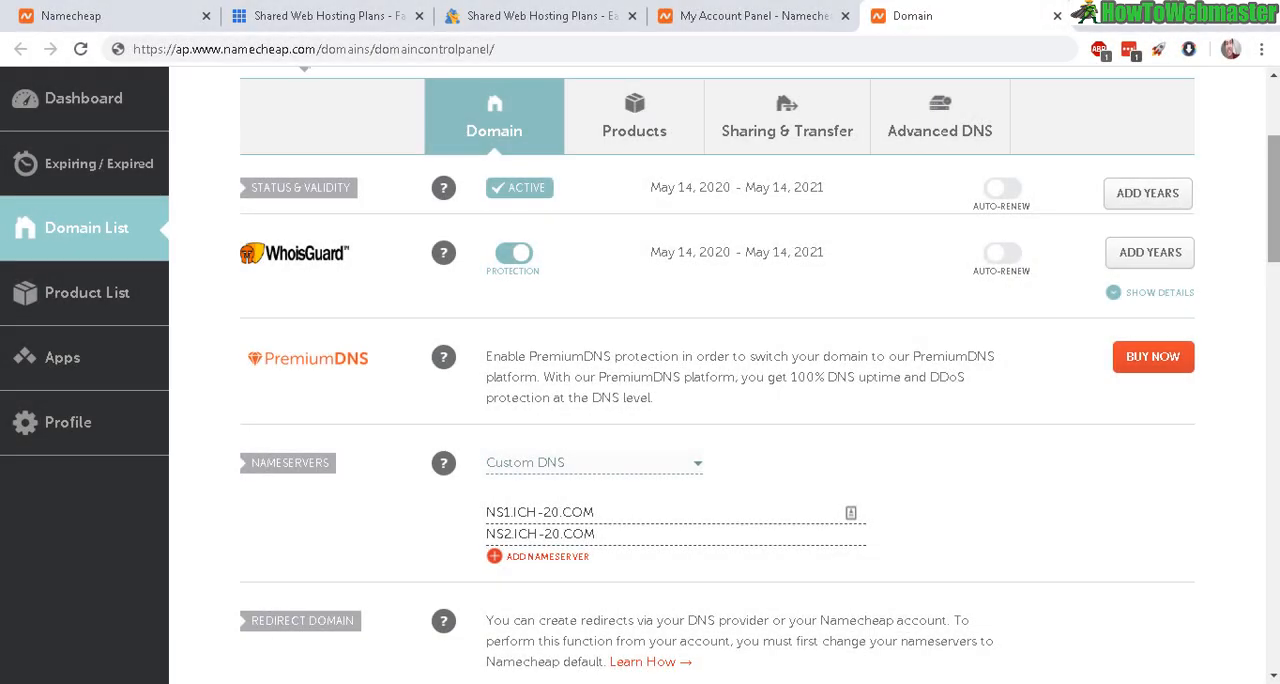
pyautogui.moveTo(948, 404)
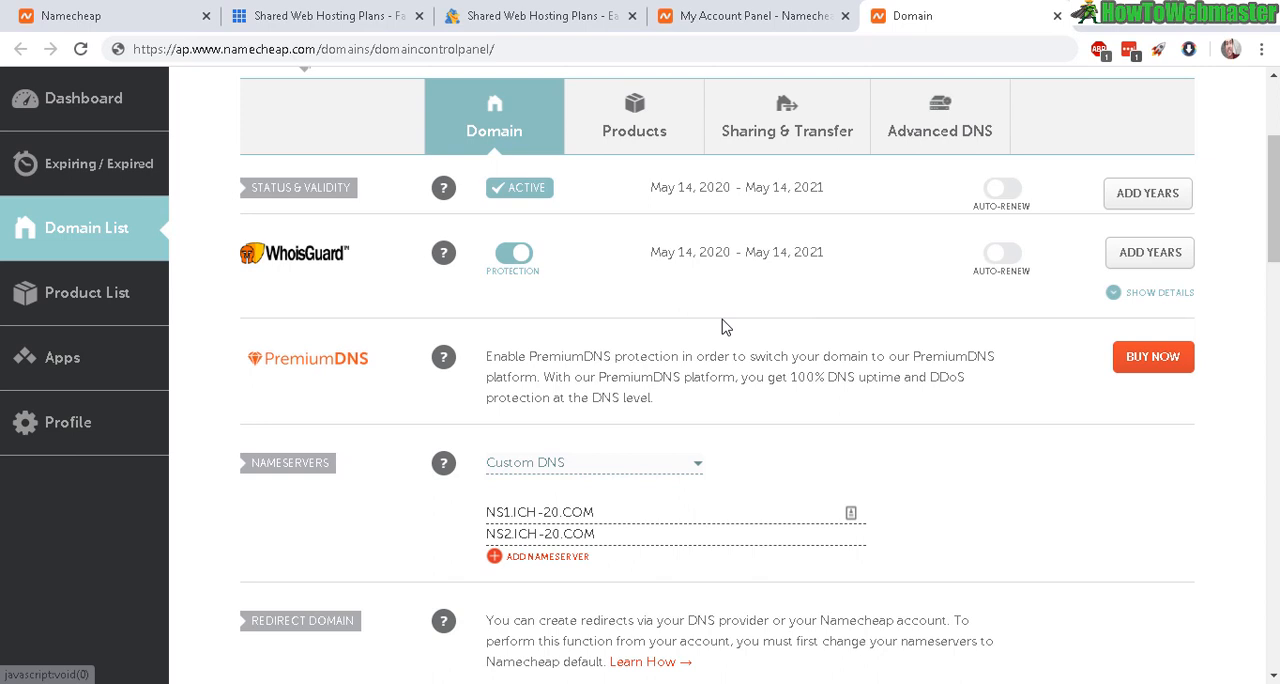
pyautogui.moveTo(532, 276)
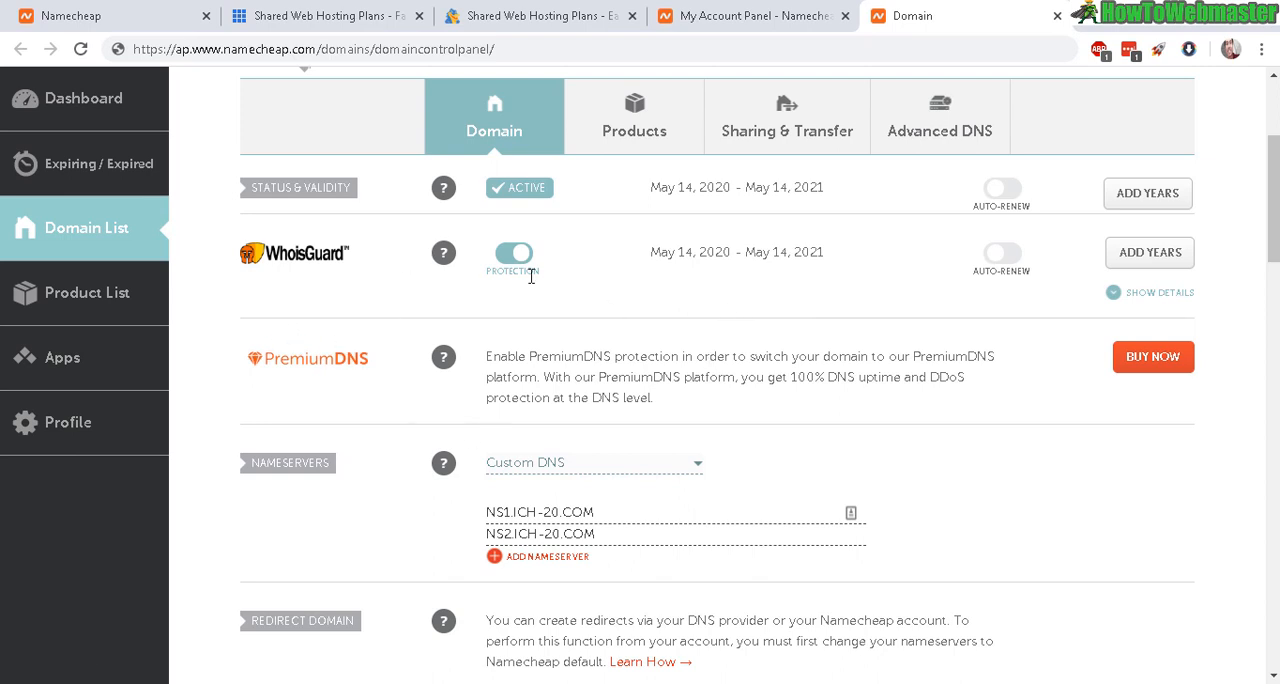
pyautogui.moveTo(240, 530)
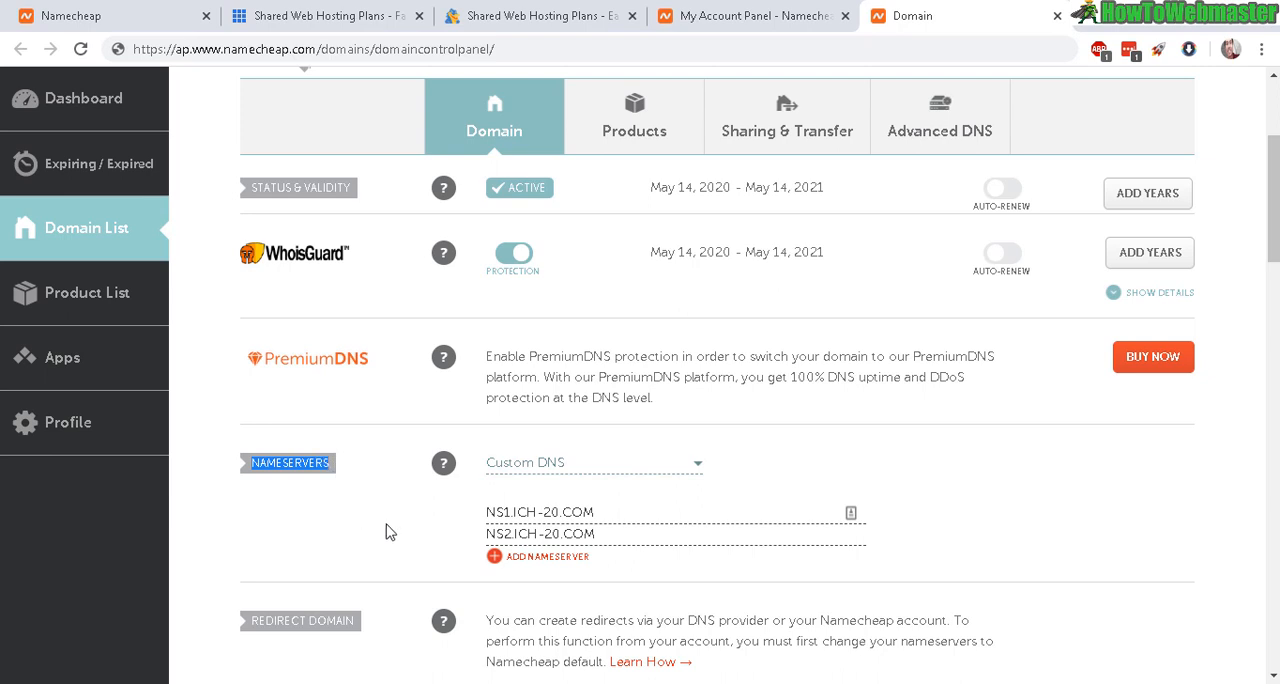
pyautogui.moveTo(596, 460)
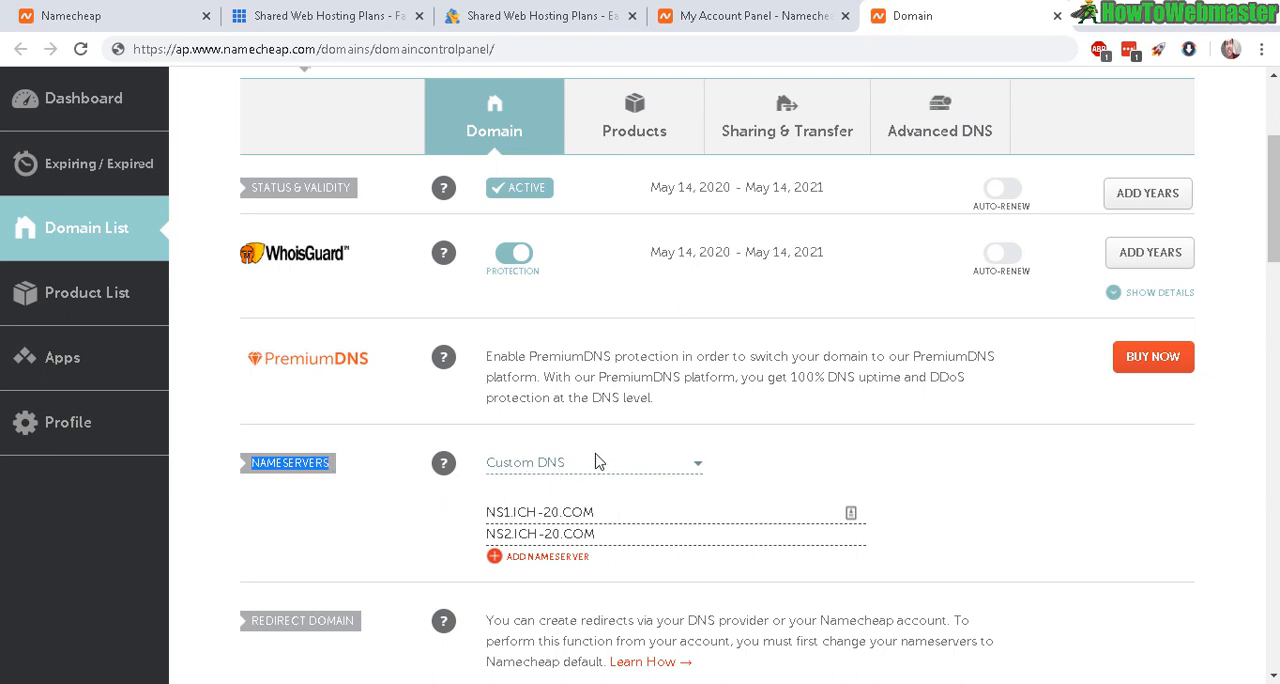
pyautogui.click(592, 462)
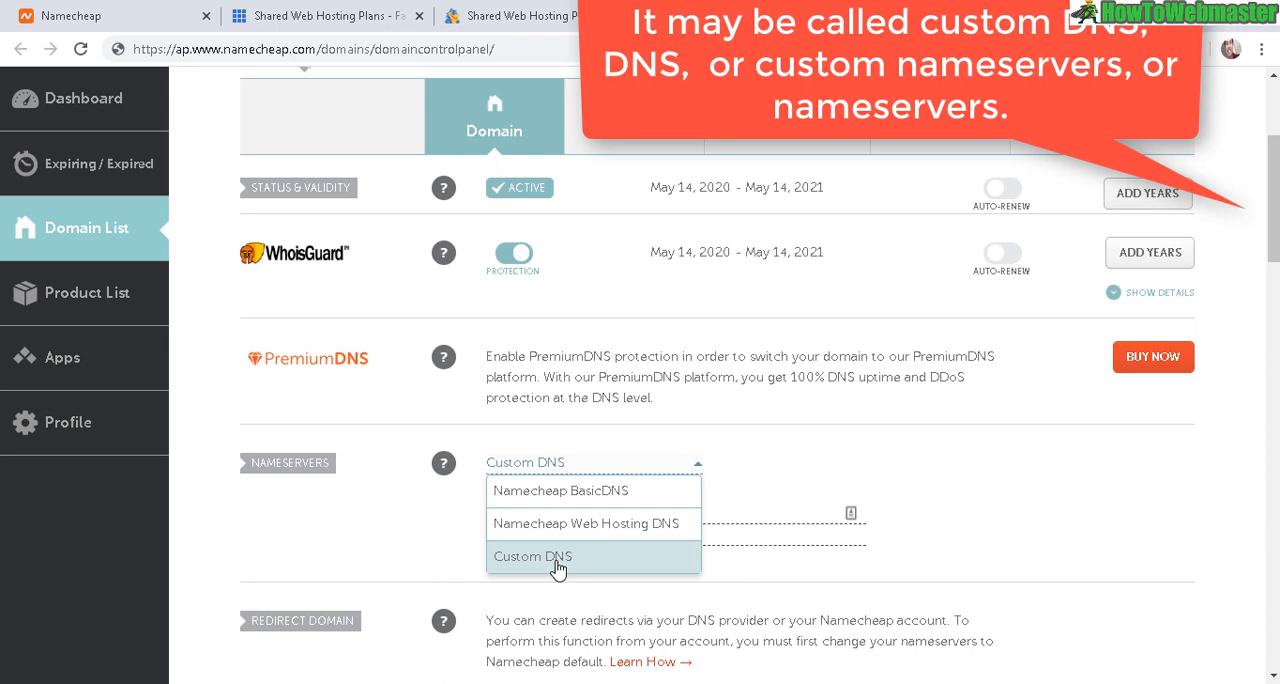
pyautogui.moveTo(780, 478)
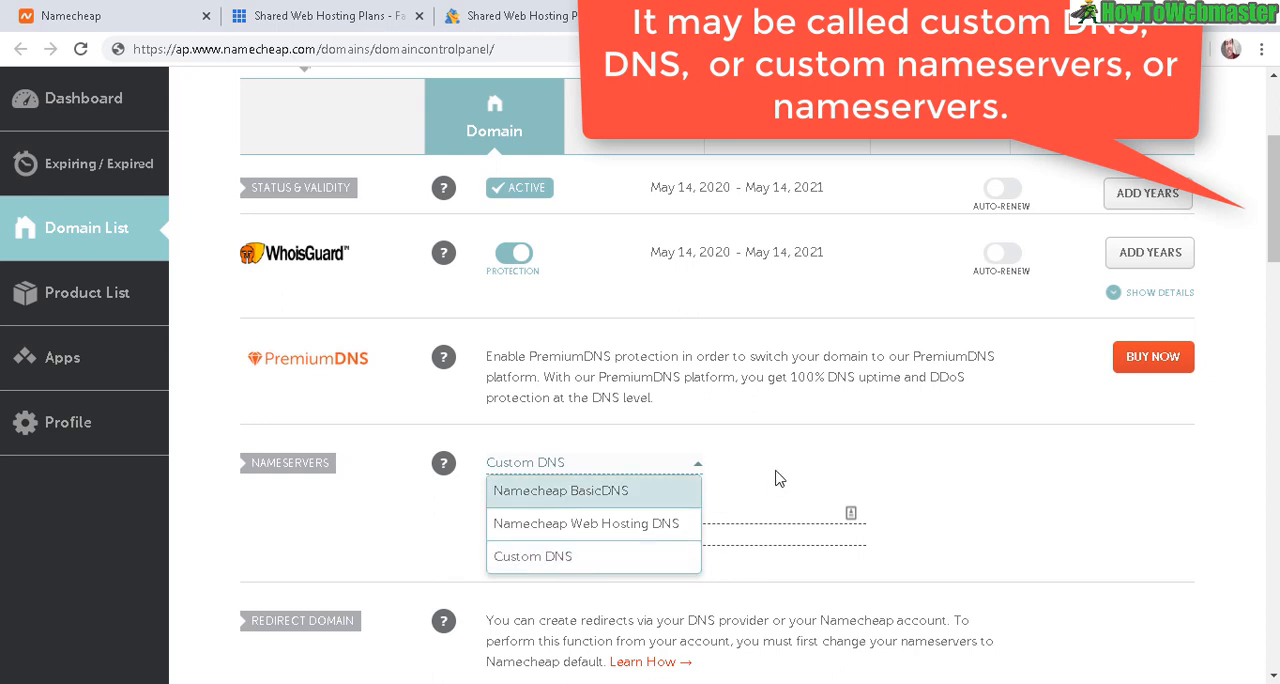
pyautogui.moveTo(552, 538)
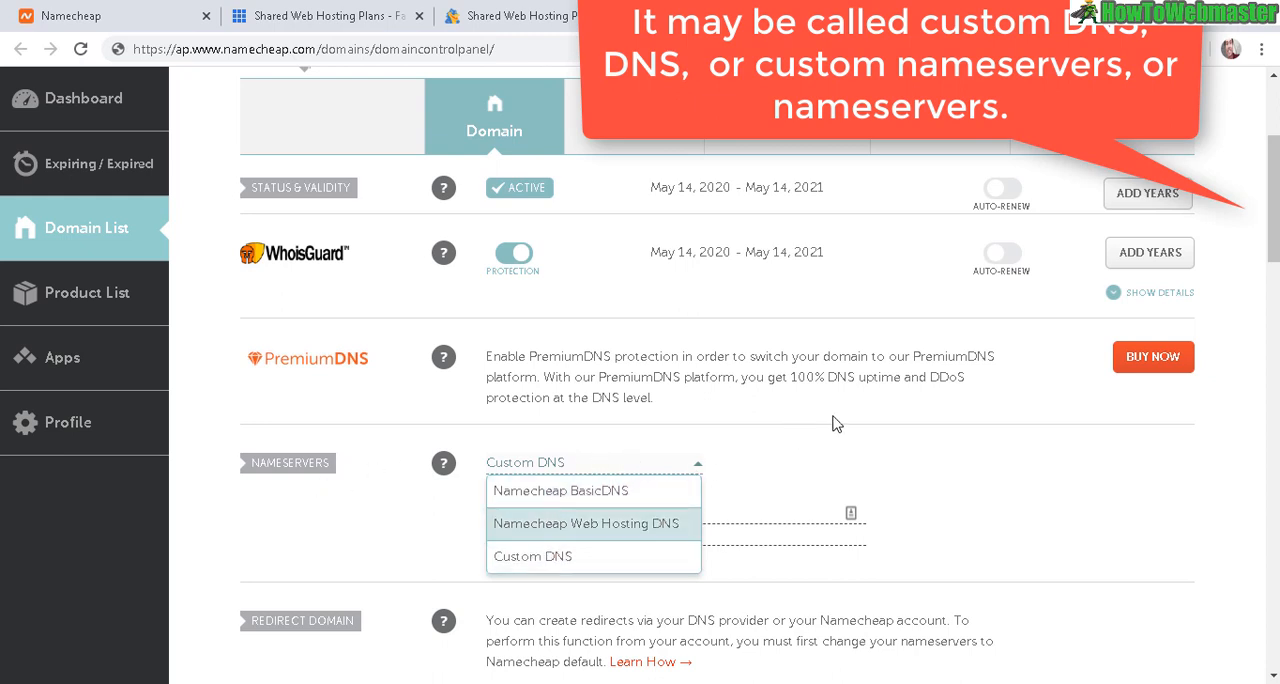
pyautogui.click(532, 556)
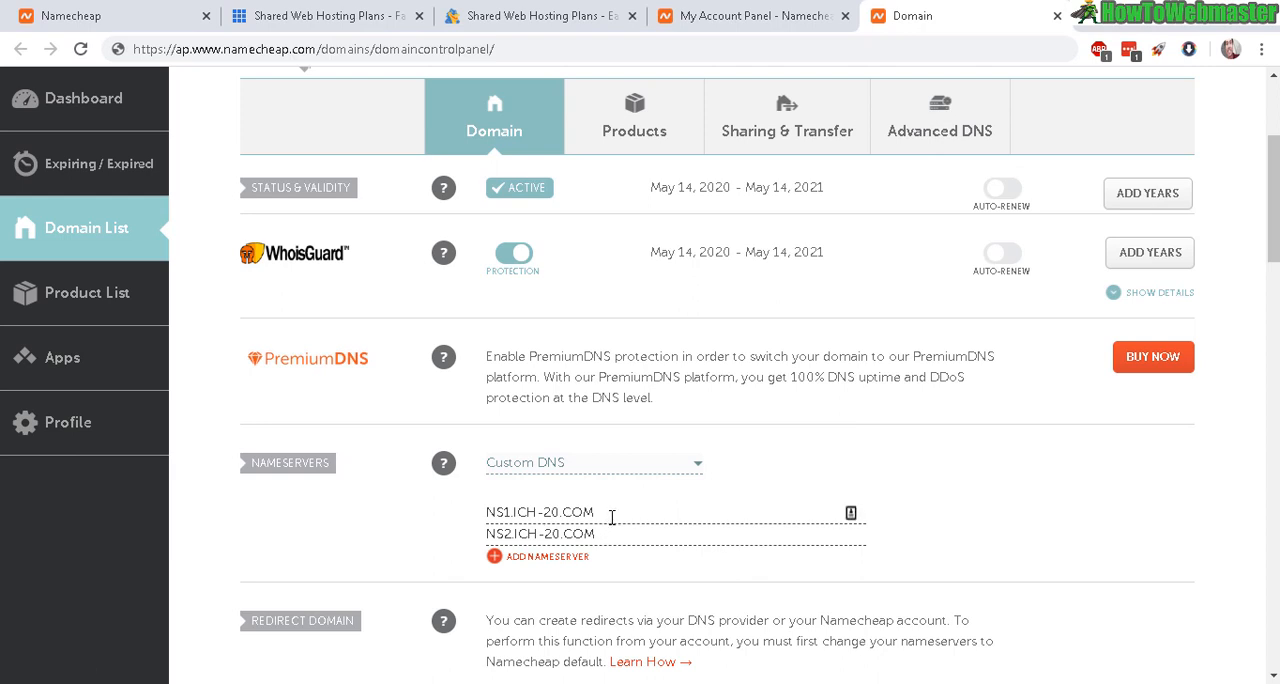
# Inspect the NS1 and NS2 Custom DNS entries, then bring the Bluehost plans page to the front.
pyautogui.doubleClick(540, 532)
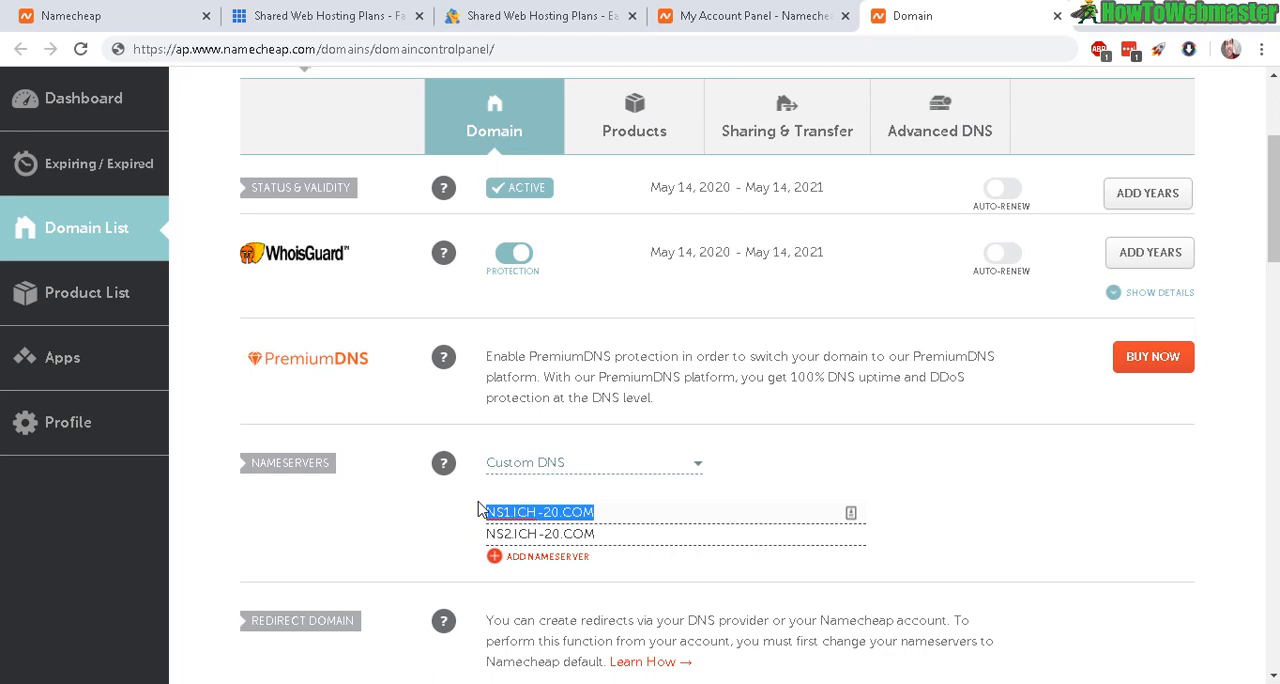
pyautogui.click(320, 16)
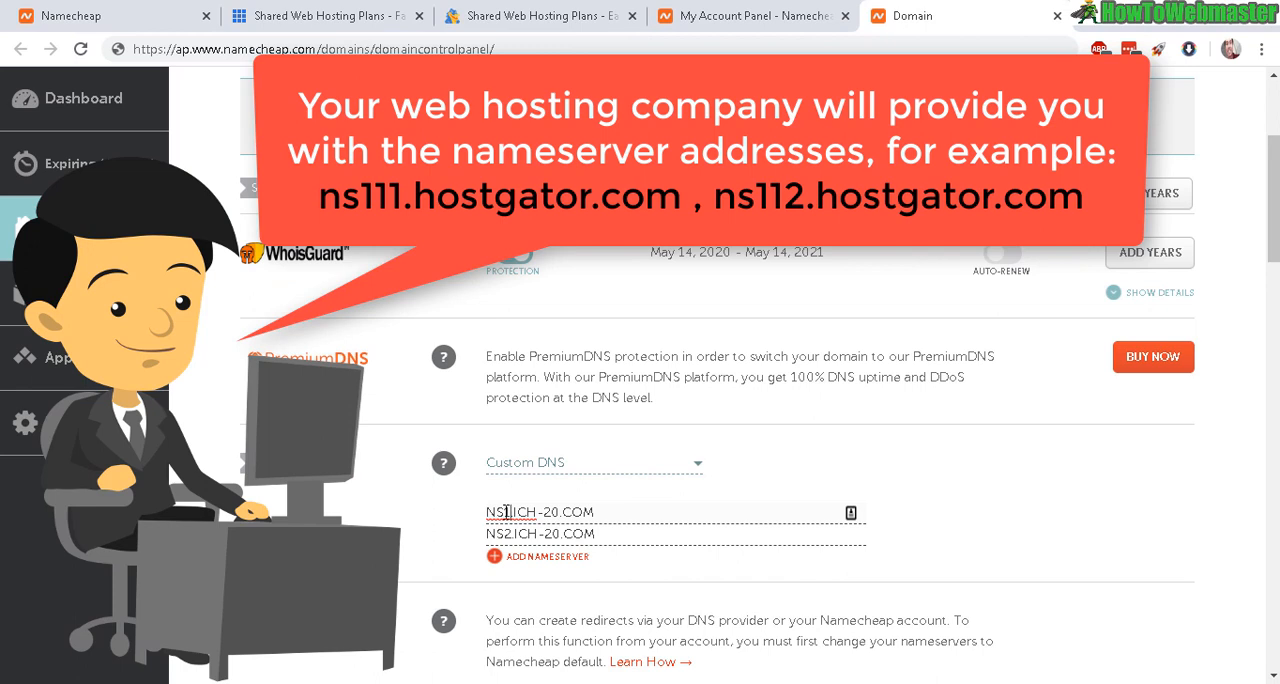
pyautogui.doubleClick(550, 512)
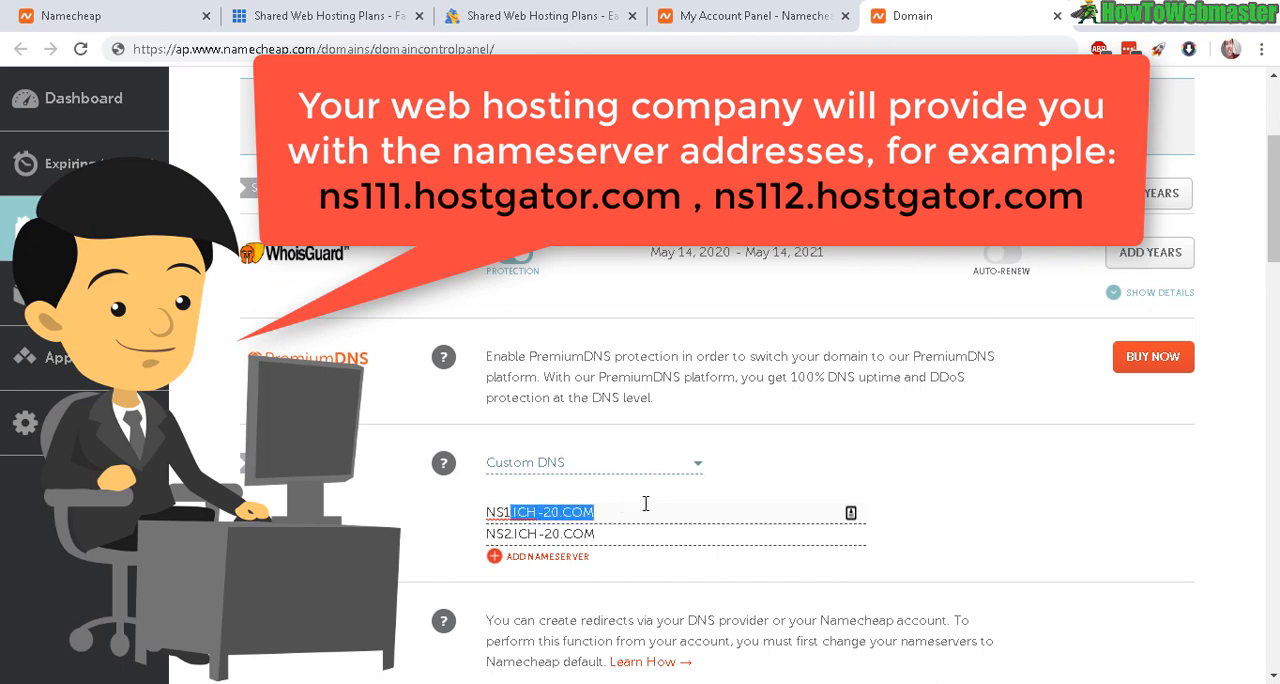
pyautogui.click(540, 532)
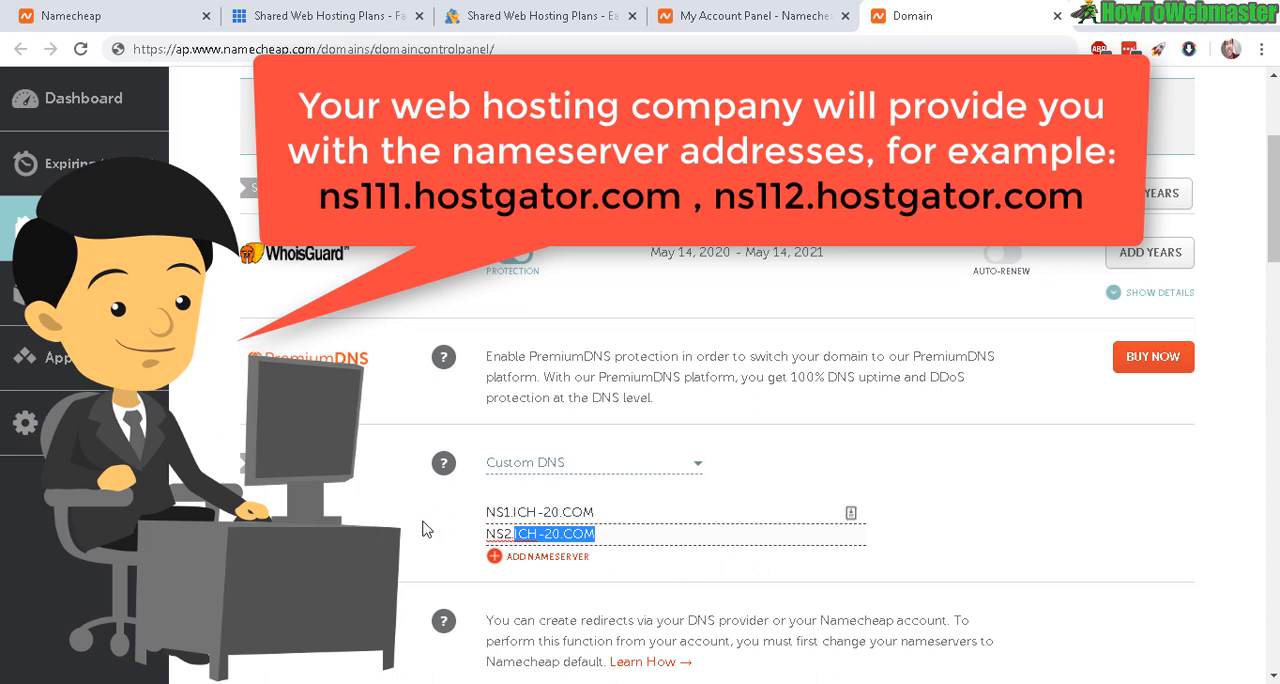
pyautogui.moveTo(500, 520)
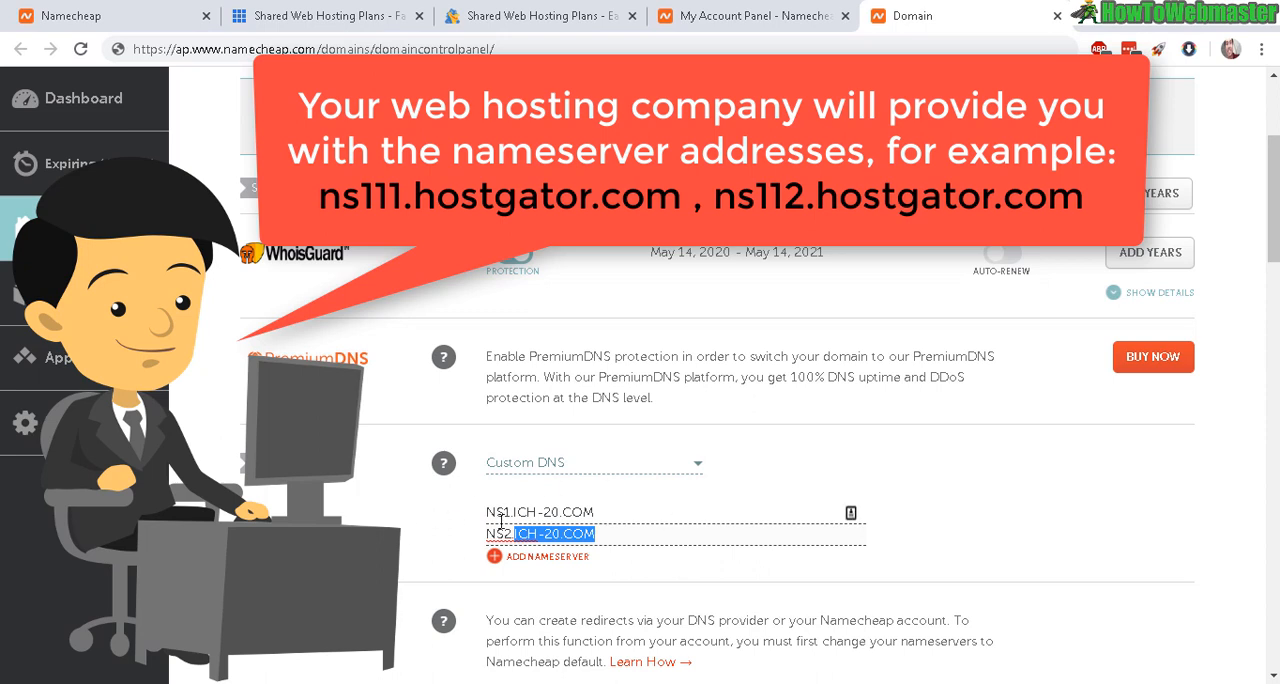
pyautogui.moveTo(600, 494)
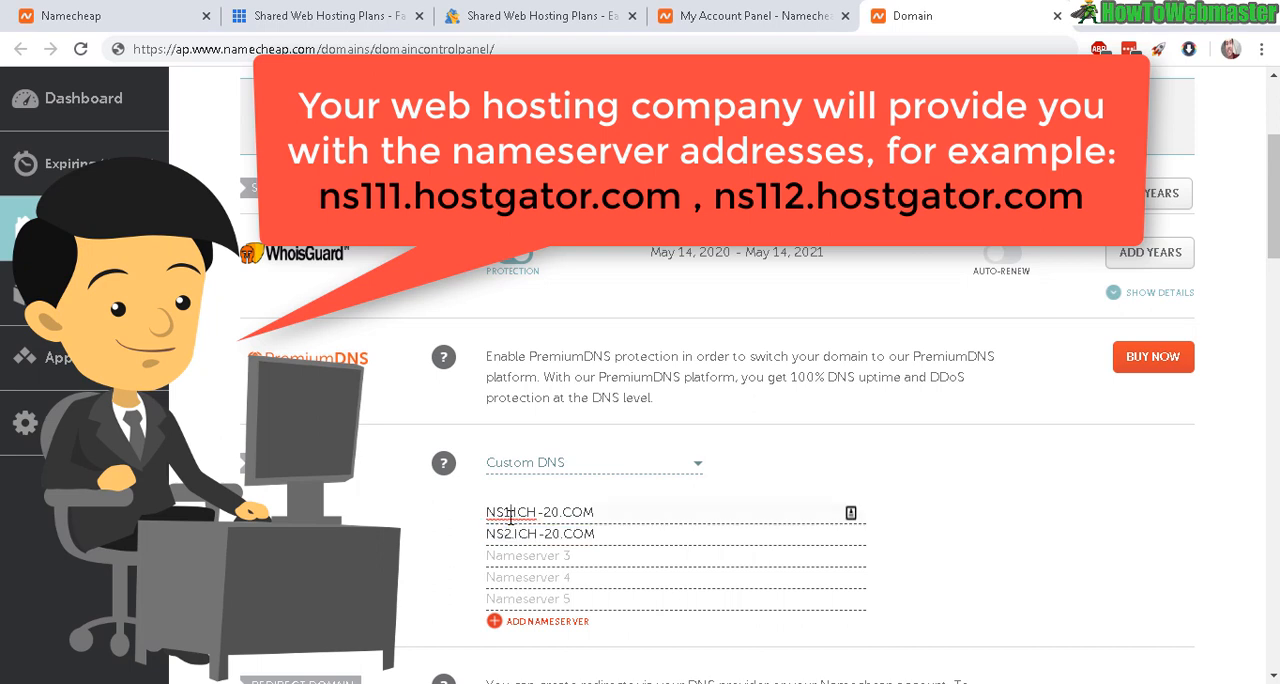
pyautogui.doubleClick(504, 512)
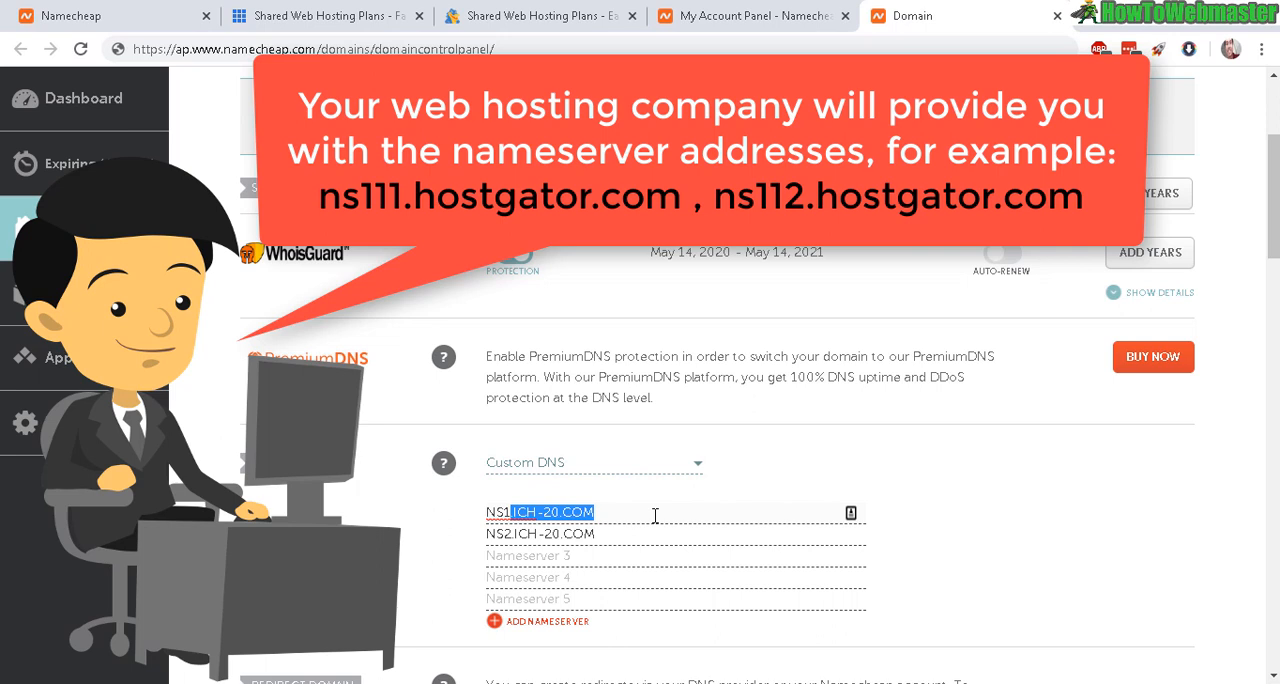
pyautogui.moveTo(508, 538)
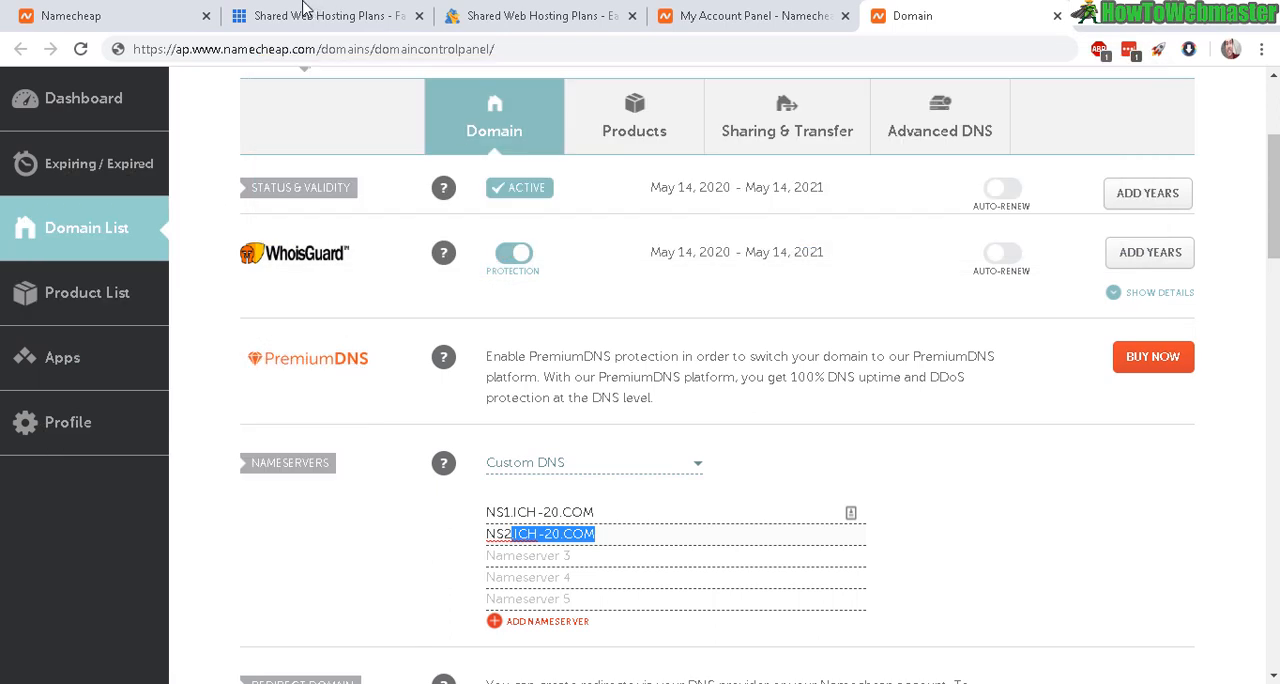
pyautogui.click(320, 16)
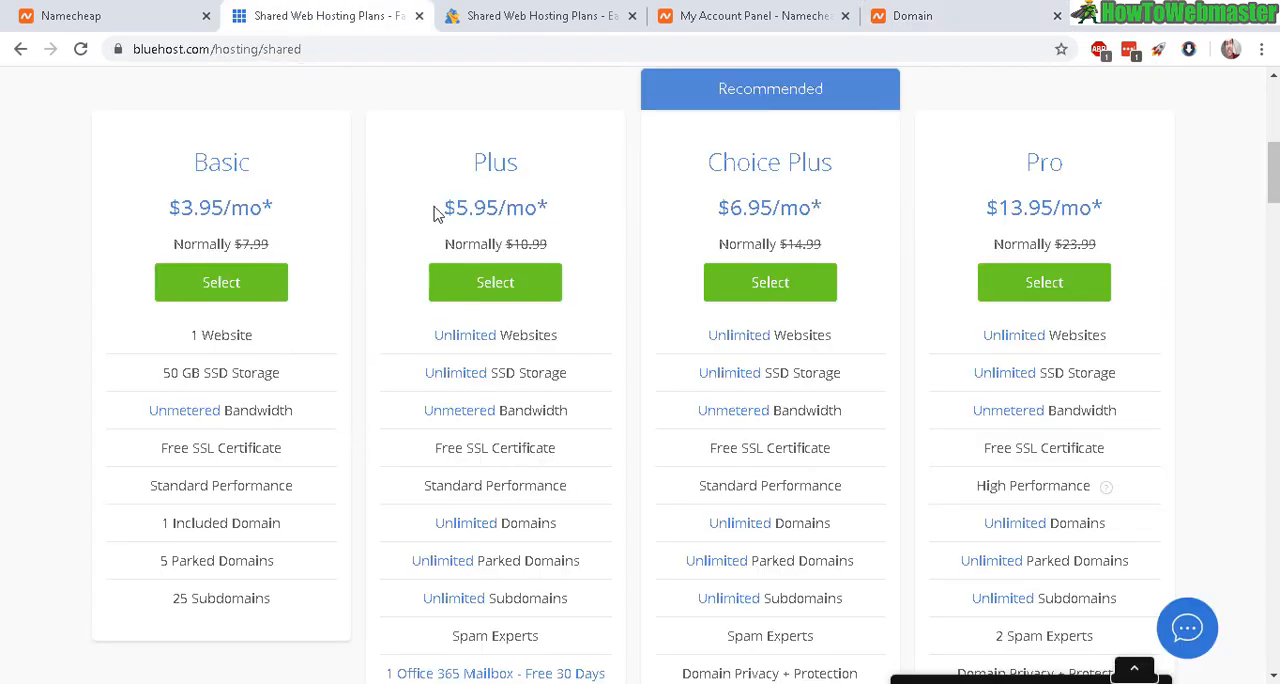
pyautogui.moveTo(528, 318)
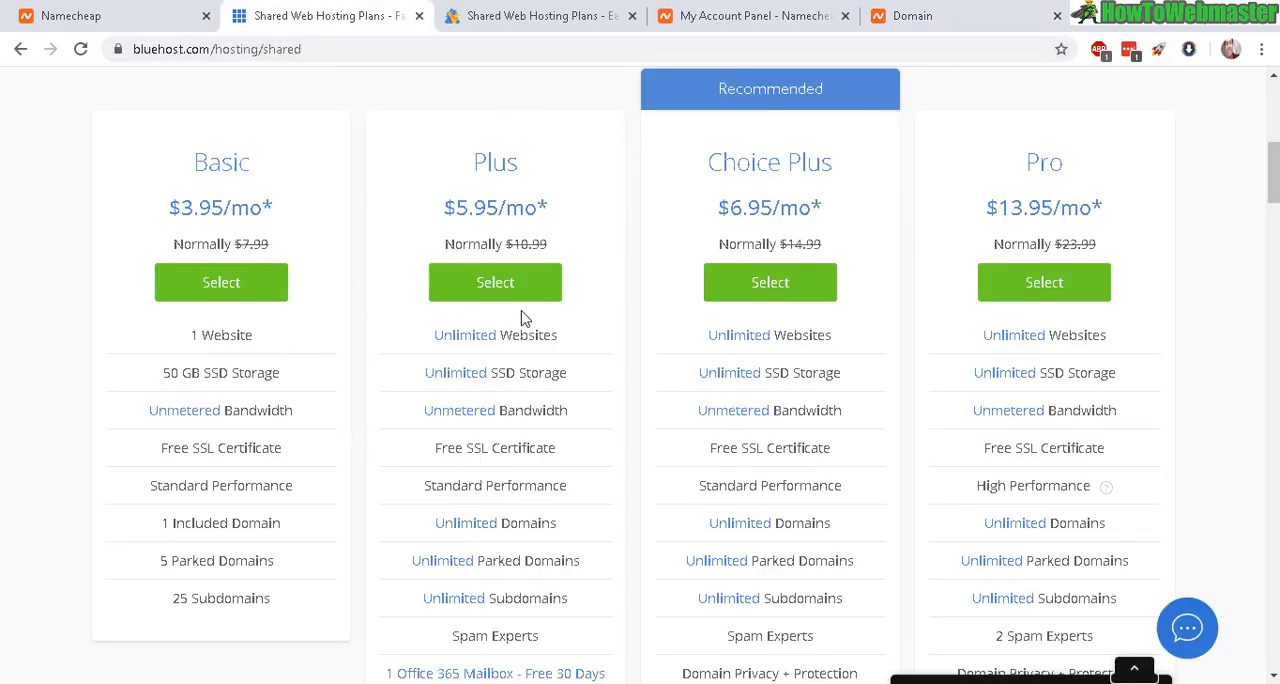
pyautogui.moveTo(780, 244)
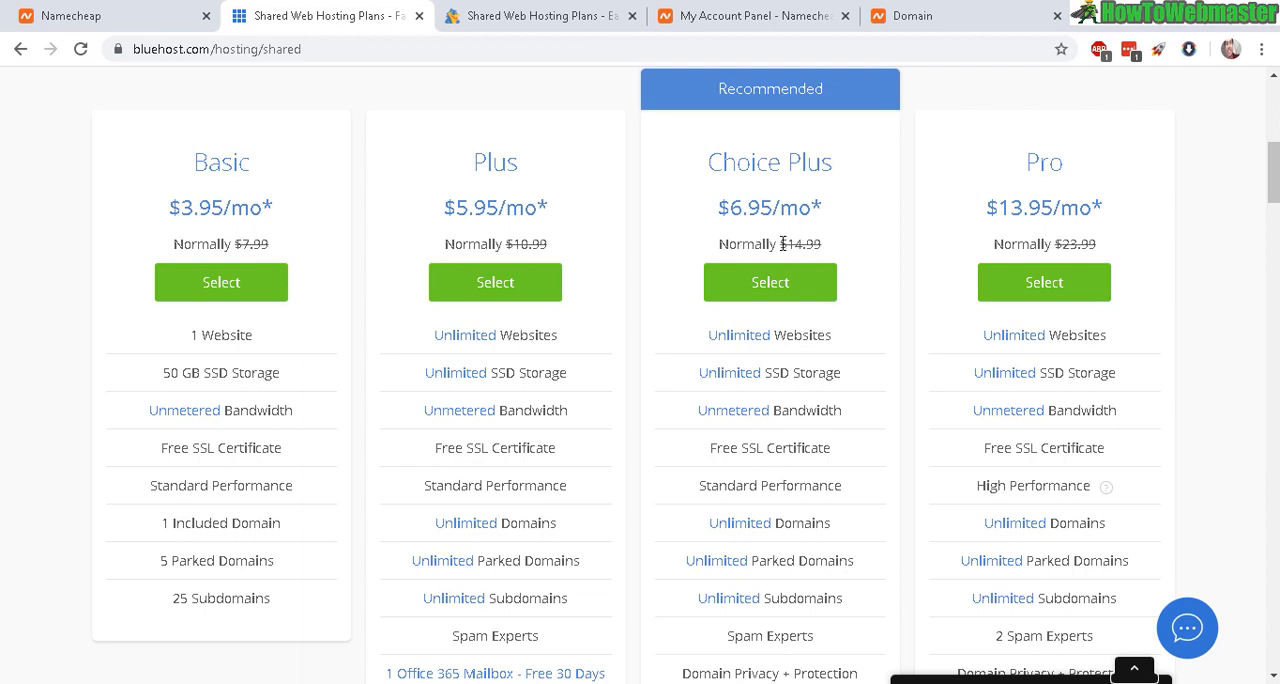
pyautogui.moveTo(1084, 410)
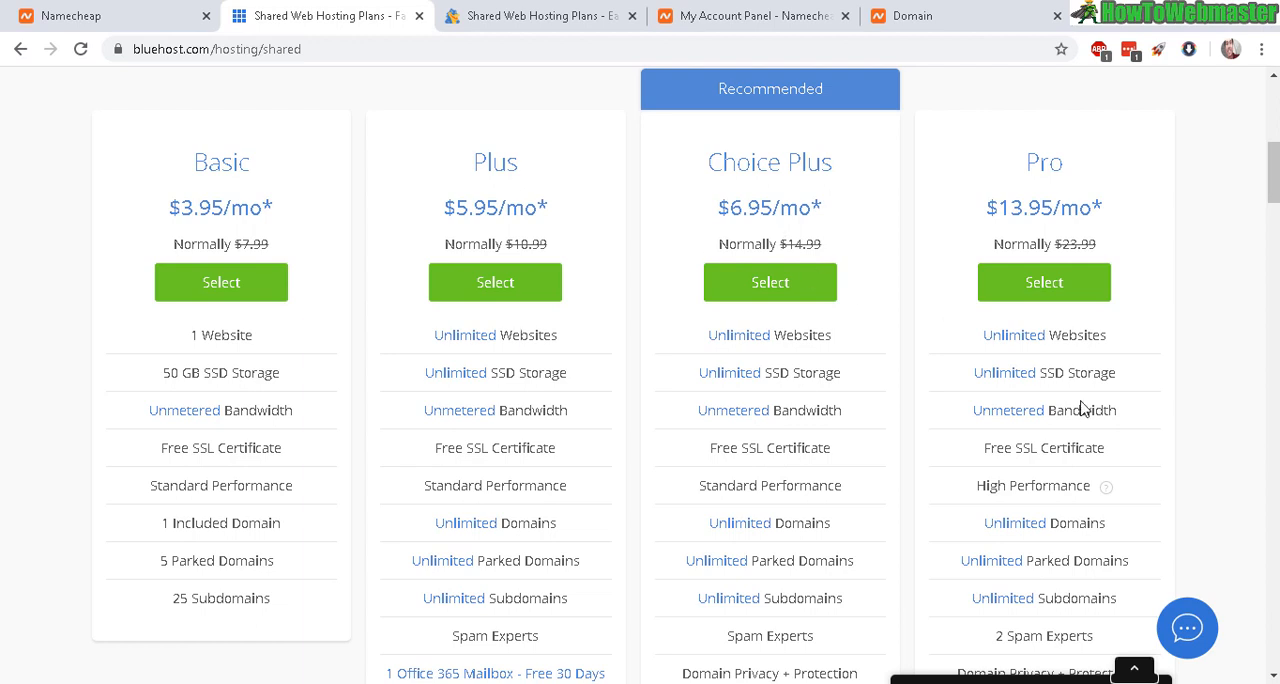
pyautogui.moveTo(1232, 548)
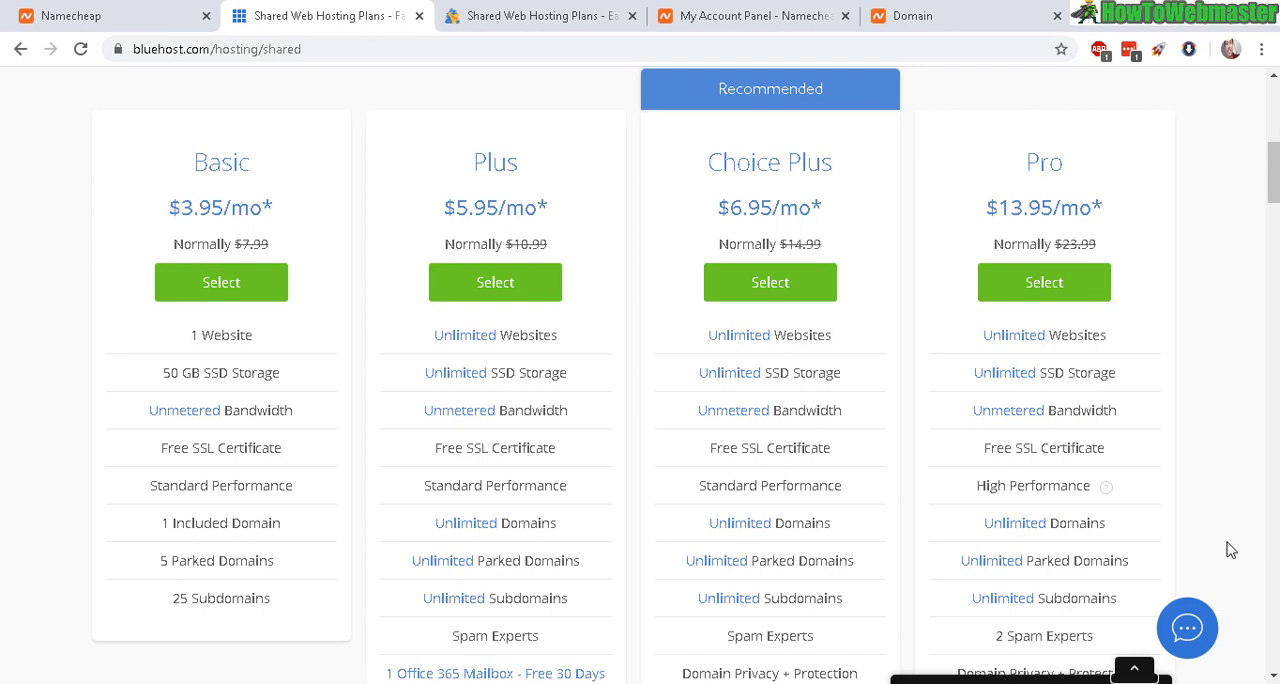
pyautogui.moveTo(532, 38)
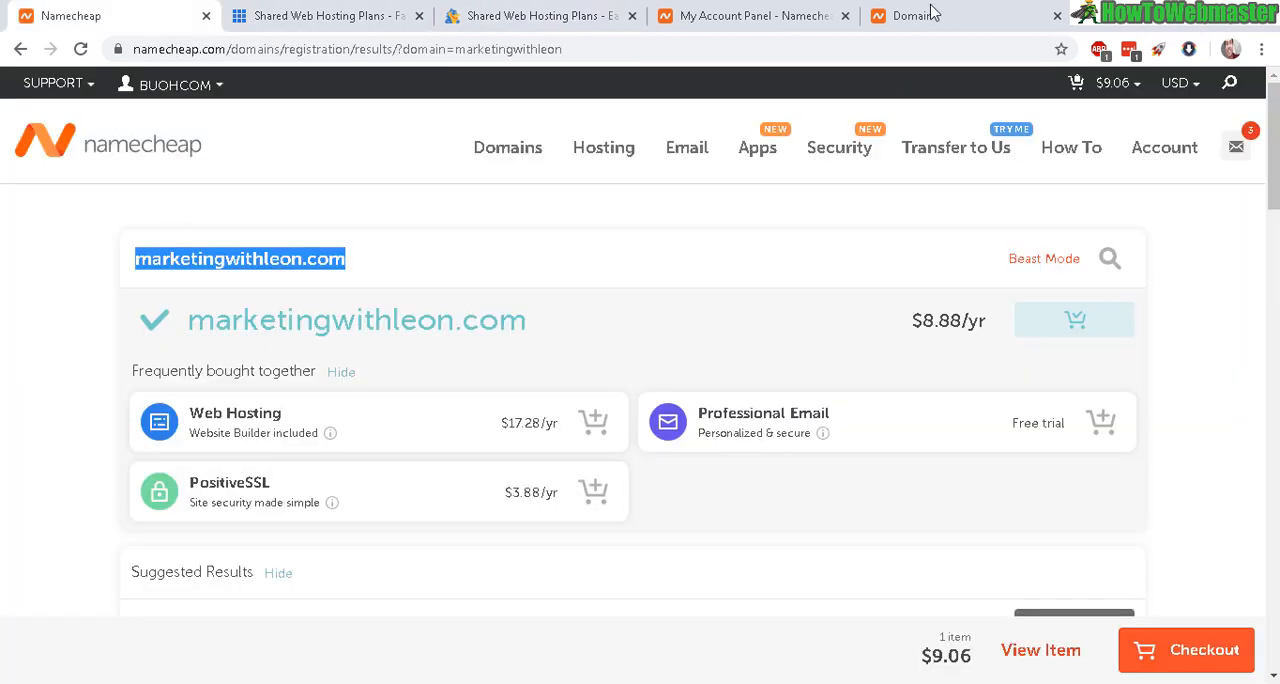
# Return from Bluehost to the Namecheap domain's nameserver settings page.
pyautogui.click(910, 16)
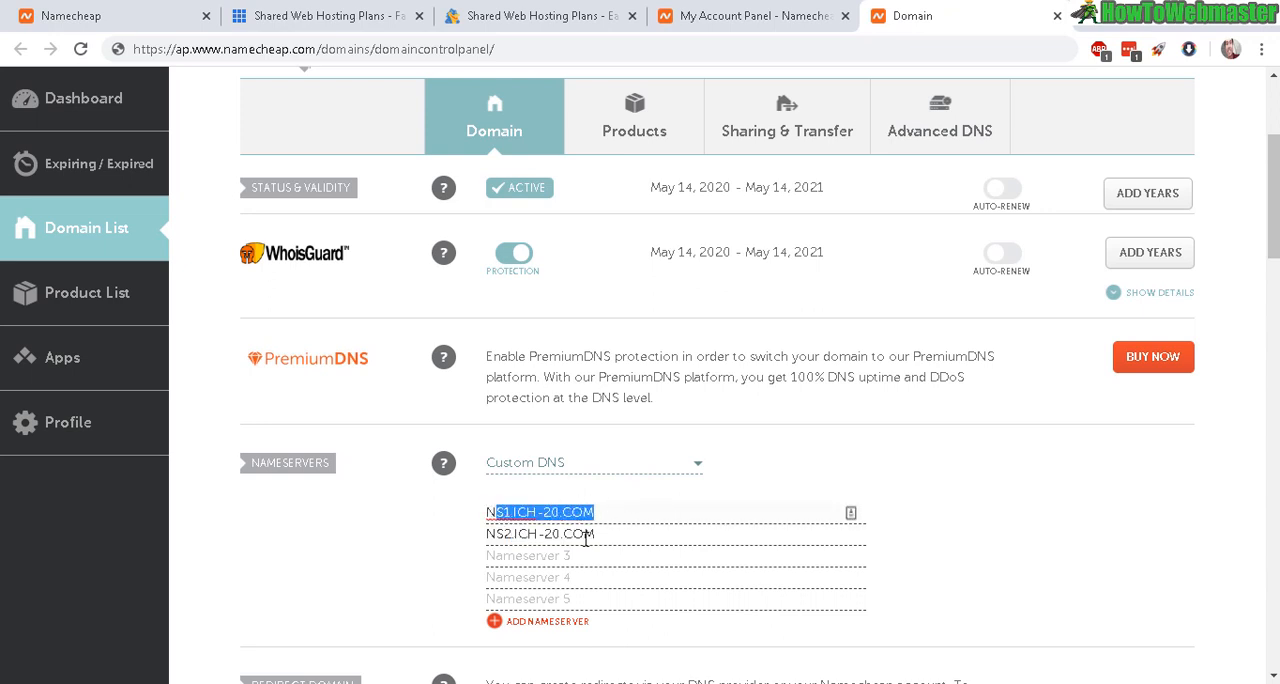
# Begin editing the first Custom DNS nameserver toward NS1.ICH-20.COM.
pyautogui.doubleClick(540, 532)
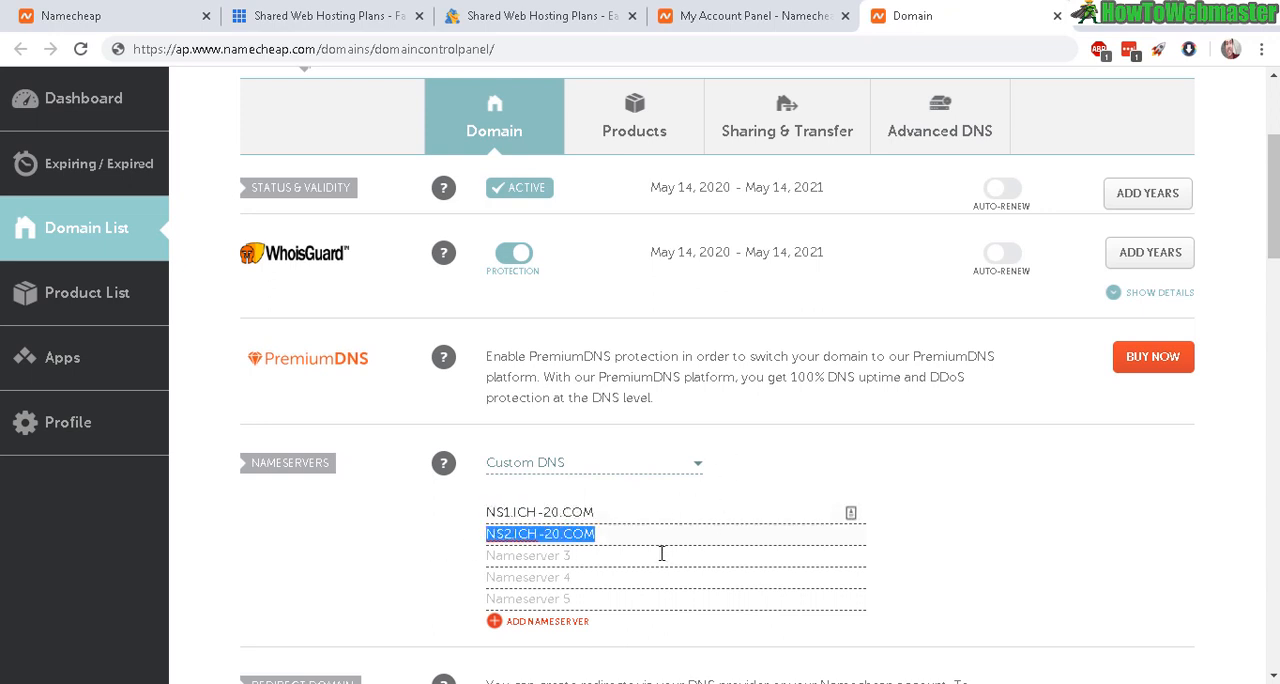
pyautogui.click(536, 512)
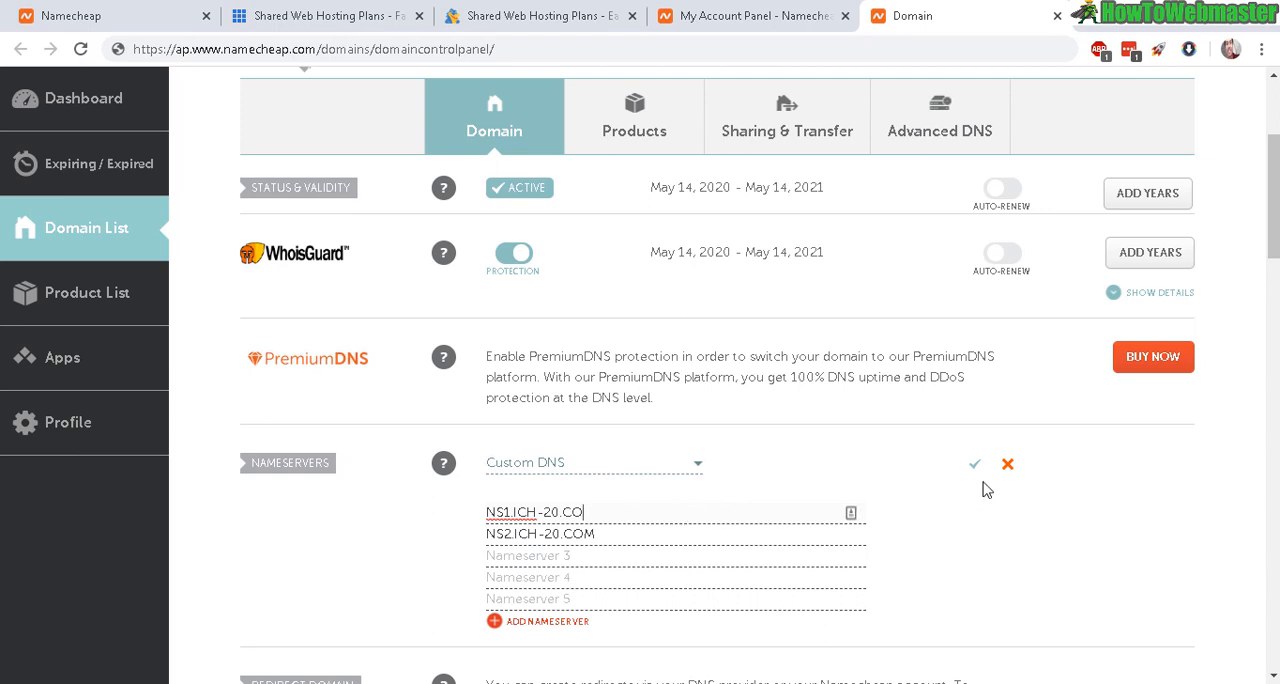
pyautogui.moveTo(980, 468)
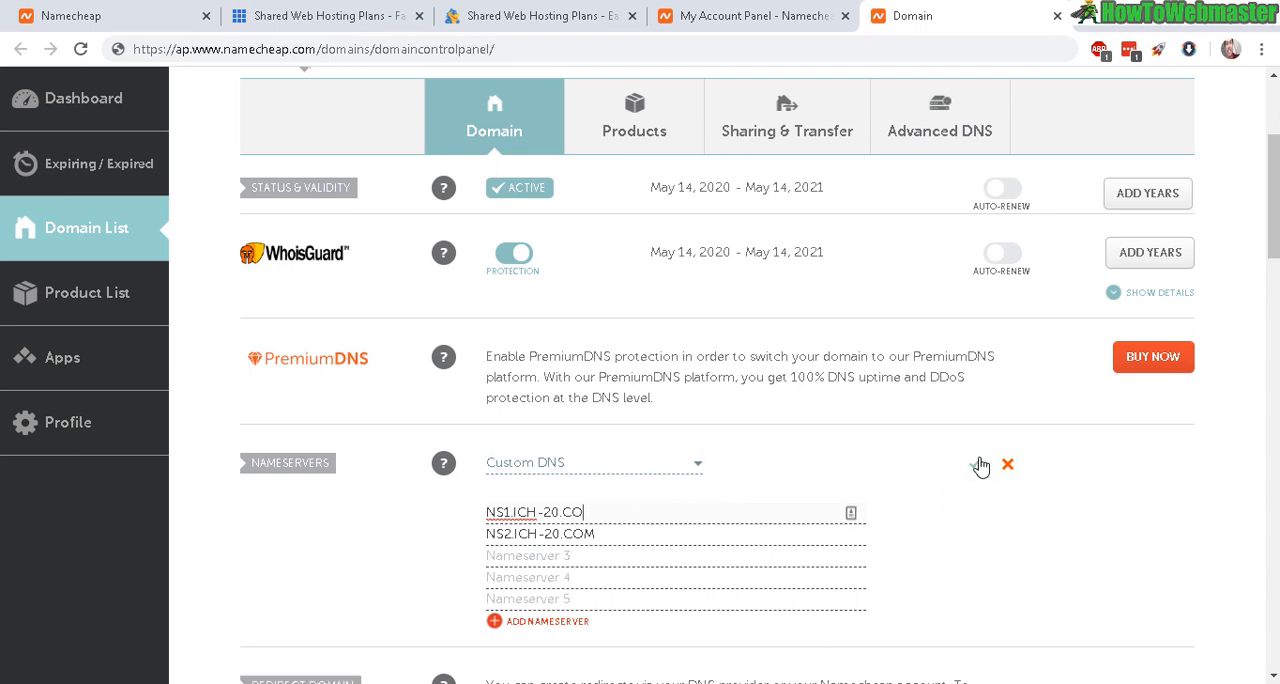
pyautogui.moveTo(980, 464)
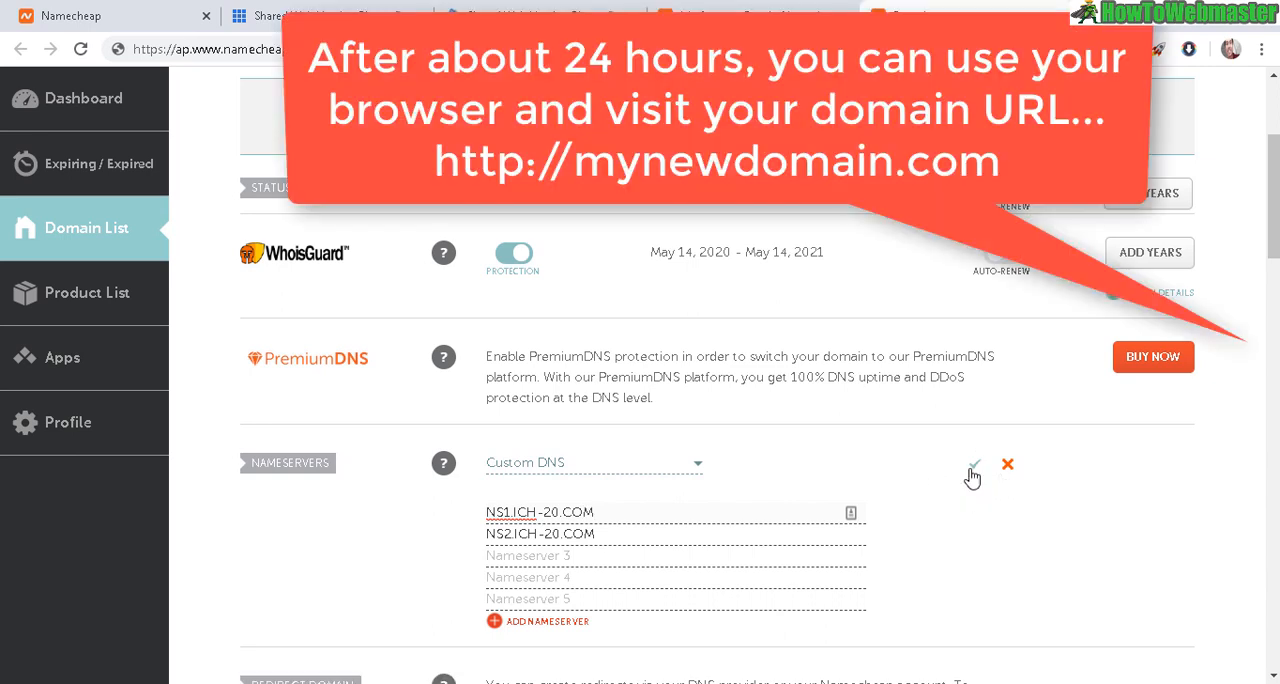
pyautogui.moveTo(988, 500)
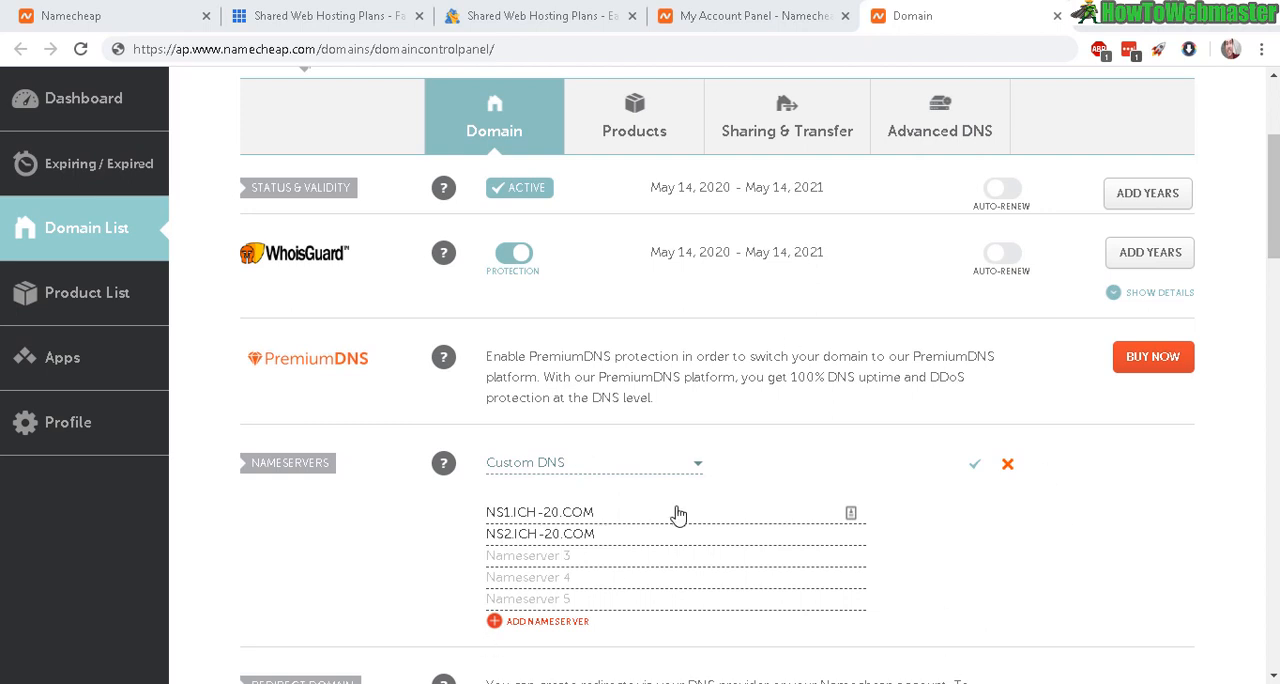
pyautogui.moveTo(692, 538)
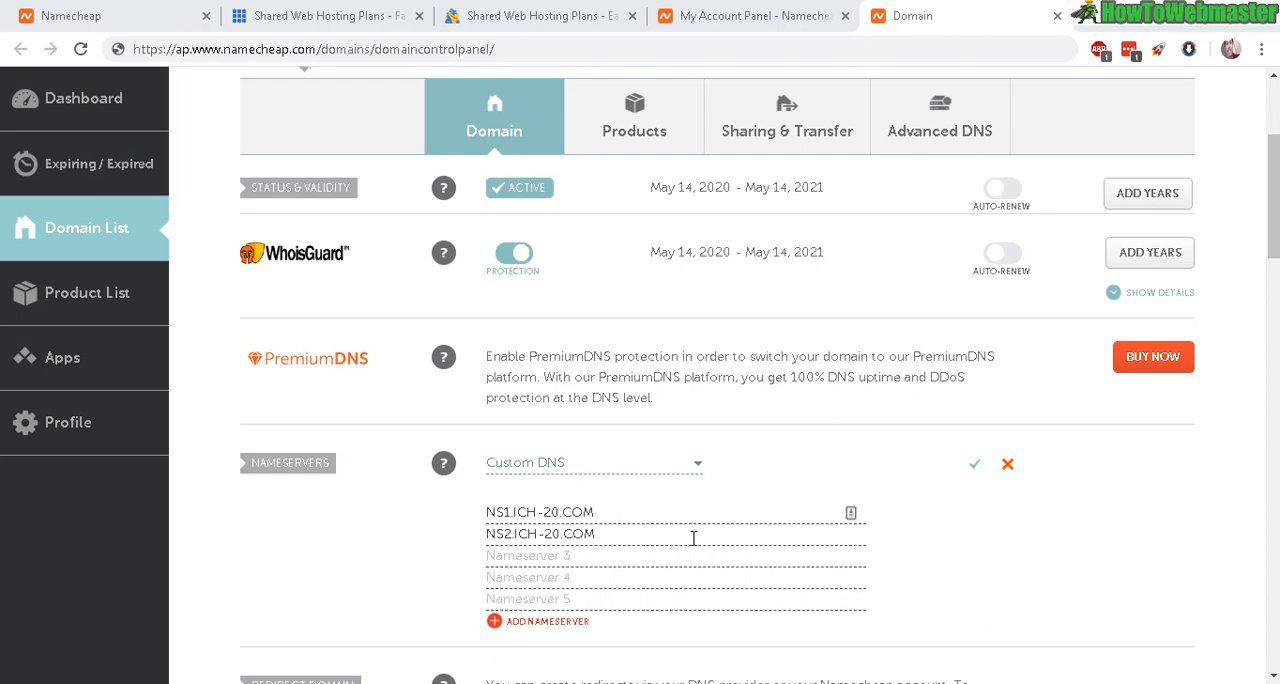
pyautogui.moveTo(716, 520)
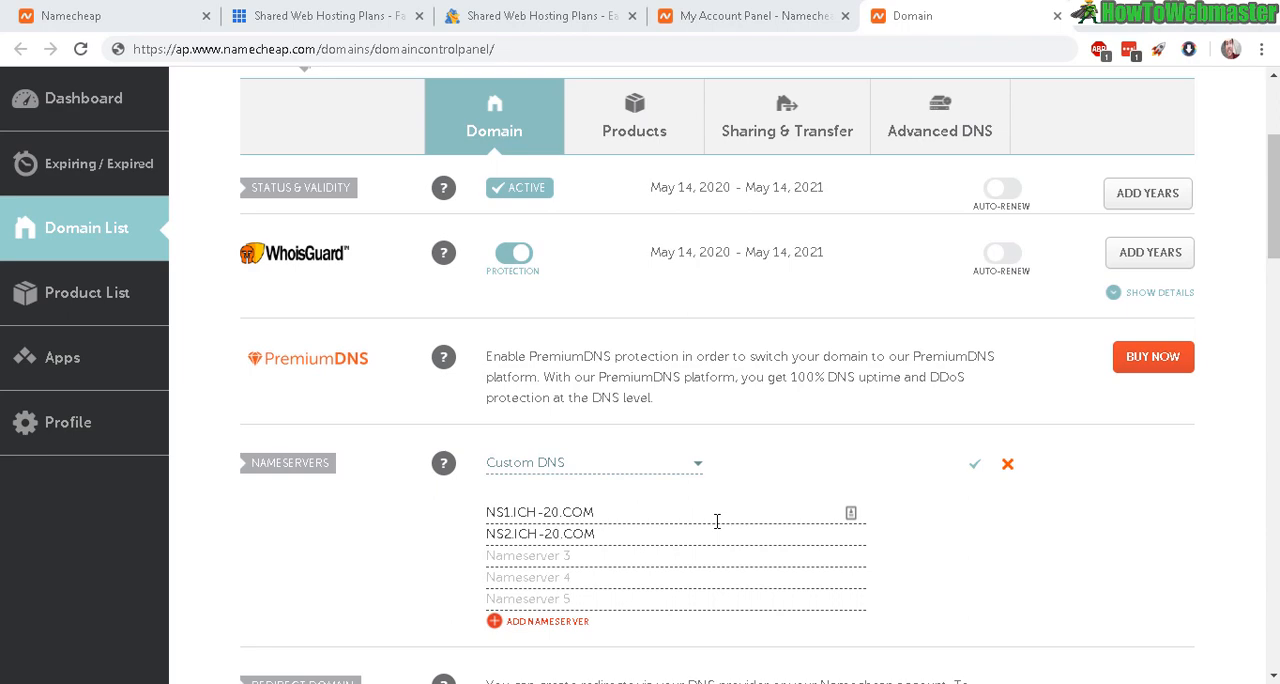
pyautogui.moveTo(1072, 586)
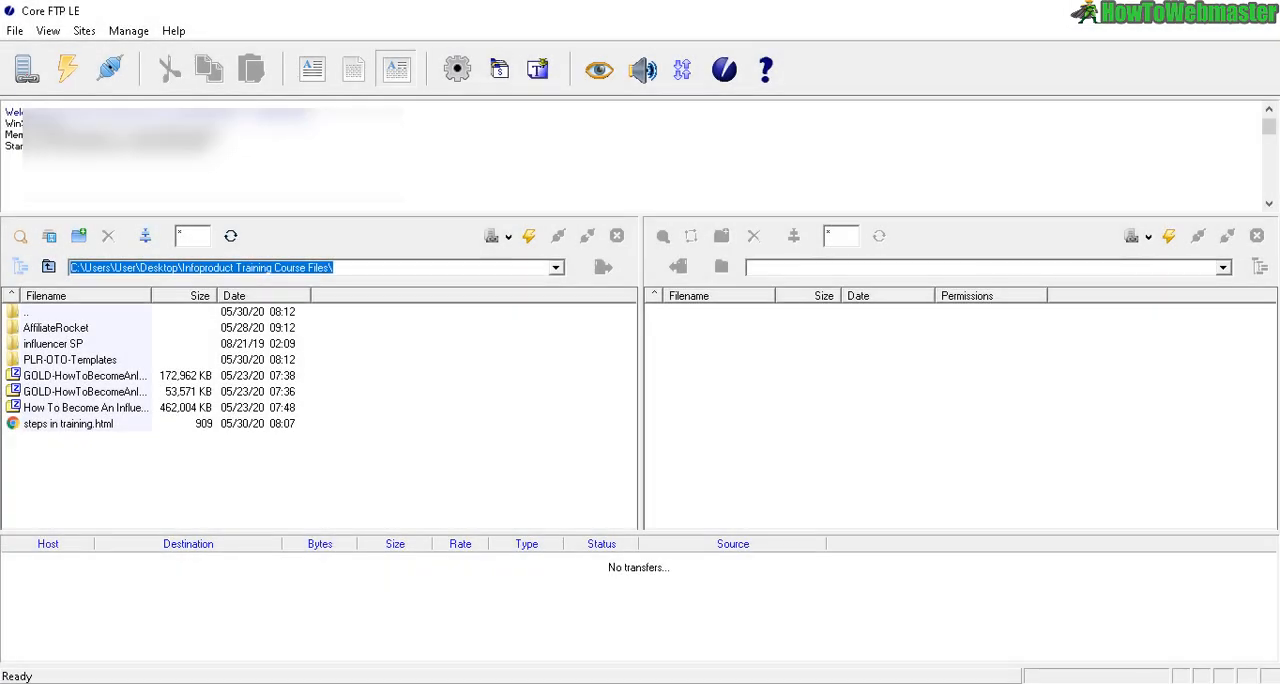
pyautogui.moveTo(504, 468)
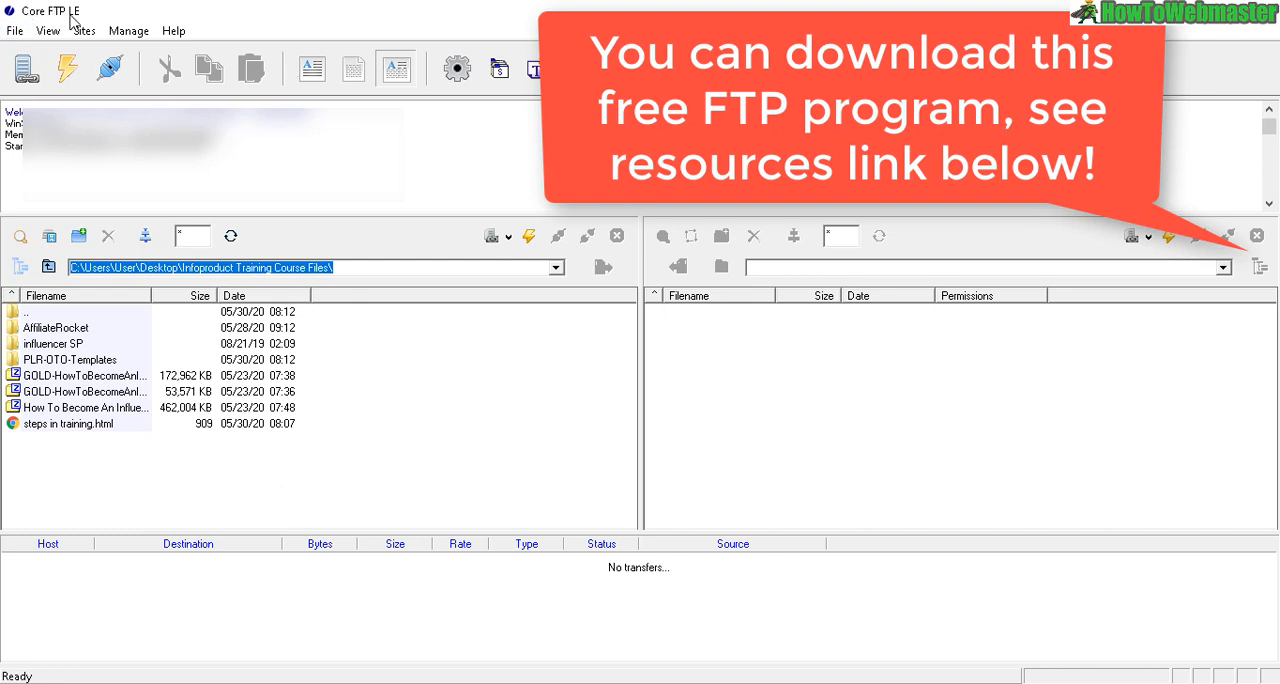
pyautogui.moveTo(528, 154)
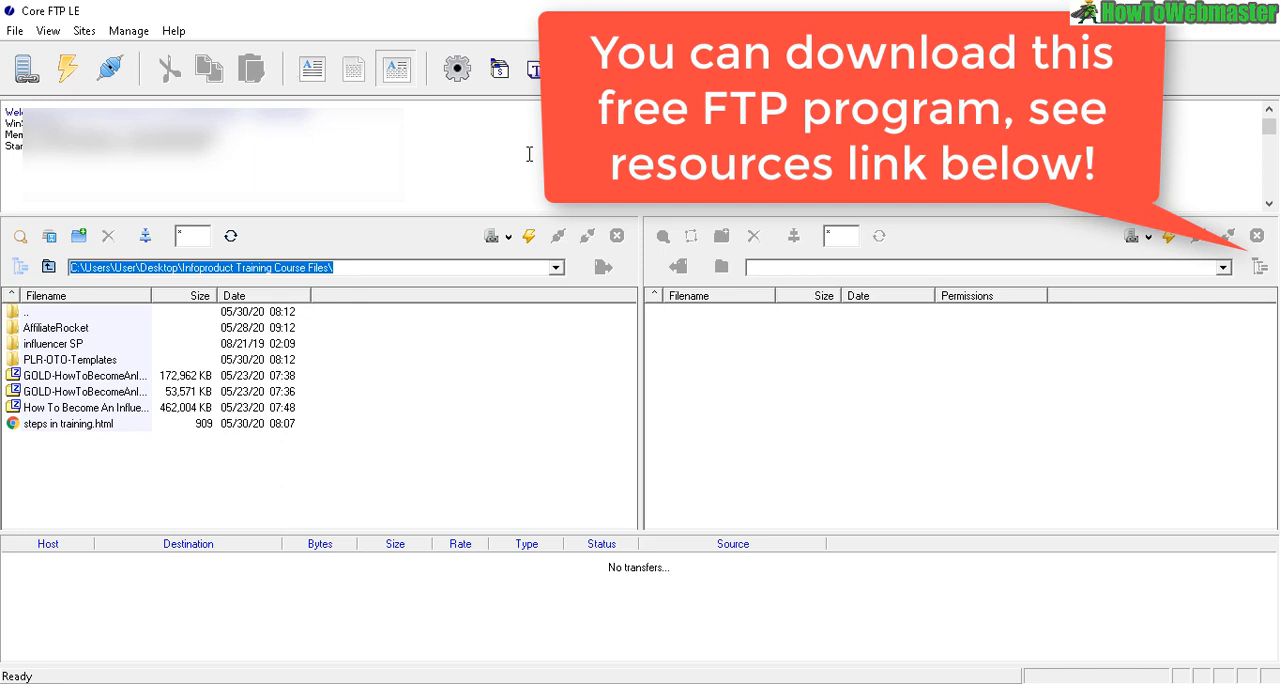
pyautogui.moveTo(426, 148)
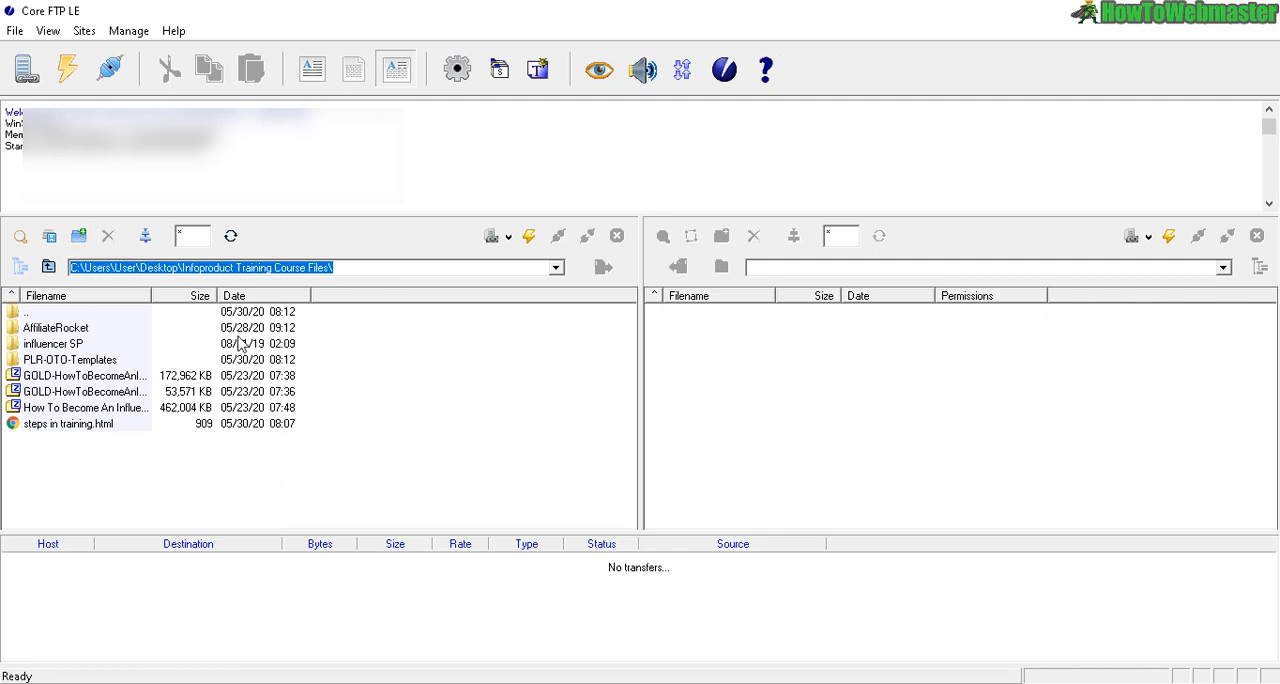
pyautogui.moveTo(196, 308)
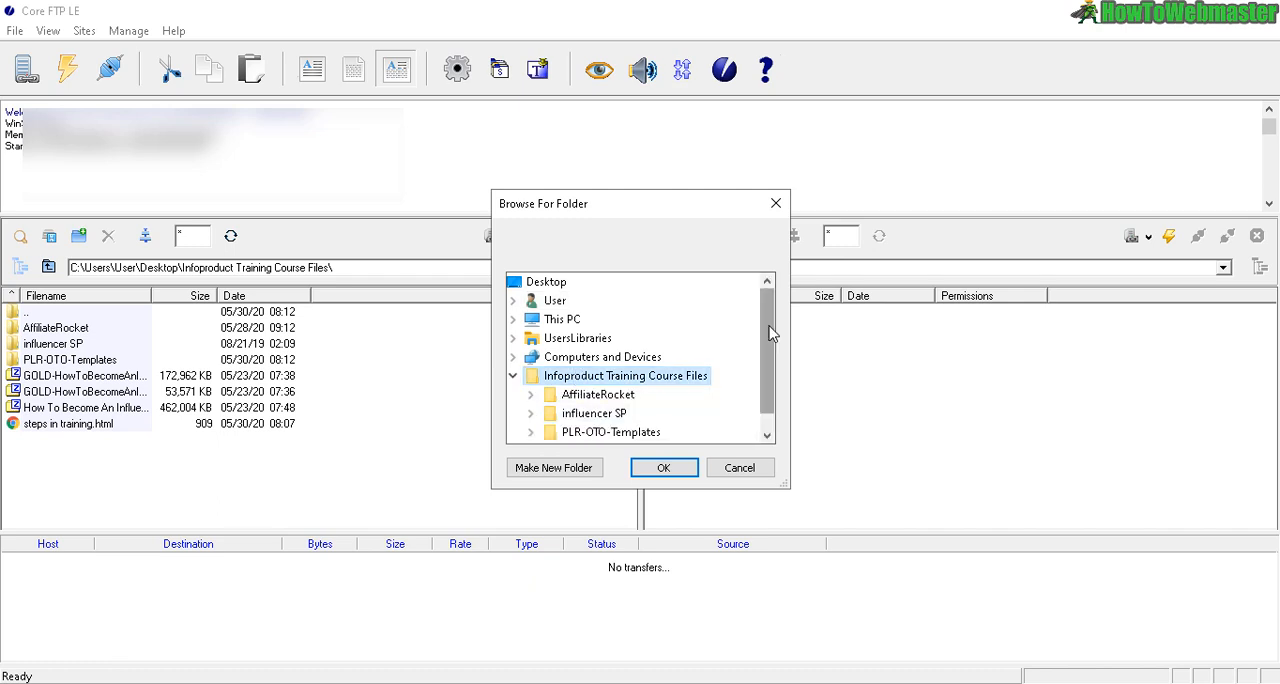
# Point Core FTP LE's local pane at the AffiliateRocket Salespage folder.
pyautogui.scroll(-3)
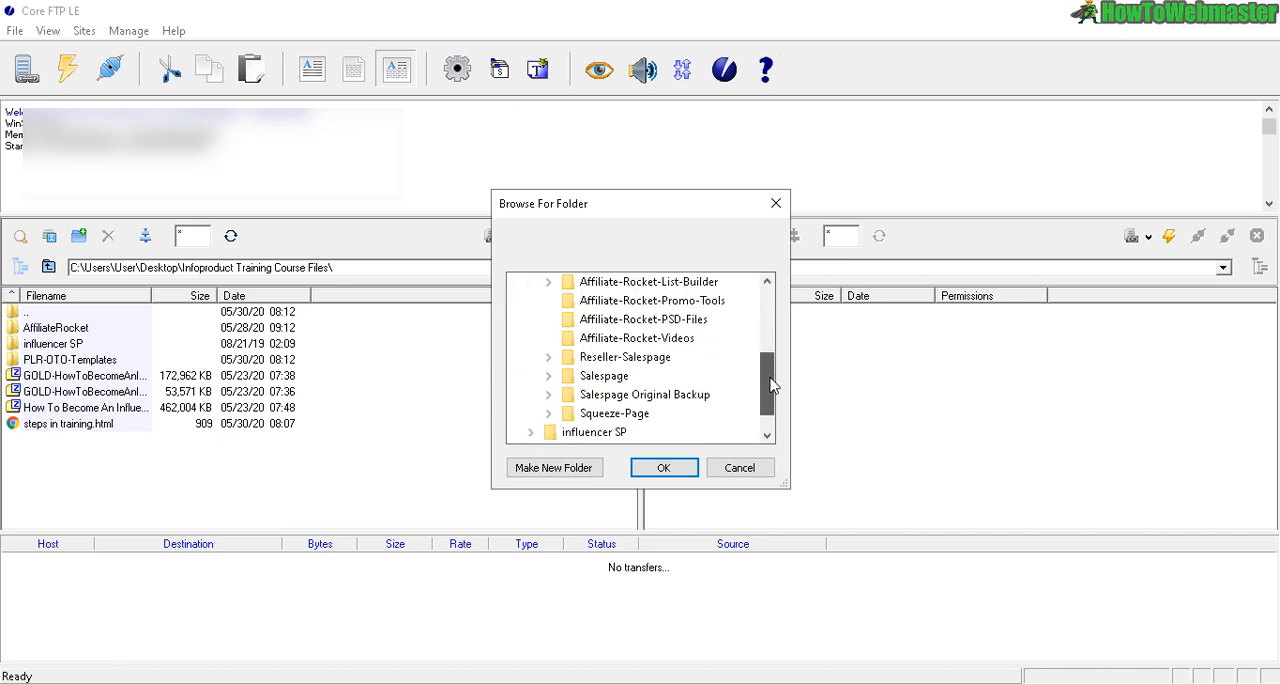
pyautogui.click(548, 376)
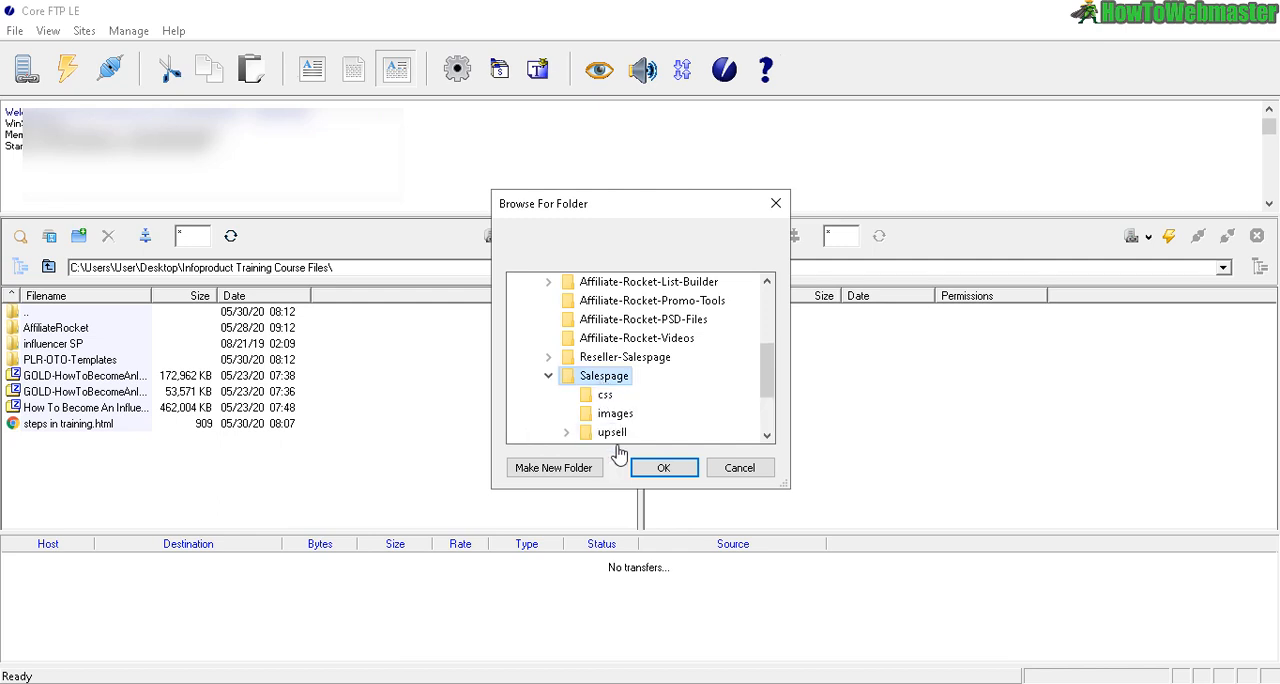
pyautogui.click(664, 468)
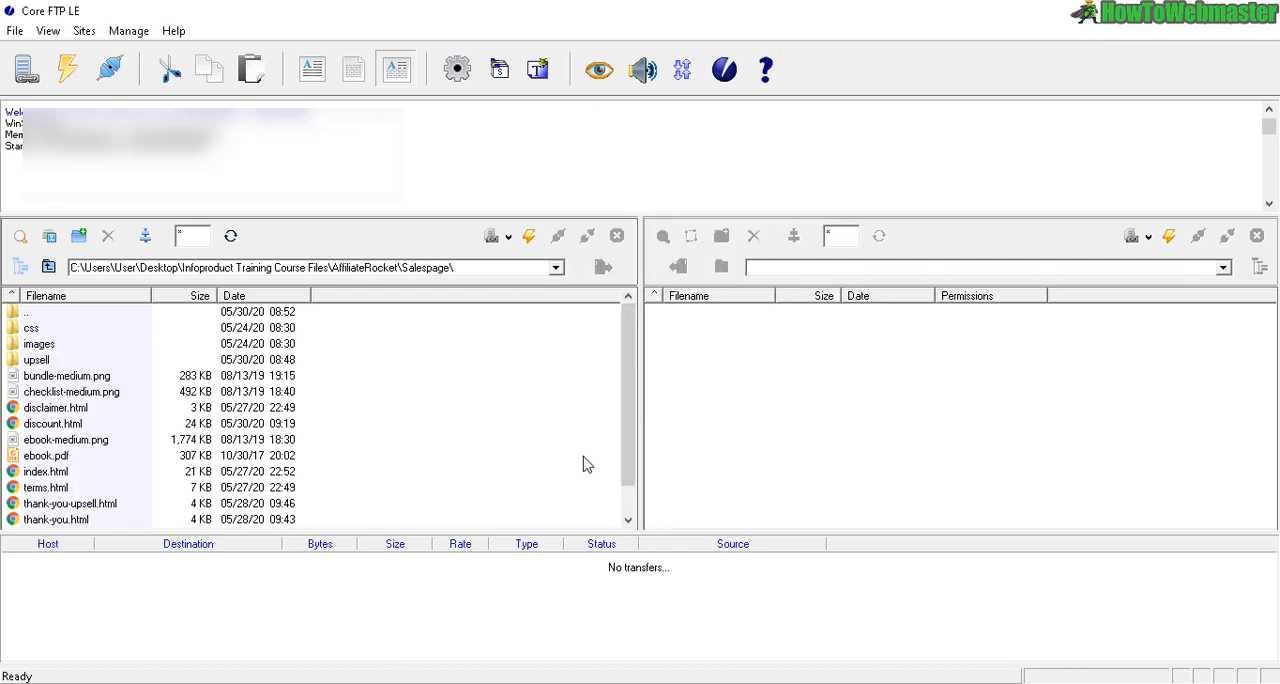
pyautogui.scroll(-3)
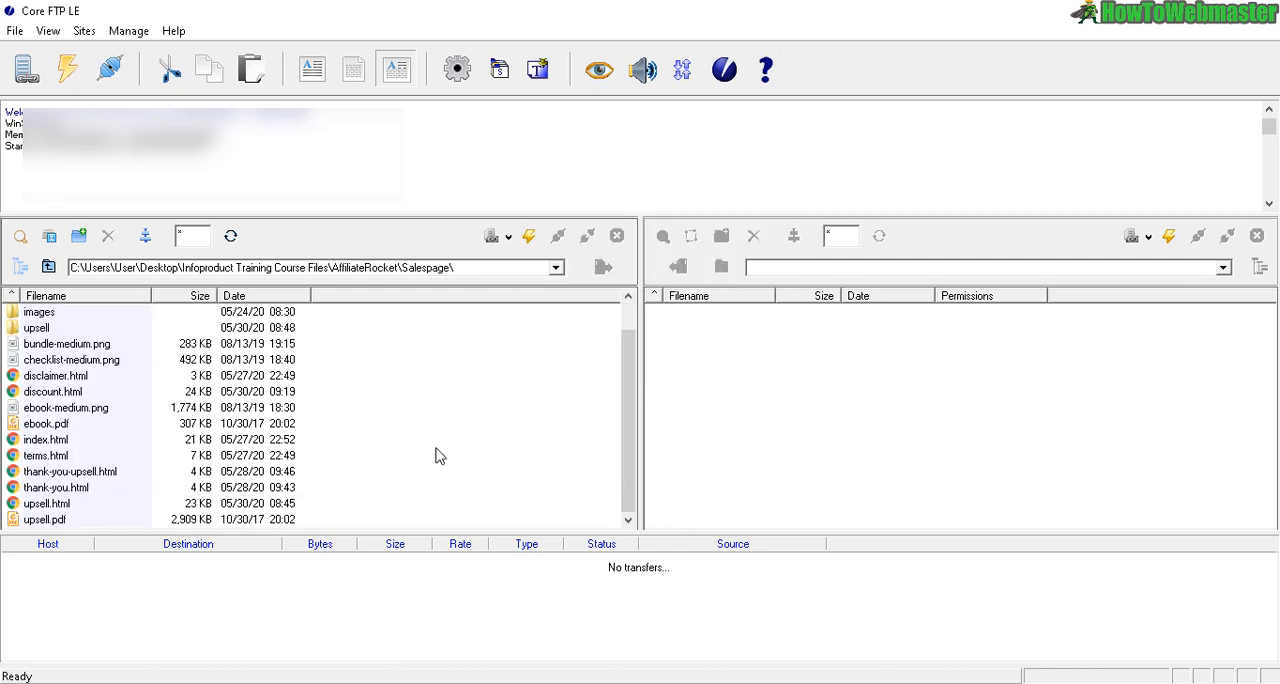
pyautogui.moveTo(394, 412)
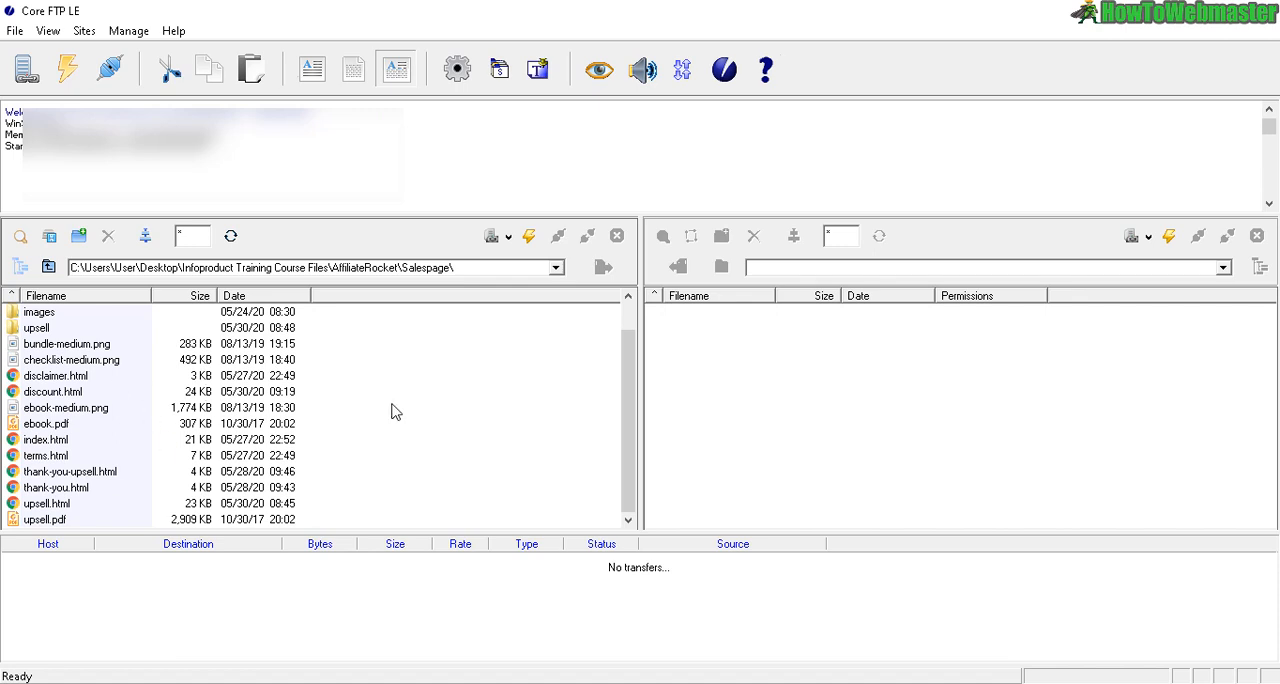
pyautogui.moveTo(102, 408)
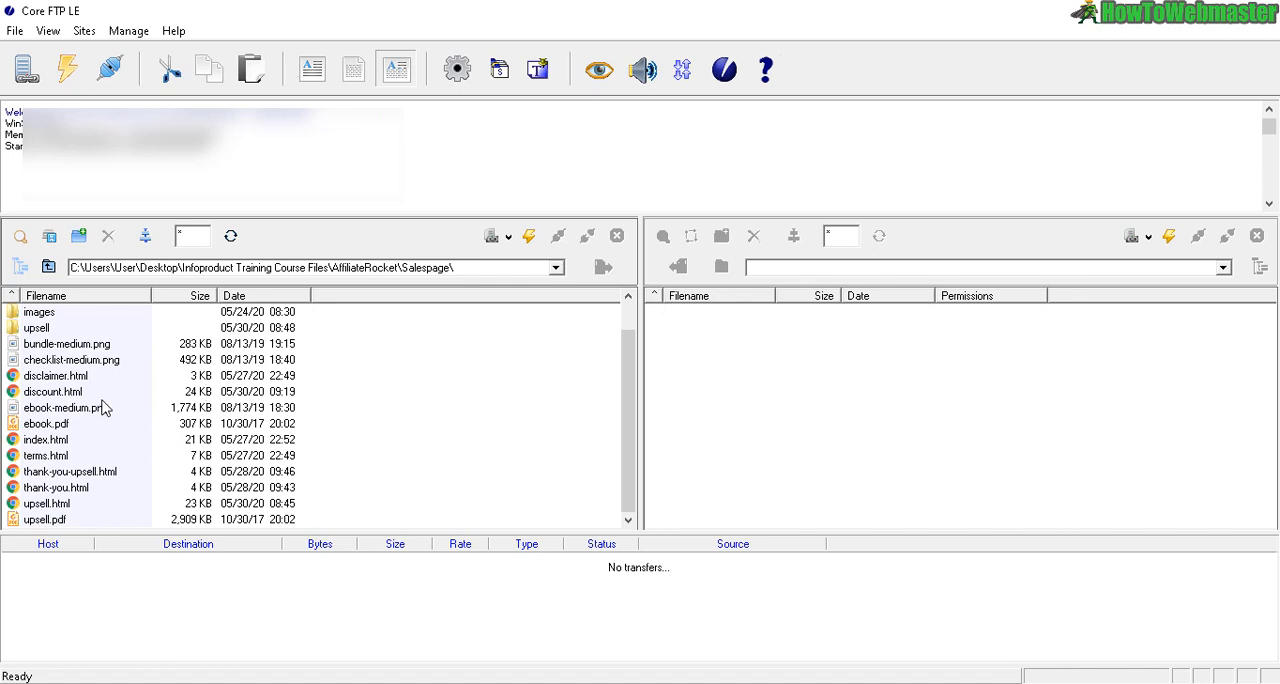
# Review index.html, upsell.pdf, thank-you.html and thank-you-upsell.html in the local pane.
pyautogui.click(46, 440)
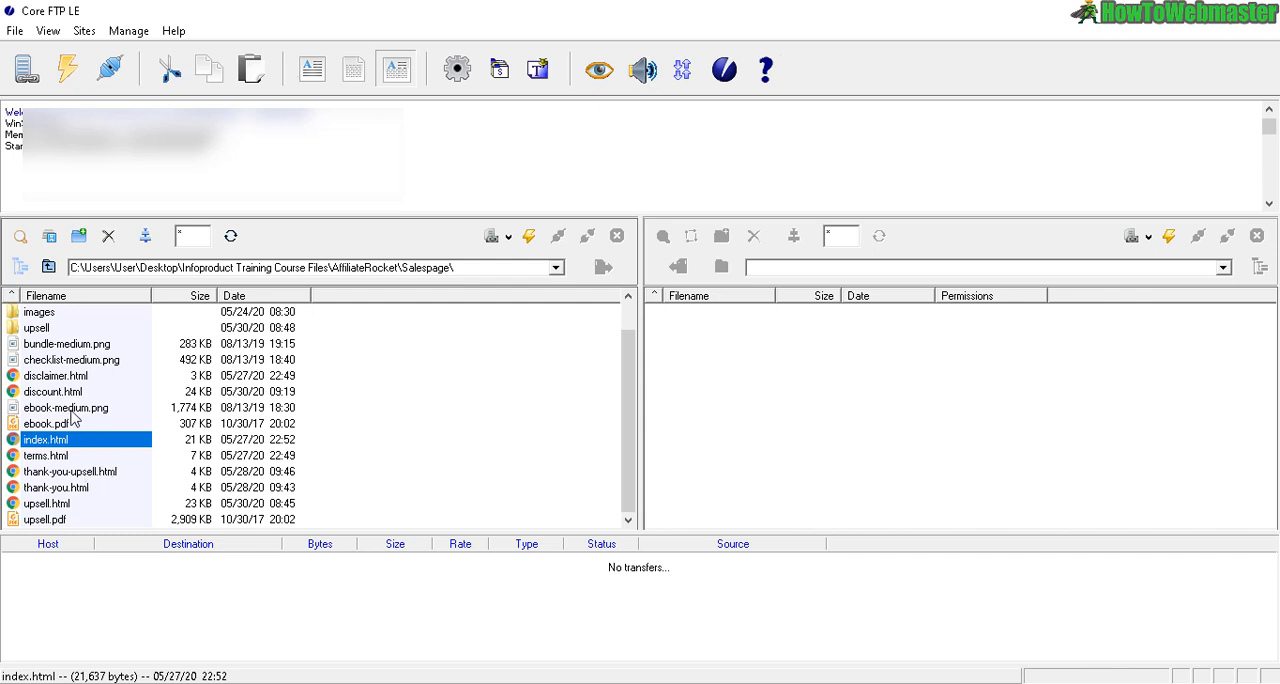
pyautogui.click(46, 424)
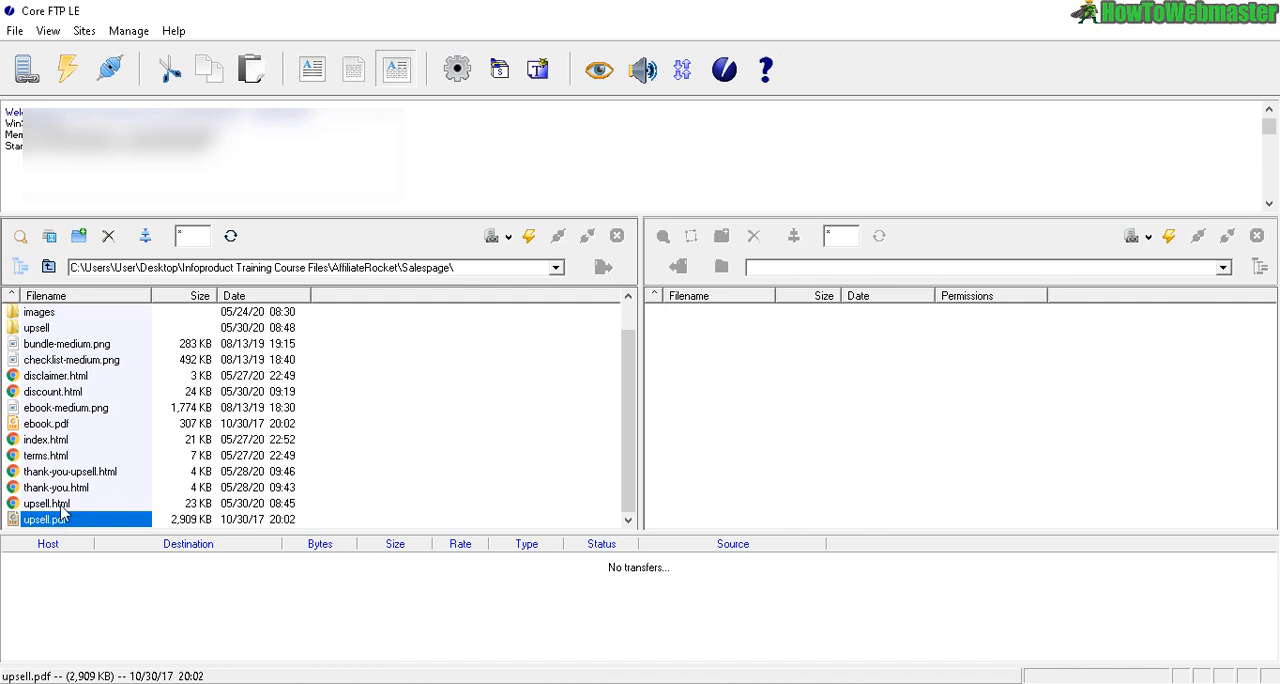
pyautogui.click(56, 488)
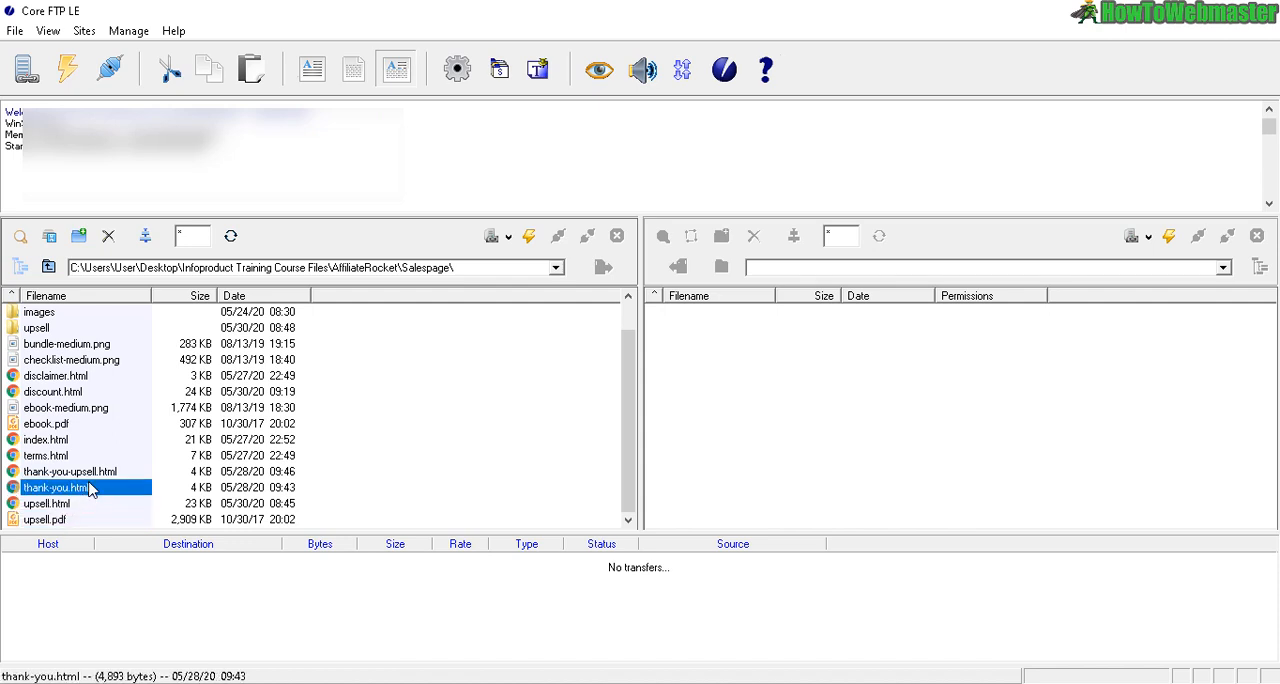
pyautogui.click(70, 472)
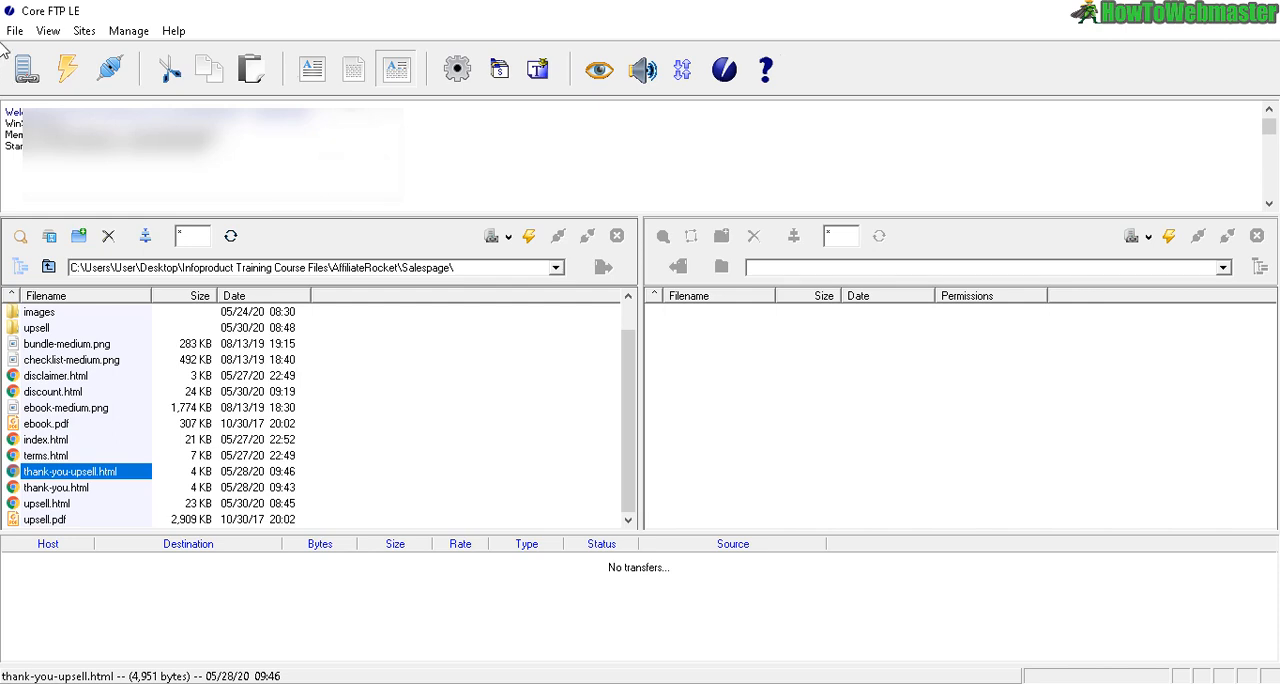
pyautogui.click(84, 30)
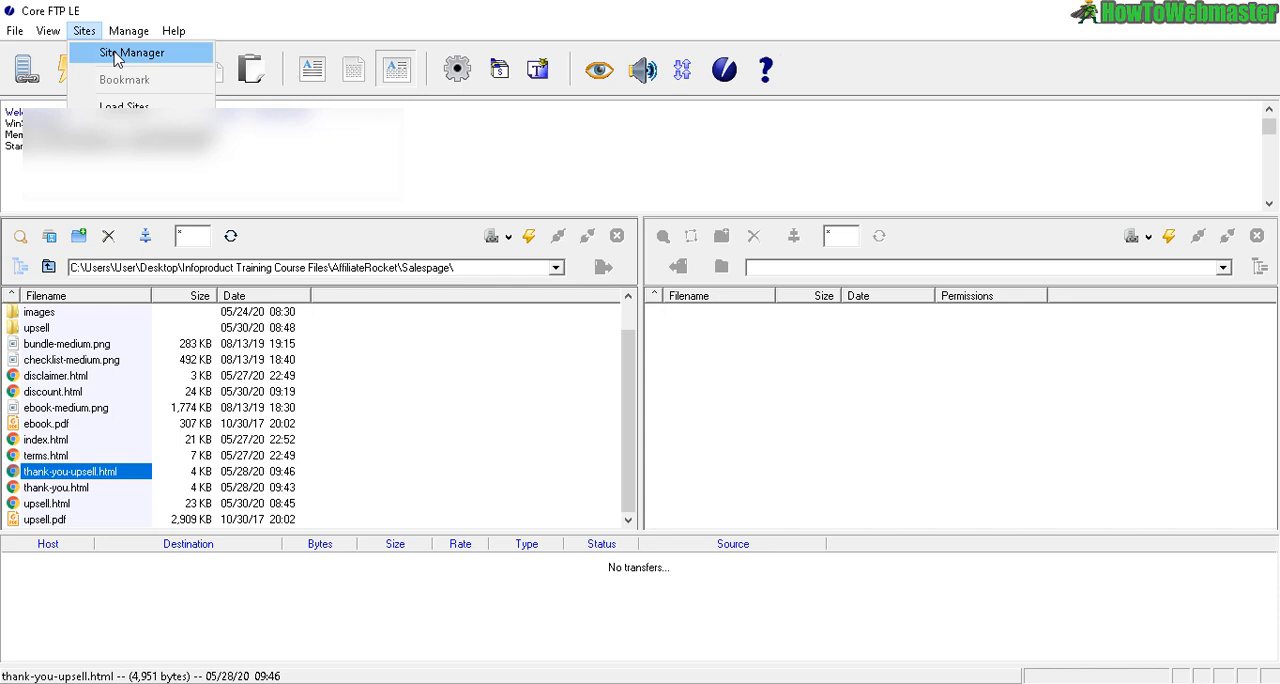
# Create a Site Manager entry named 'My Website' with host ftp.domainname.com.
pyautogui.click(130, 52)
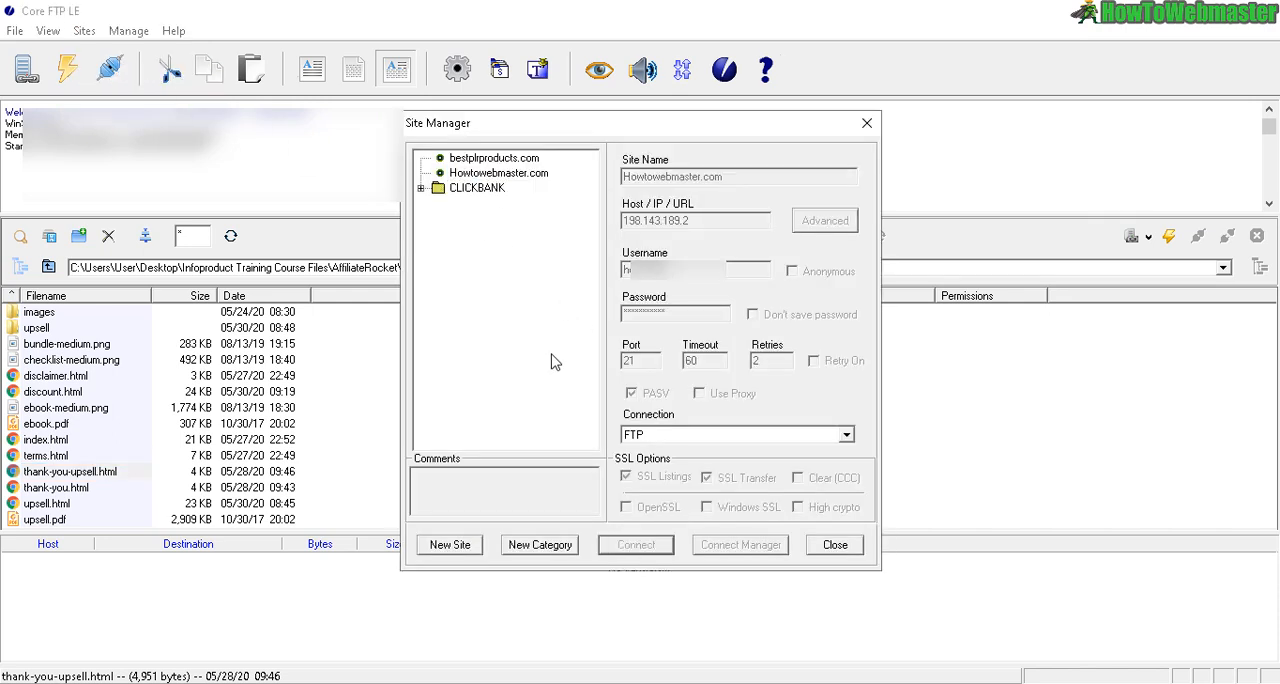
pyautogui.moveTo(548, 276)
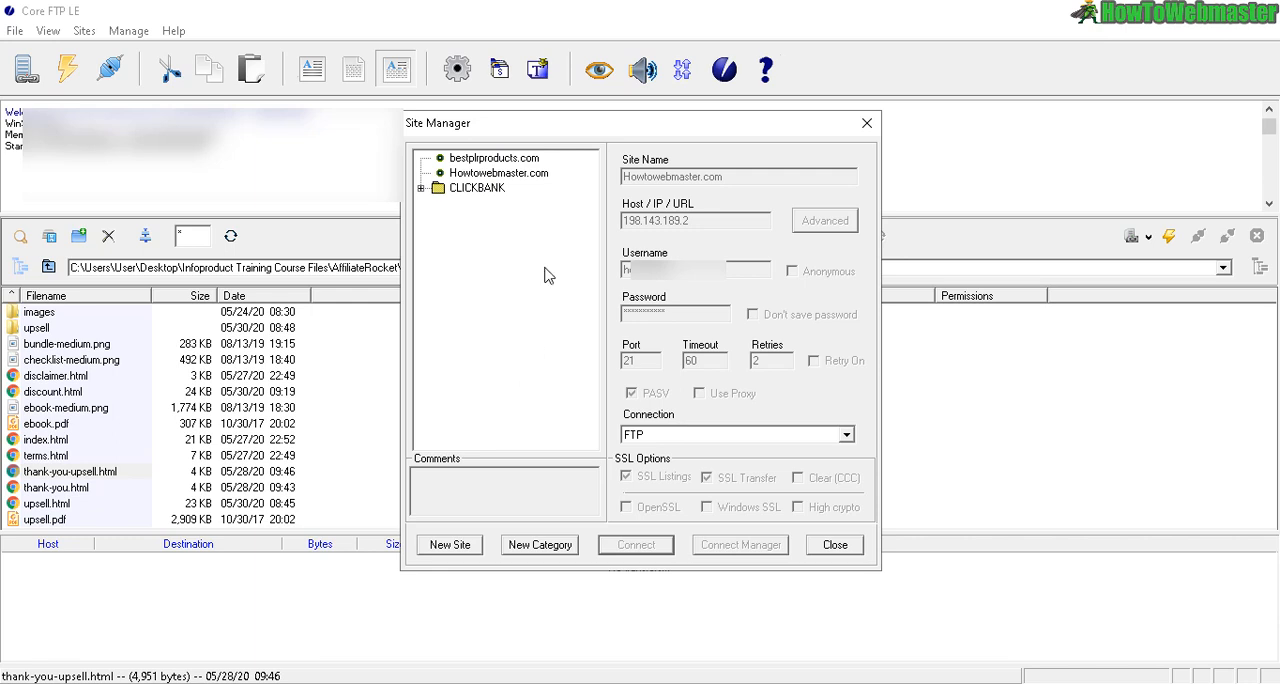
pyautogui.moveTo(448, 540)
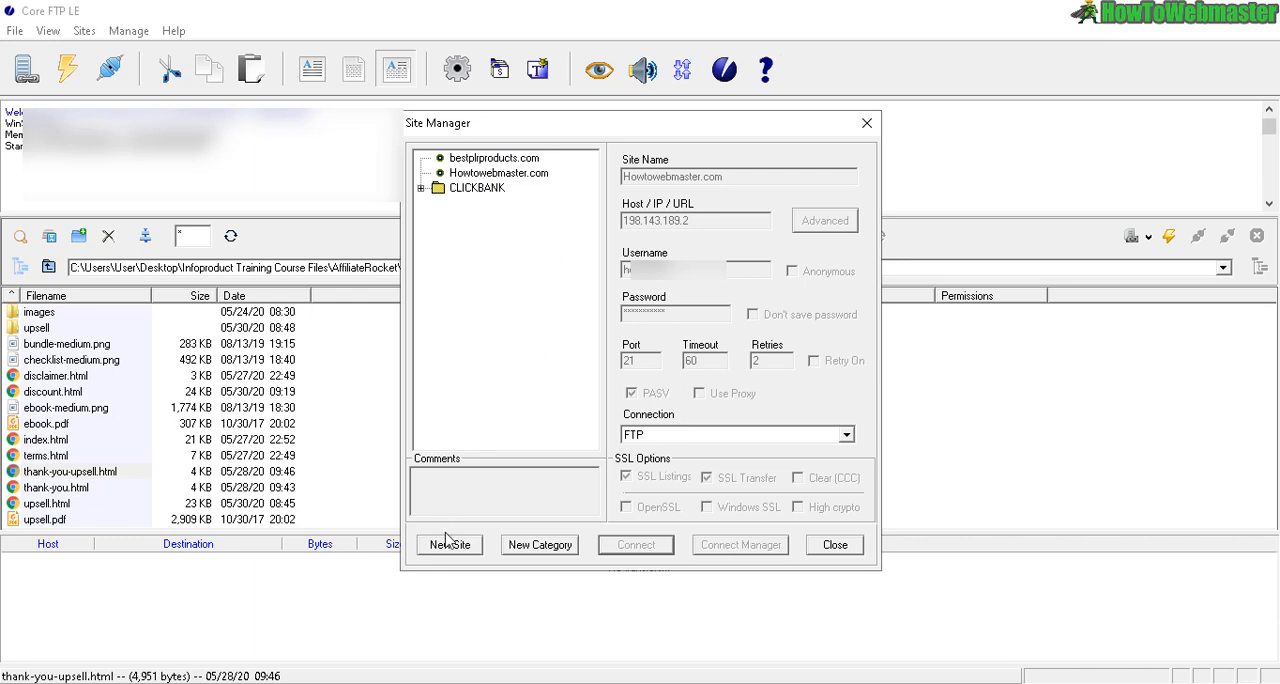
pyautogui.click(448, 544)
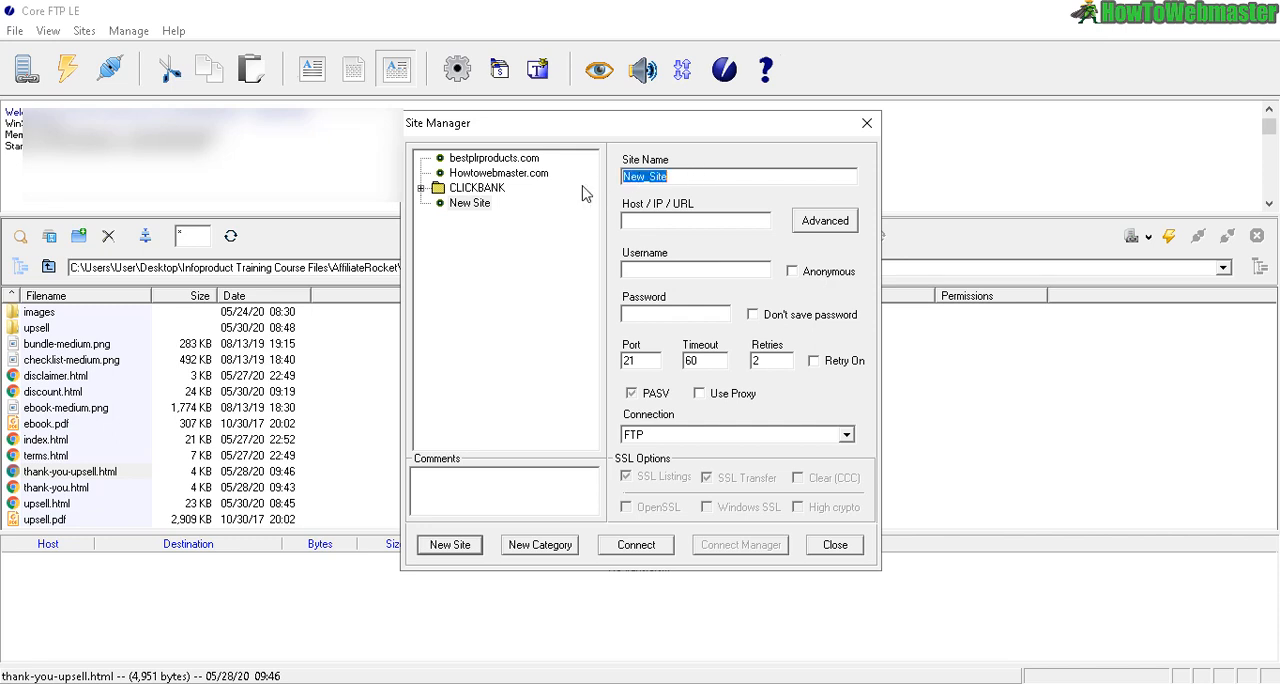
pyautogui.write('My Website')
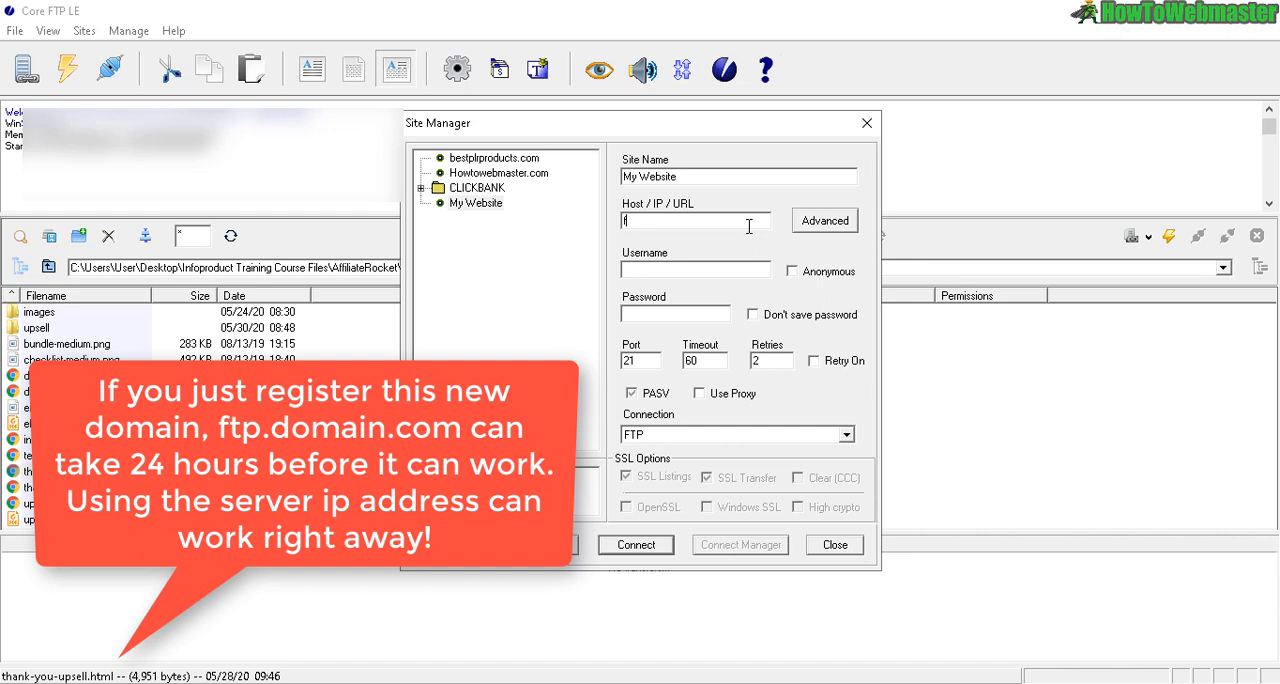
pyautogui.write('ftp.')
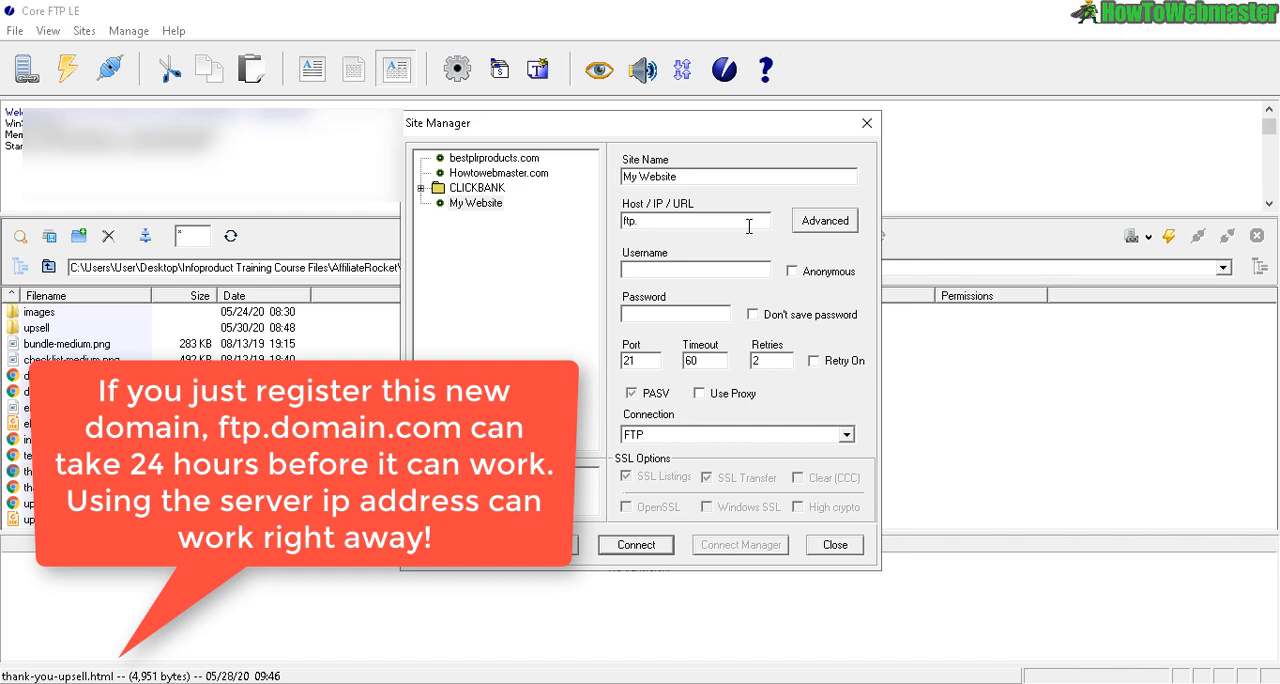
pyautogui.write('domainname.c')
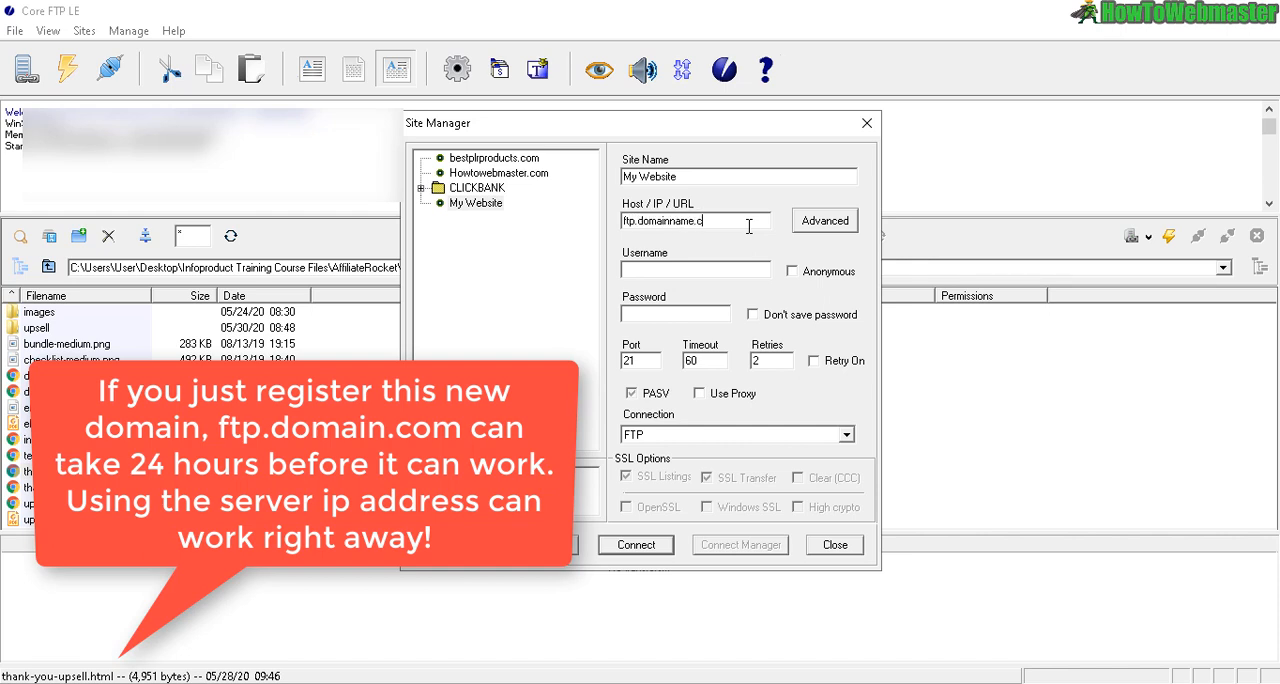
pyautogui.tripleClick(694, 220)
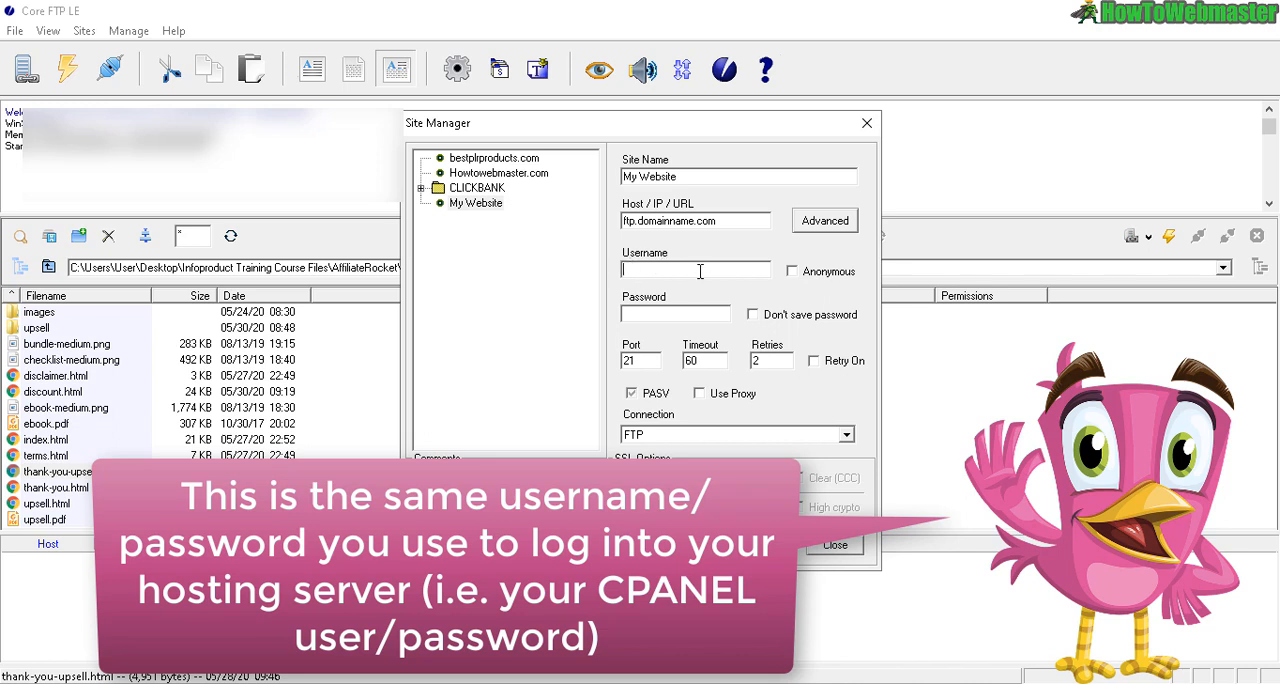
pyautogui.moveTo(776, 88)
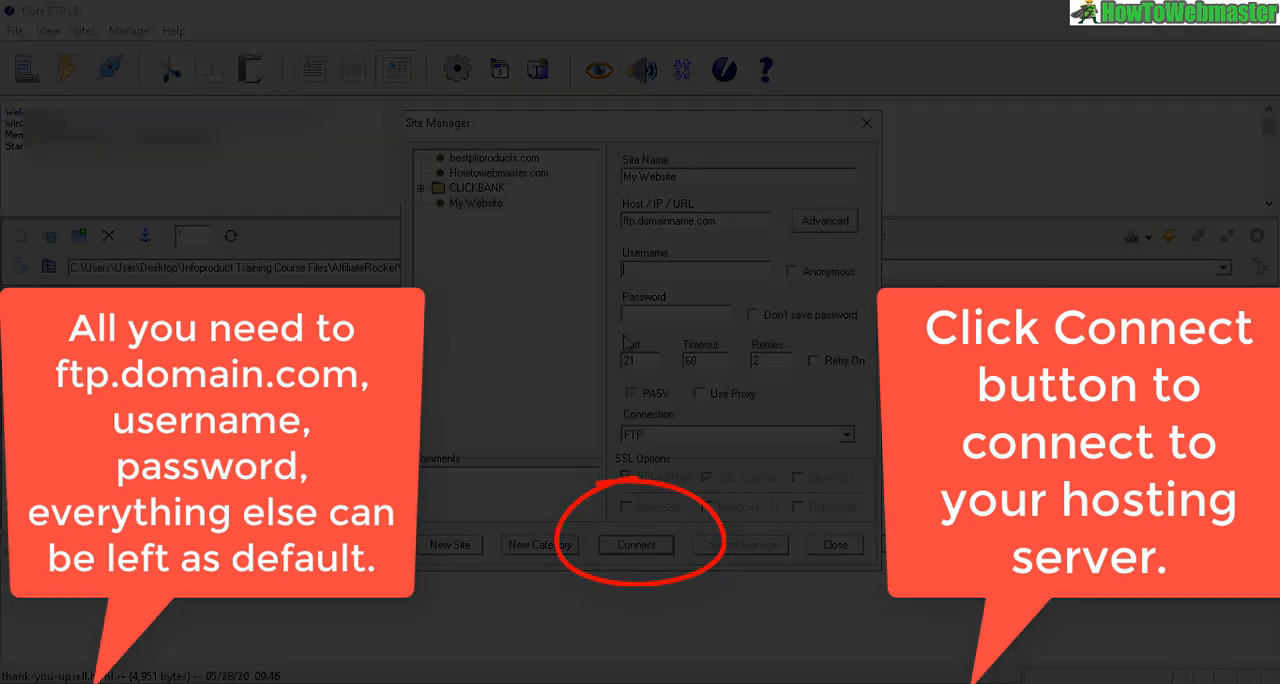
# Connect to the hosting server and enter the public_html folder in the remote pane.
pyautogui.click(636, 544)
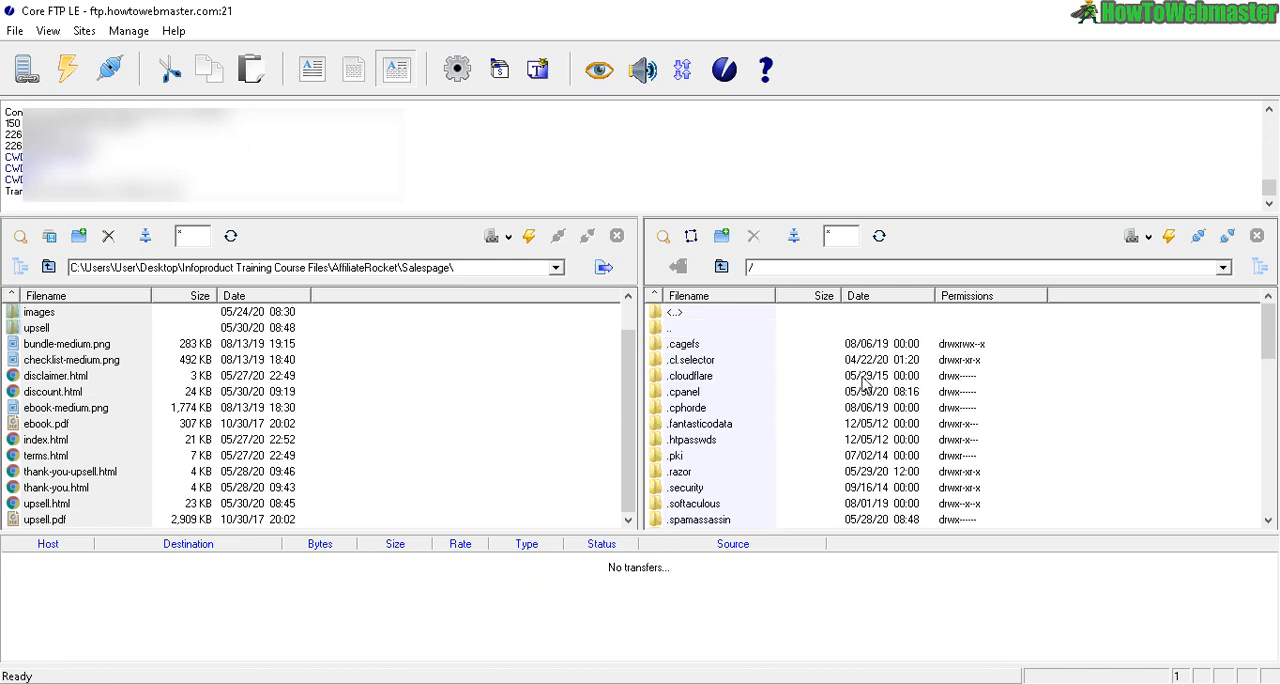
pyautogui.moveTo(844, 412)
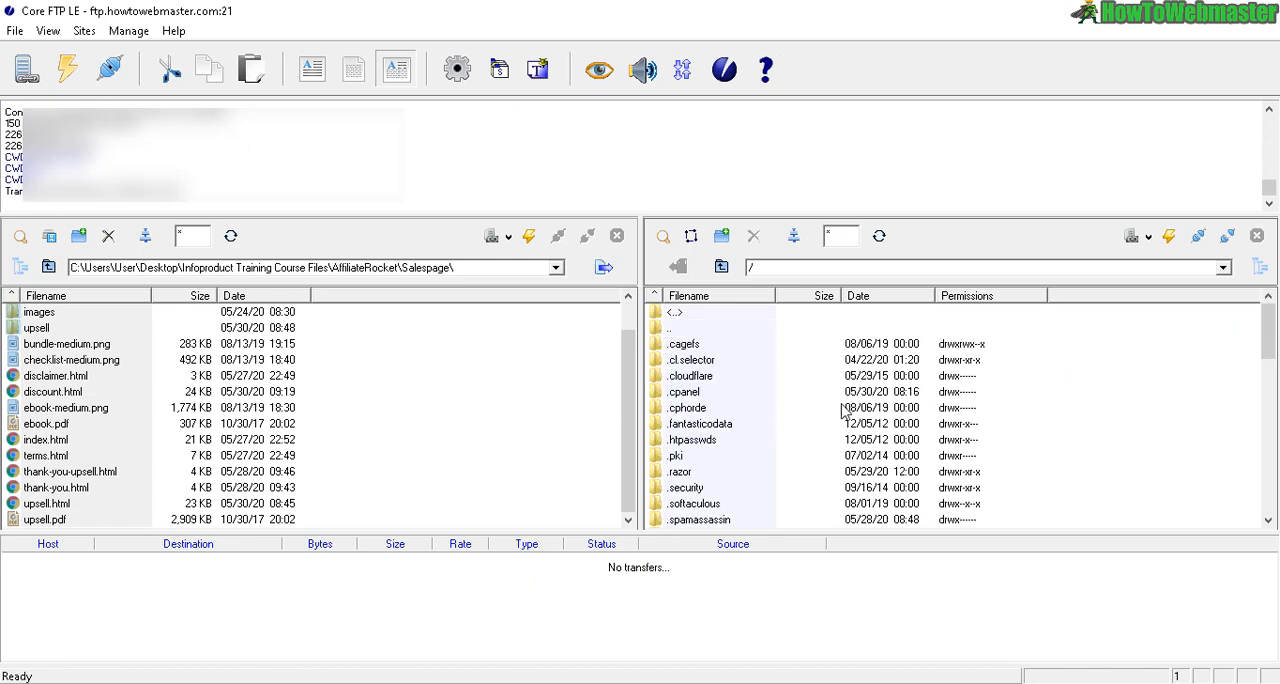
pyautogui.moveTo(972, 404)
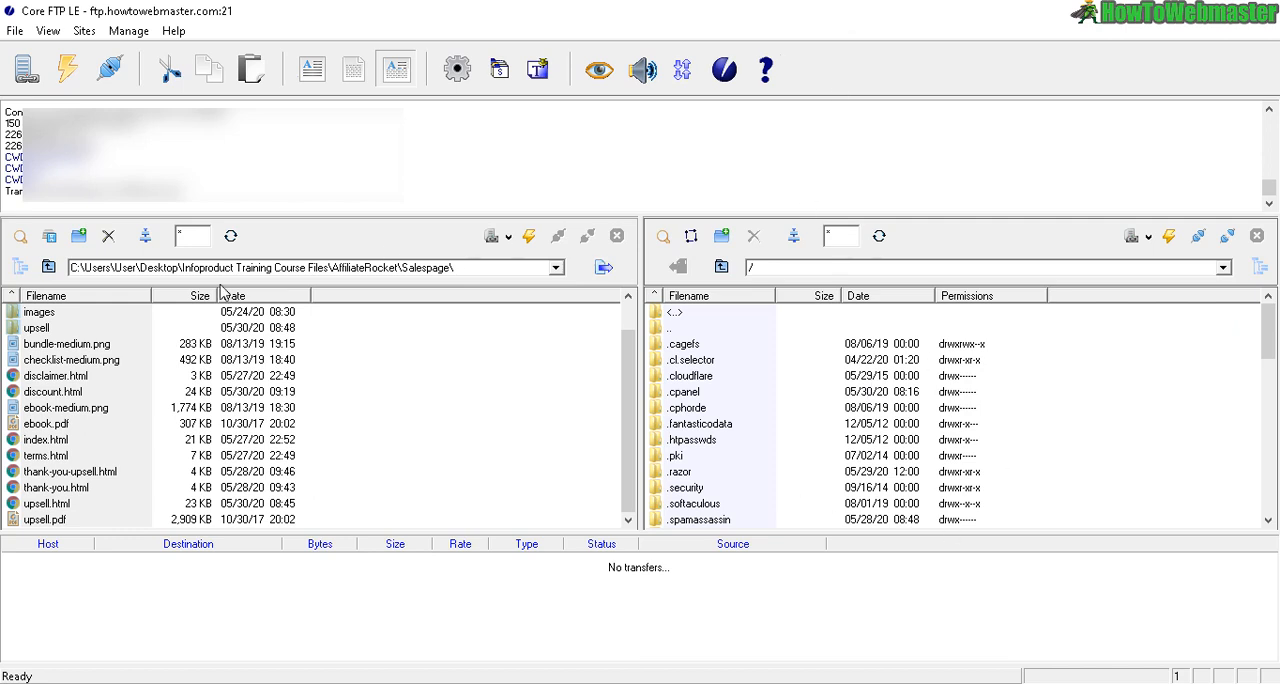
pyautogui.tripleClick(300, 268)
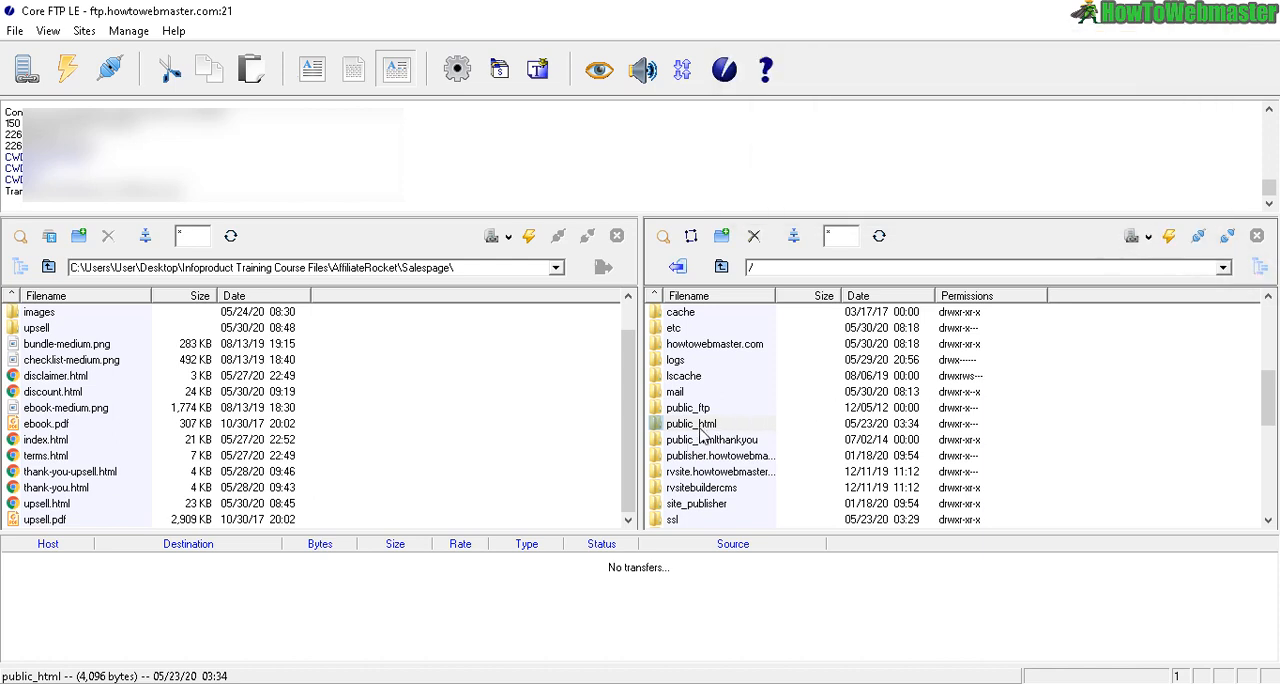
pyautogui.doubleClick(688, 424)
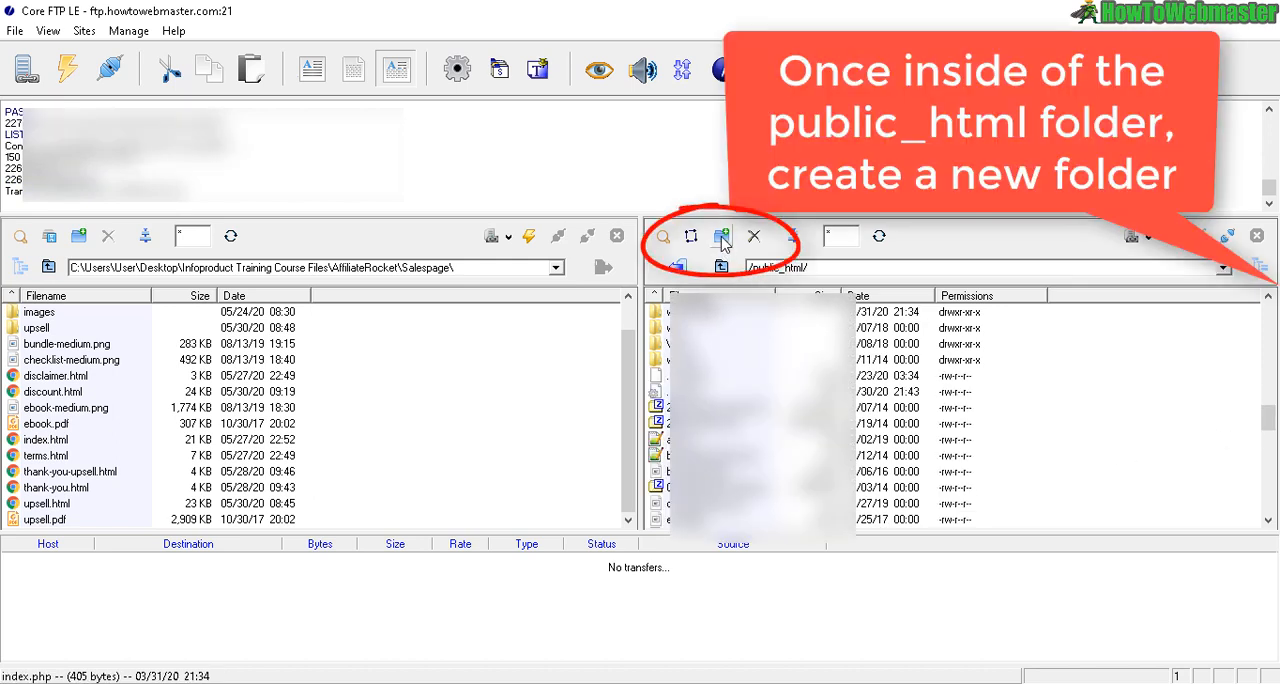
# Create a new server folder named demoproduct inside public_html.
pyautogui.click(722, 236)
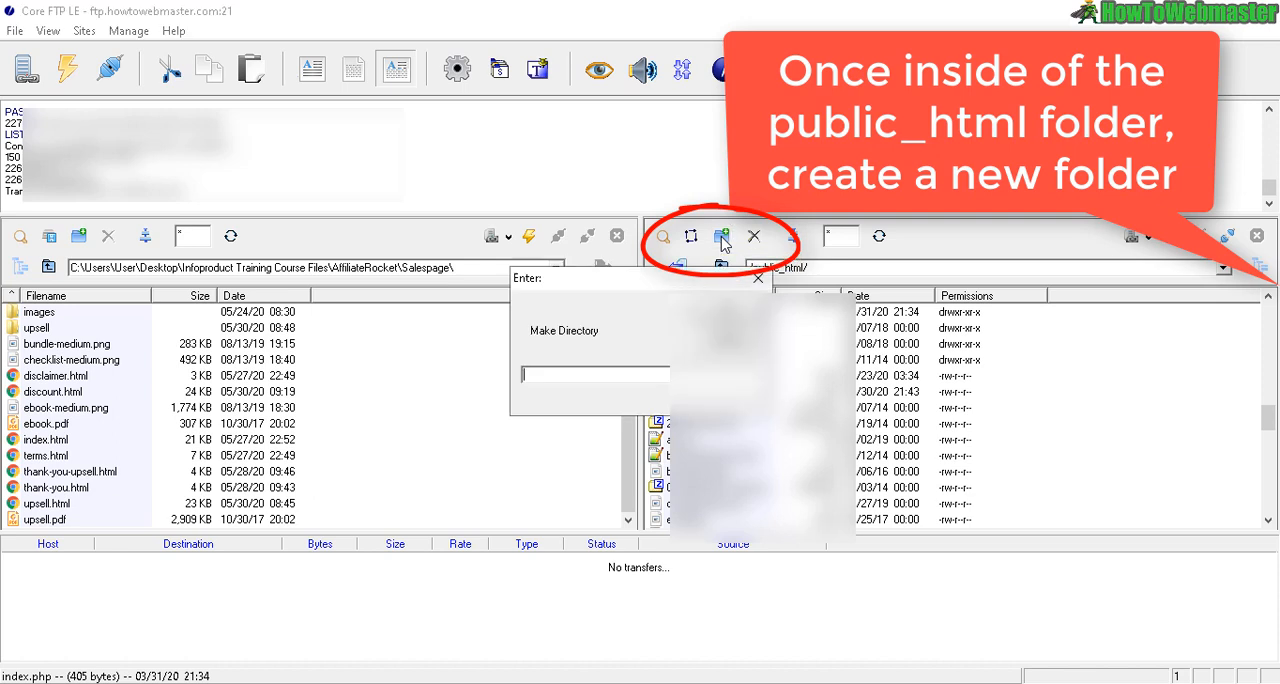
pyautogui.click(722, 236)
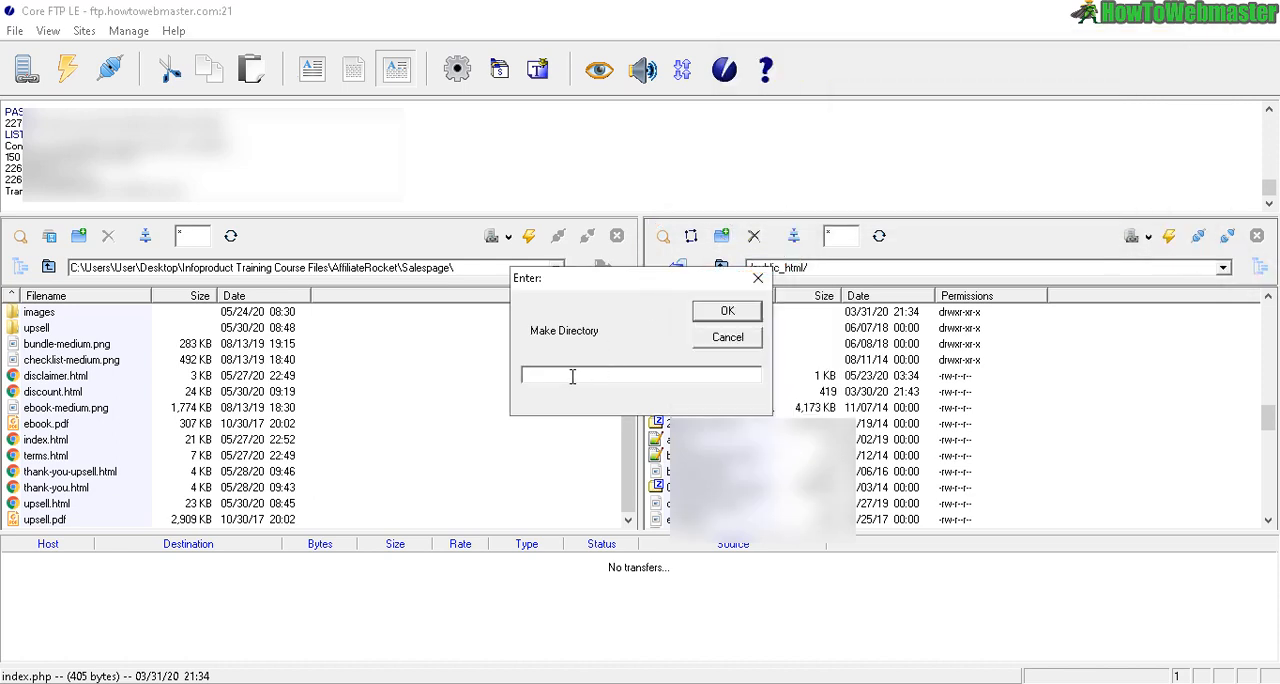
pyautogui.write('demoproduct')
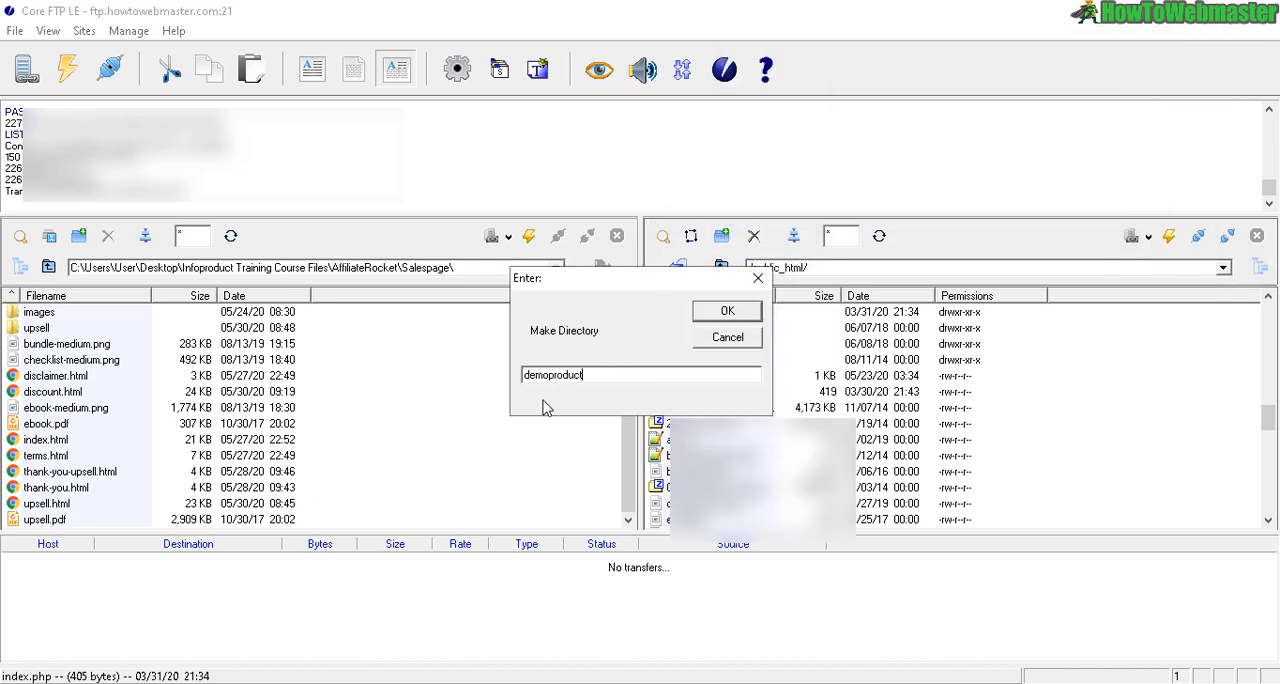
pyautogui.click(728, 312)
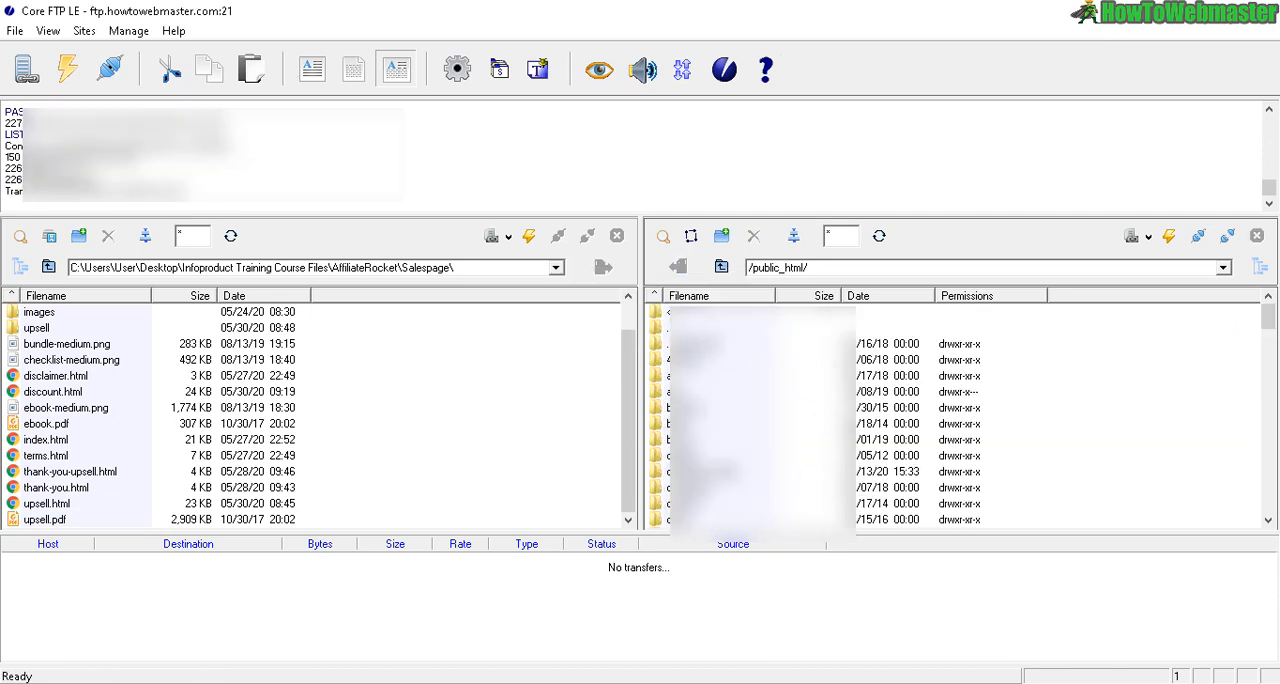
# Enter the new demoproduct folder on the server, showing it empty.
pyautogui.scroll(-3)
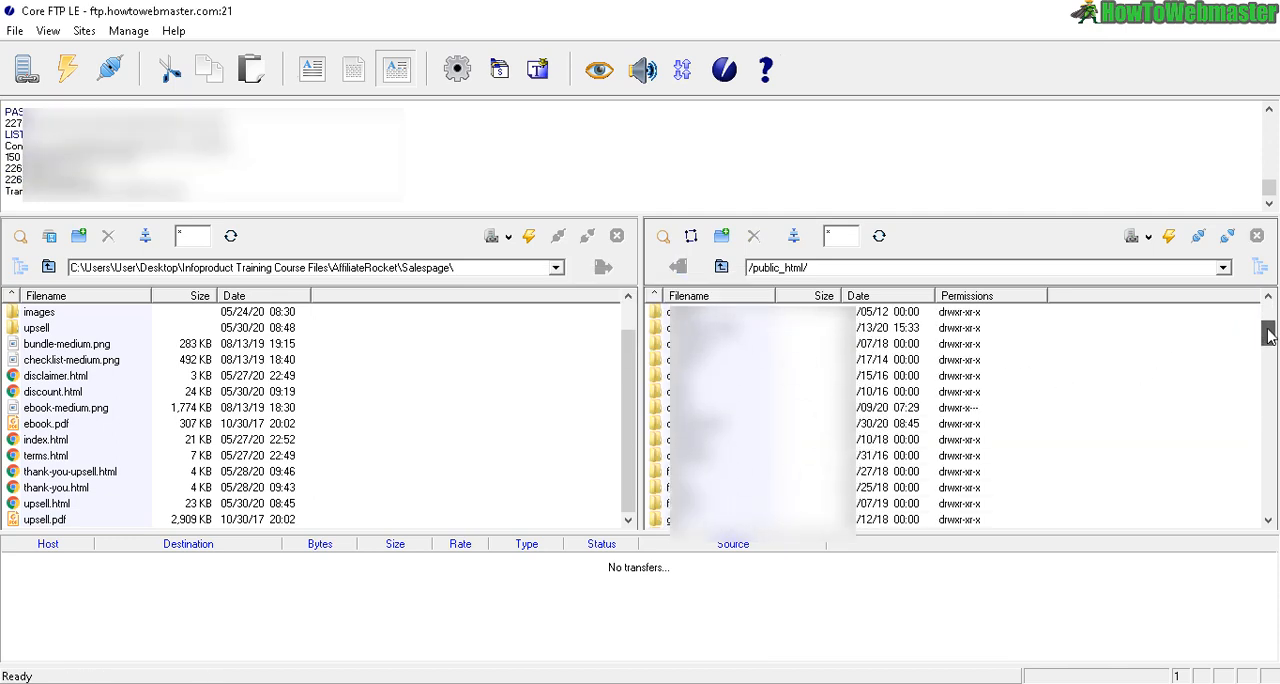
pyautogui.click(696, 424)
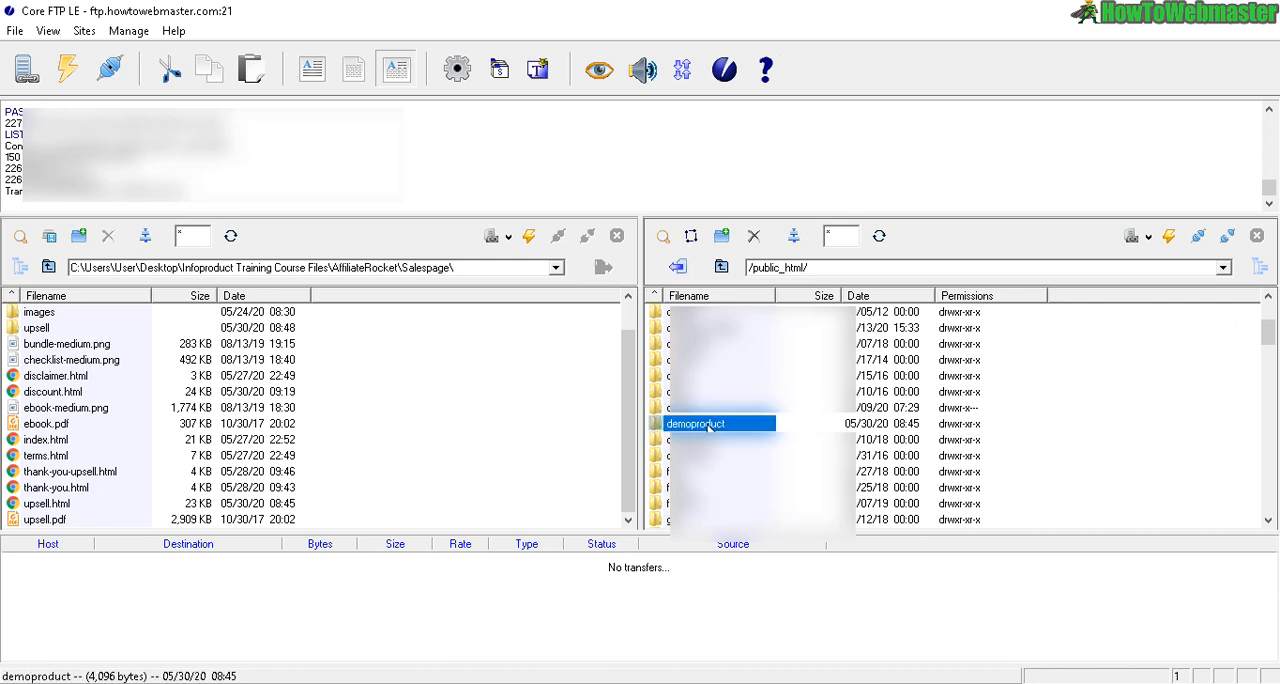
pyautogui.doubleClick(696, 424)
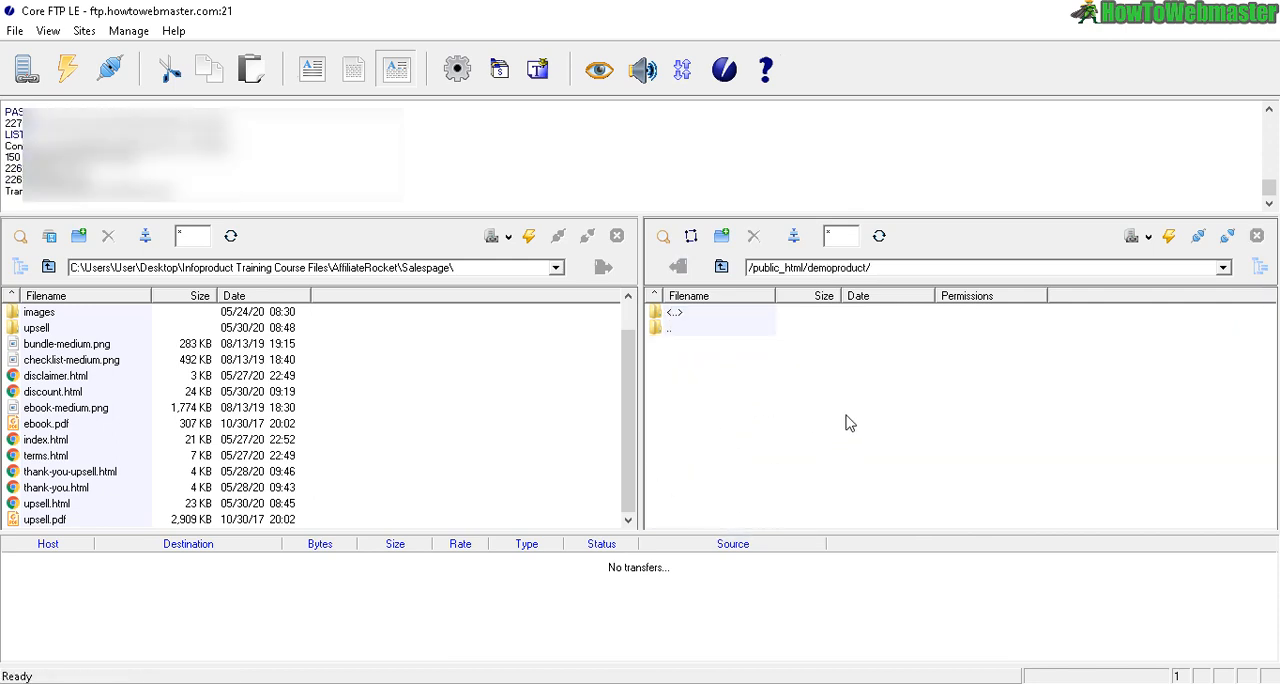
pyautogui.moveTo(728, 424)
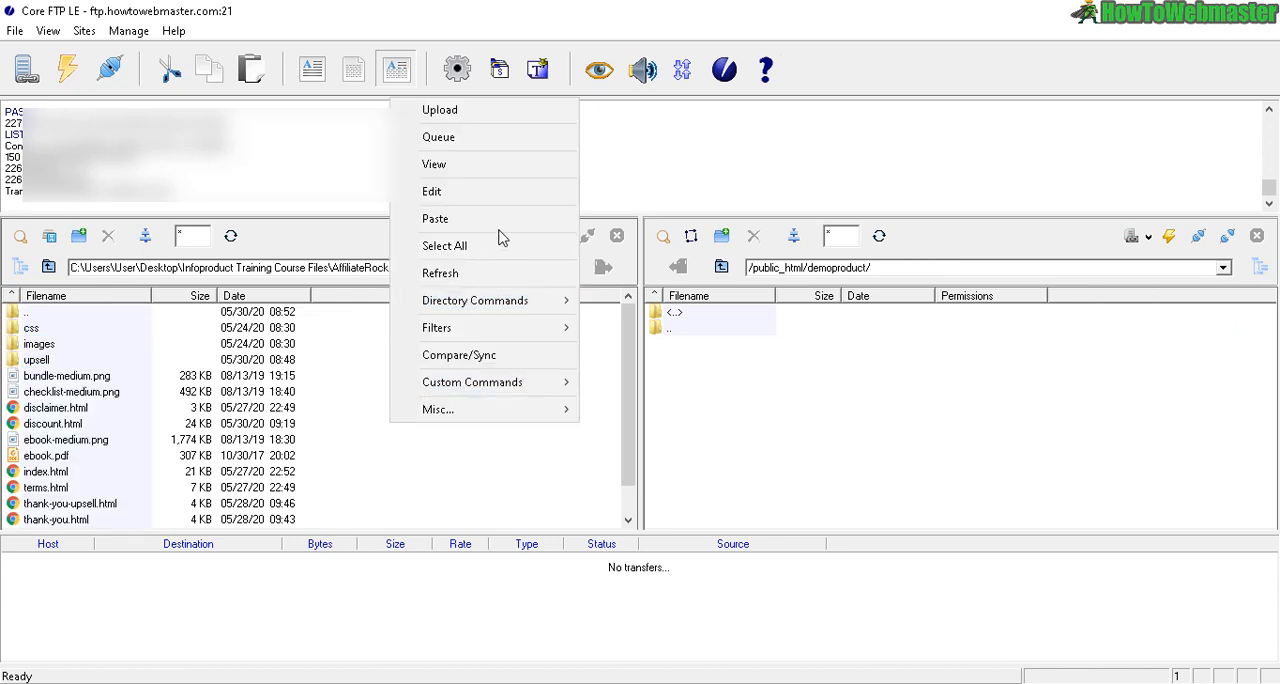
# Select all local sales page files and upload them into demoproduct.
pyautogui.click(444, 246)
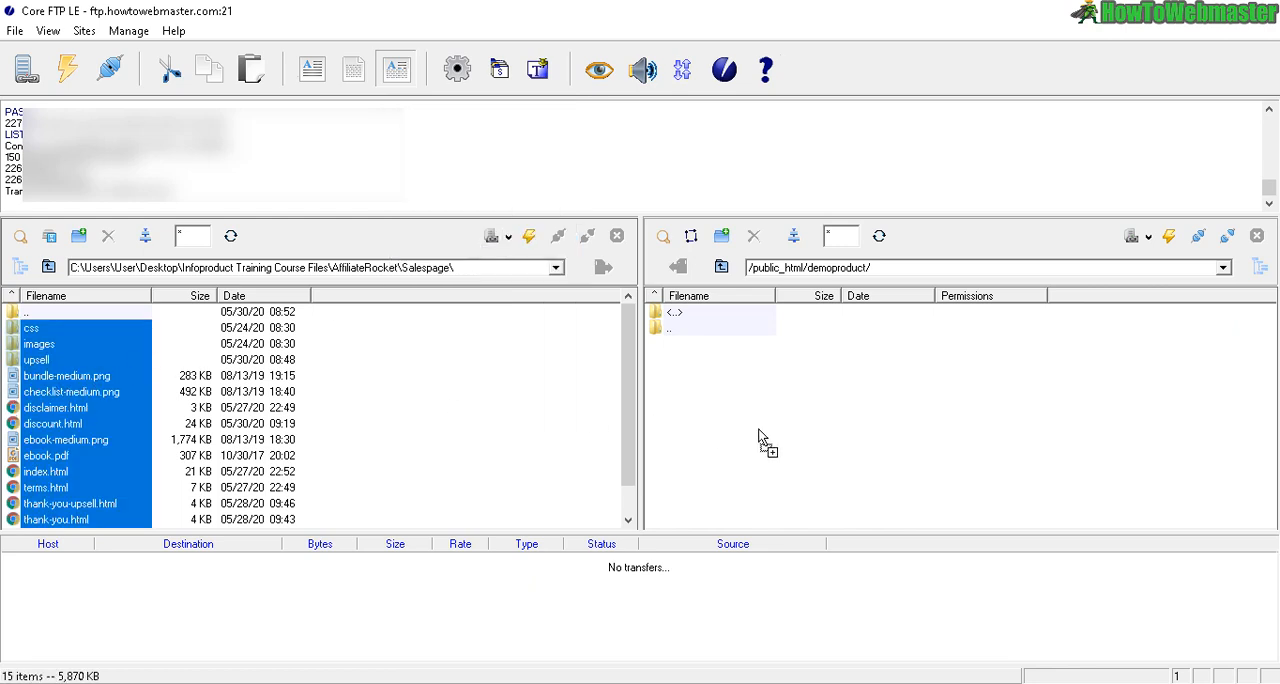
pyautogui.click(144, 236)
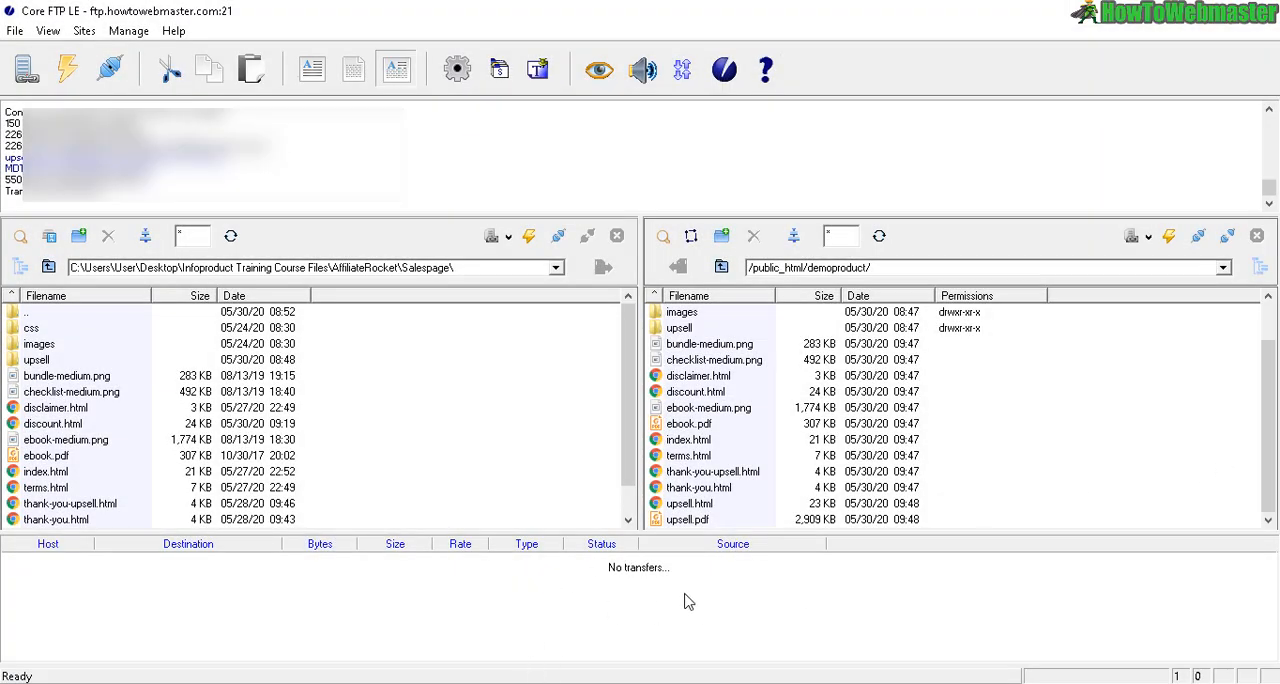
pyautogui.moveTo(600, 572)
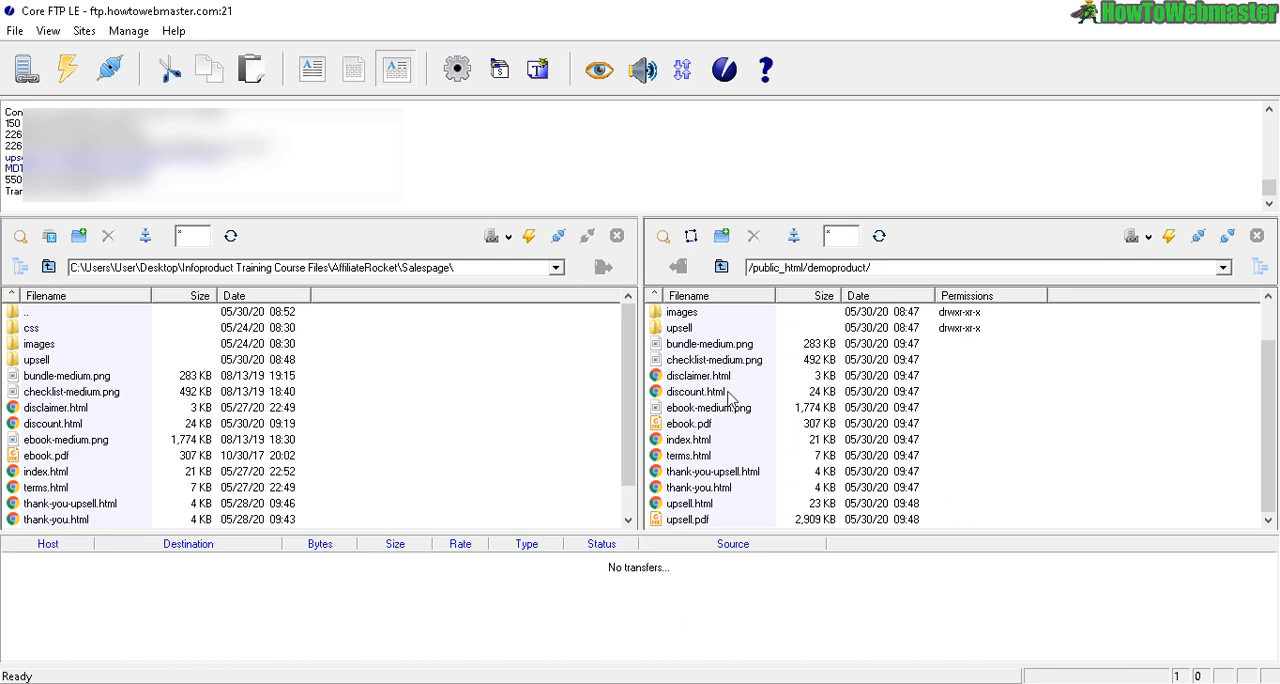
pyautogui.moveTo(244, 460)
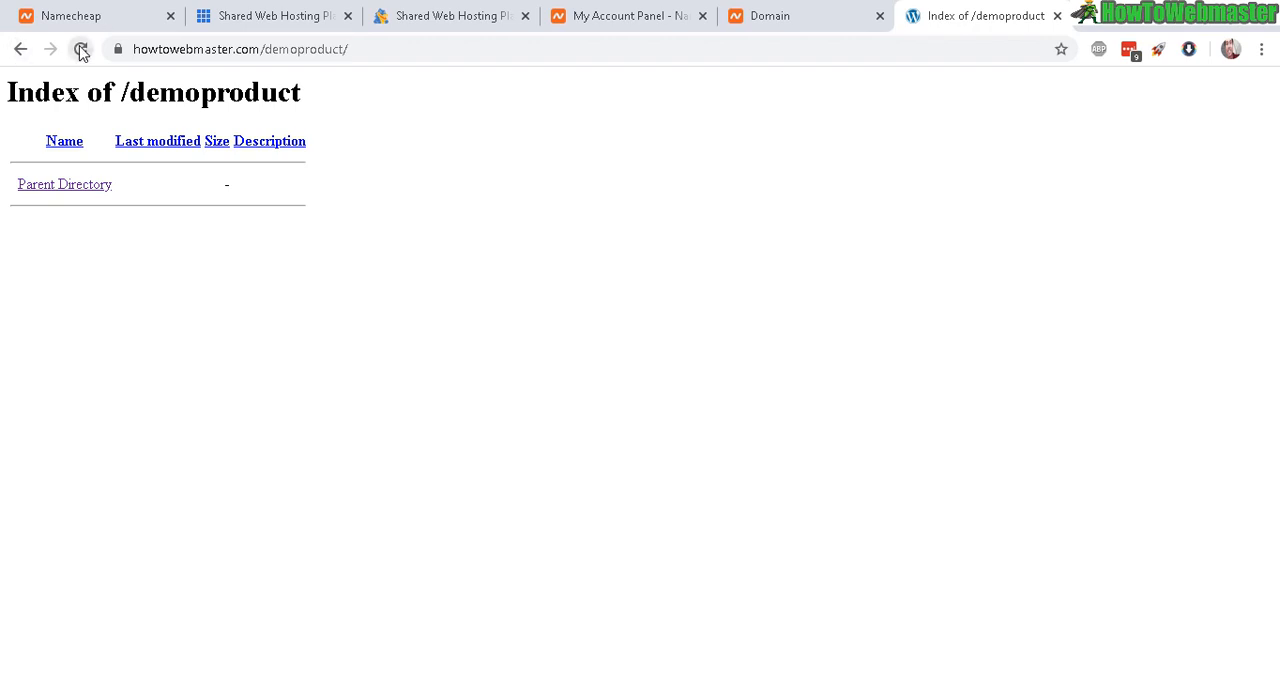
# Load the live sales page at howtowebmaster.com/demoproduct, review it, then head to upsell.html.
pyautogui.click(80, 48)
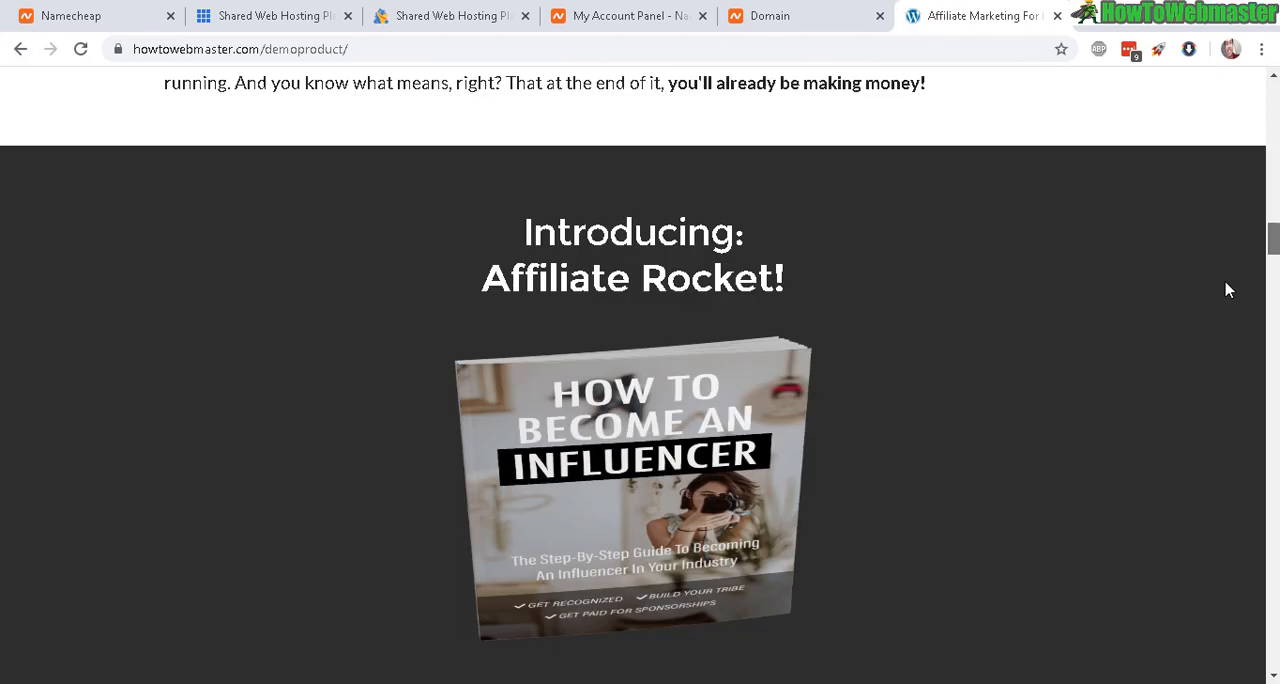
pyautogui.scroll(-3)
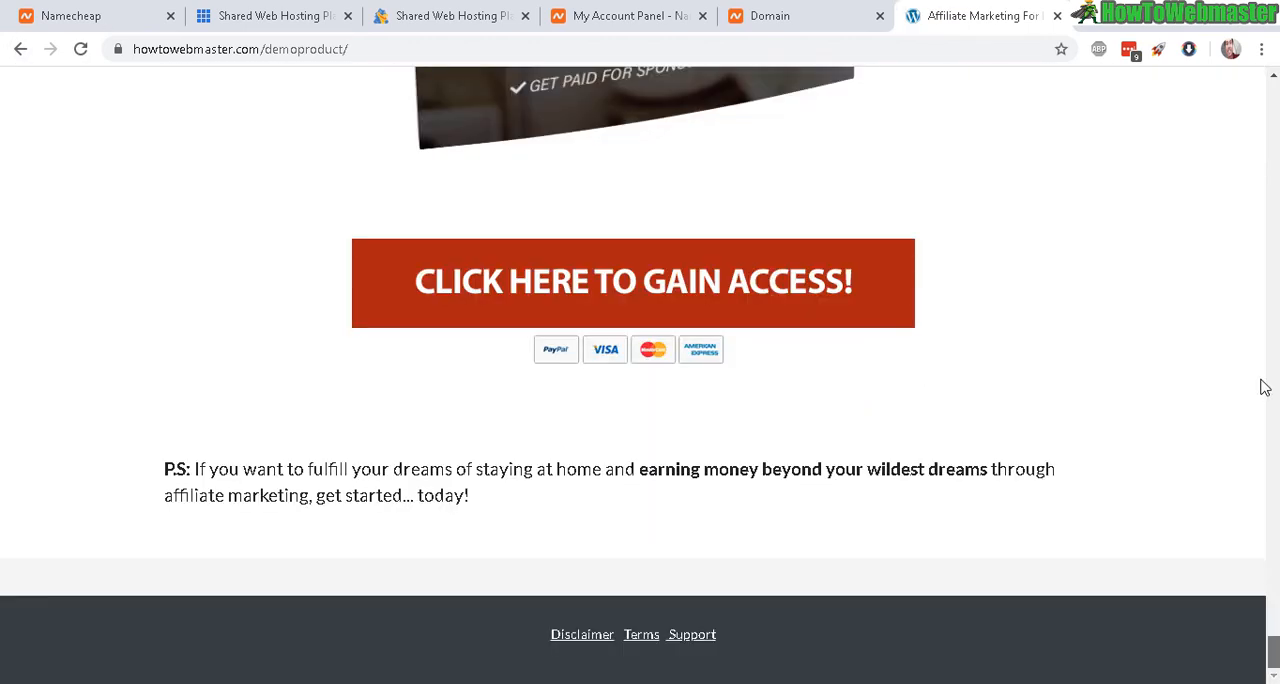
pyautogui.scroll(3)
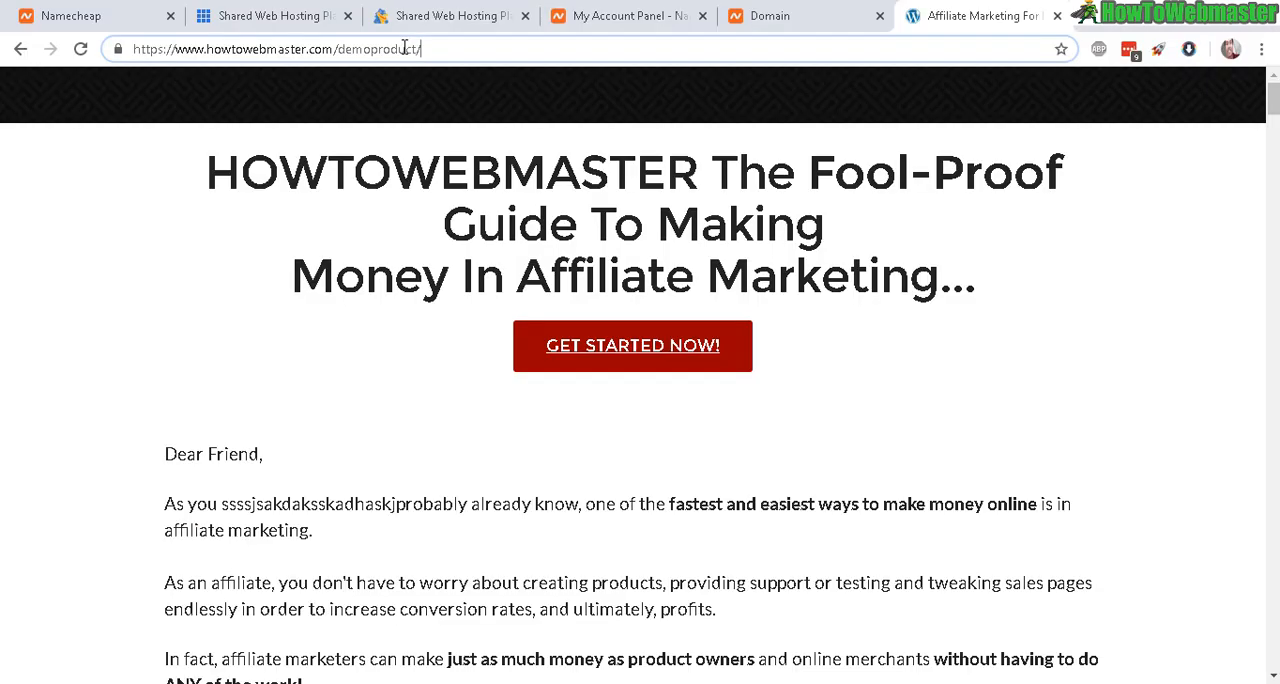
pyautogui.write('upsell.html')
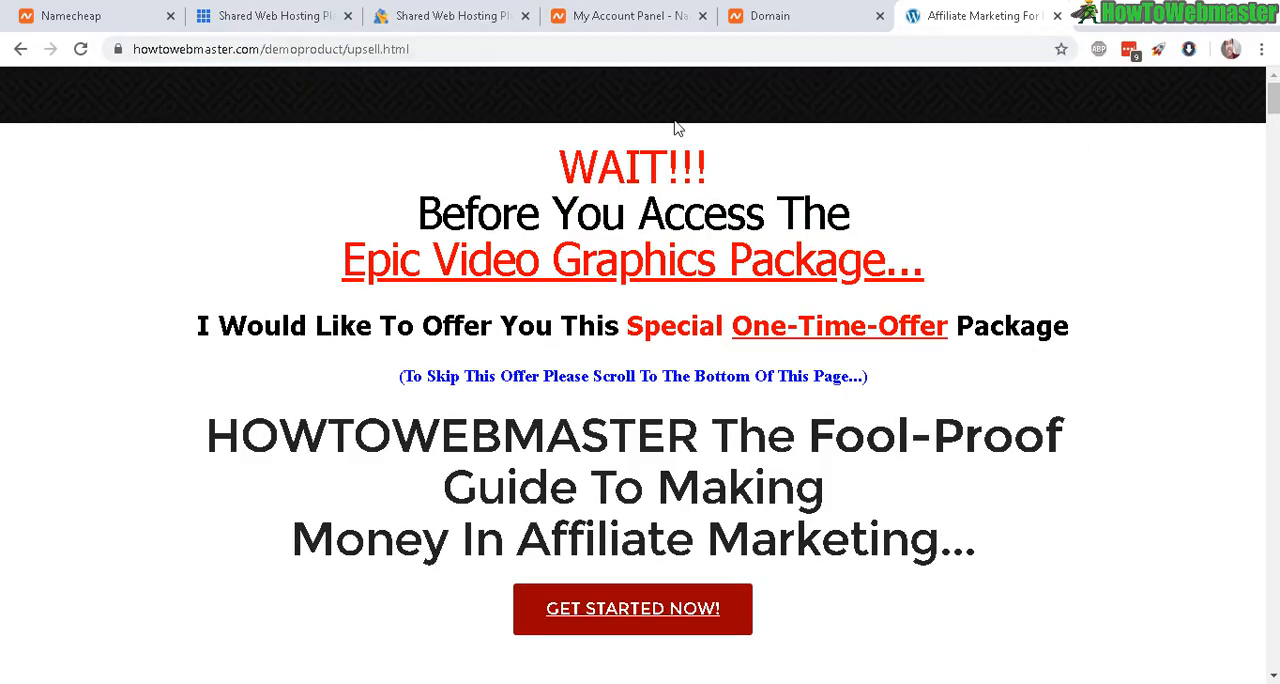
pyautogui.moveTo(1256, 318)
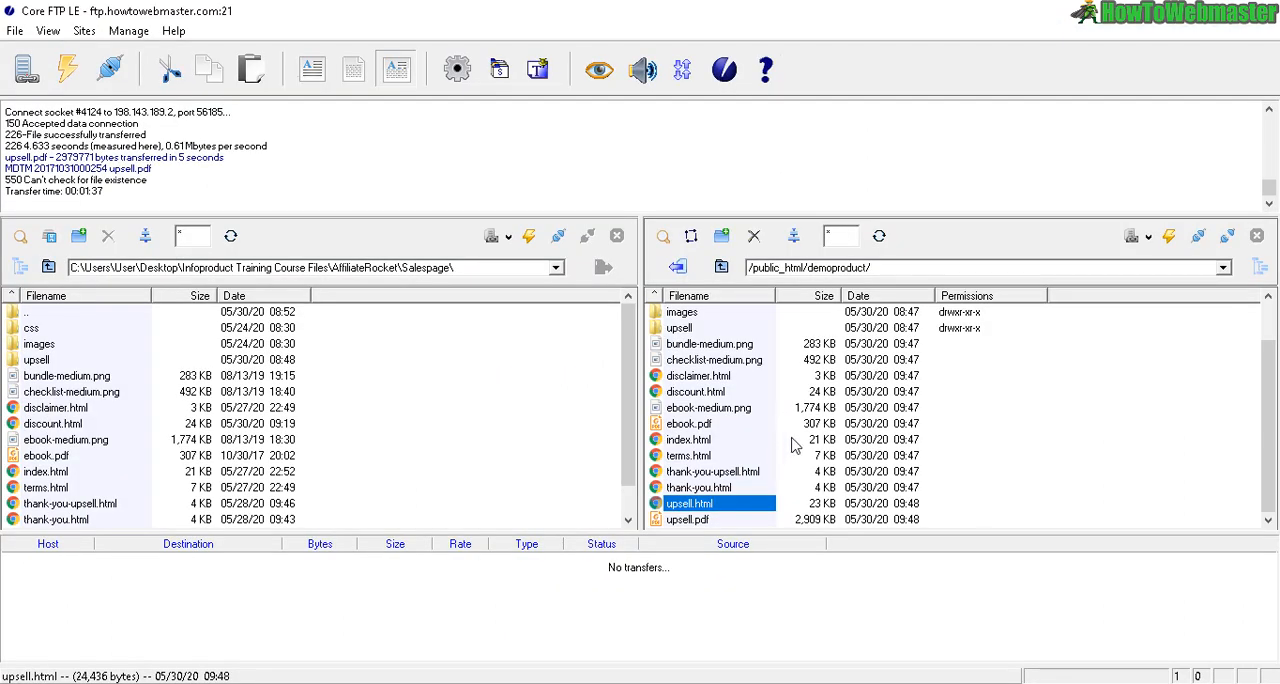
pyautogui.moveTo(720, 510)
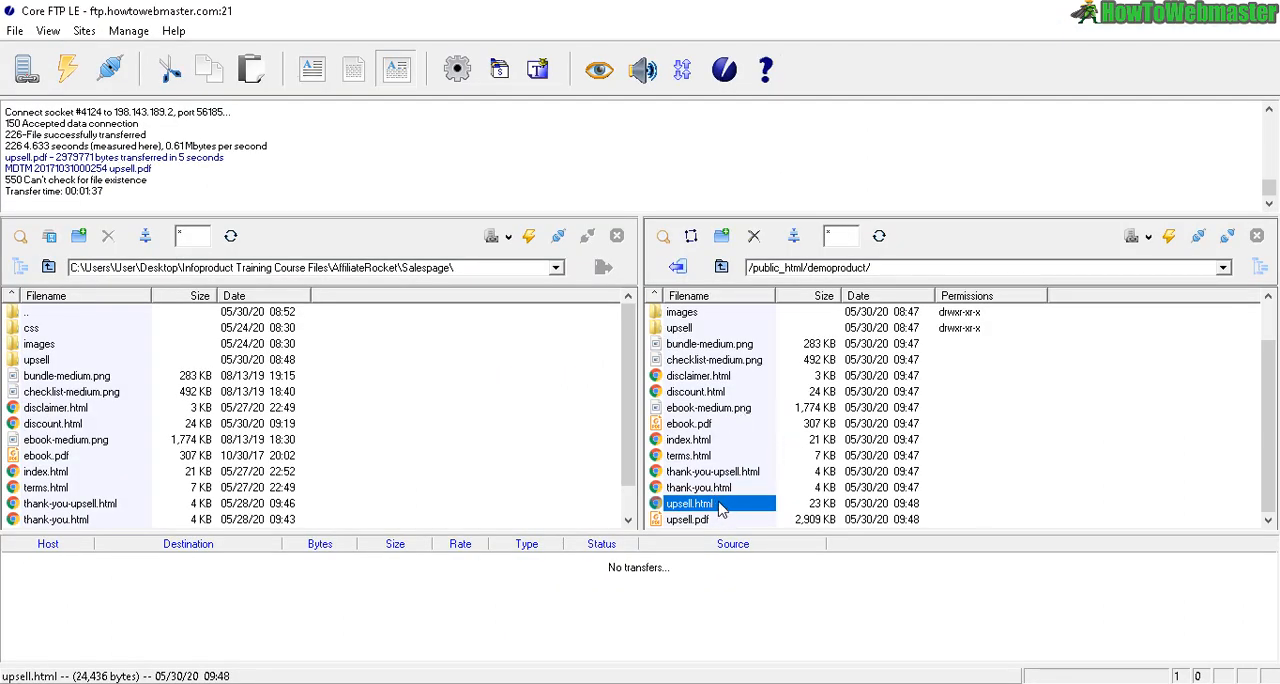
# Verify upsell.html on the server, test the thank-you page's download link and return from the ebook.
pyautogui.click(700, 488)
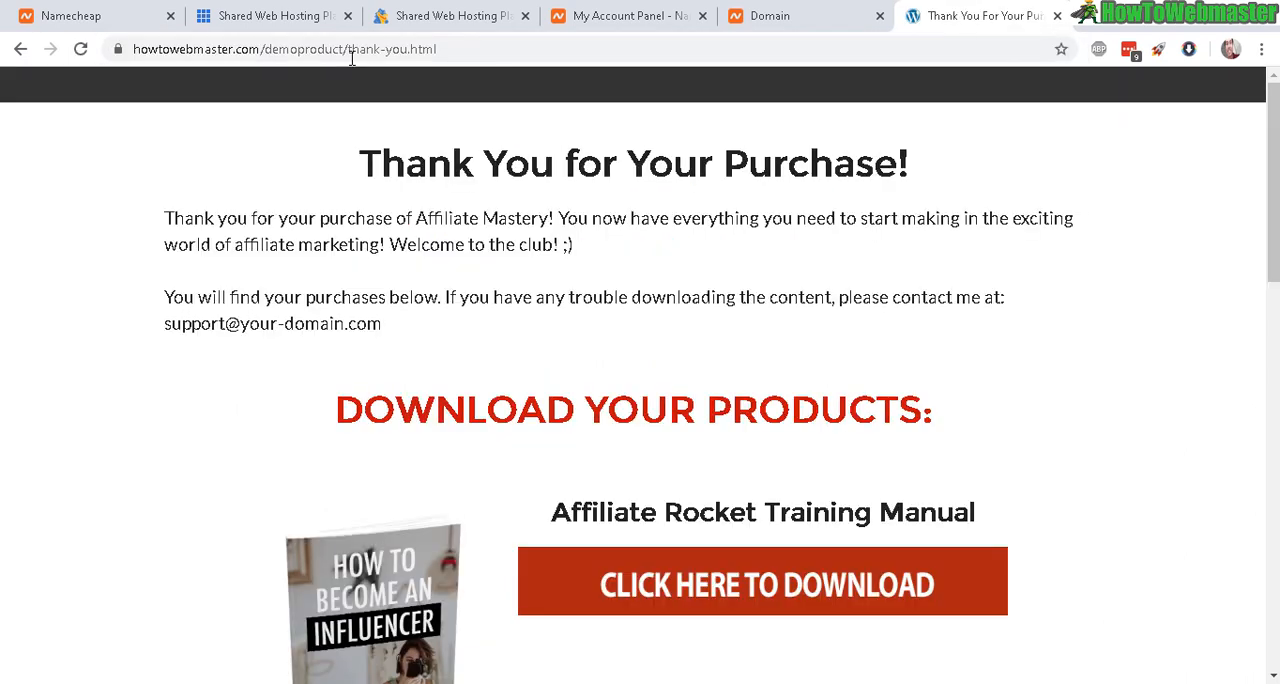
pyautogui.moveTo(1164, 188)
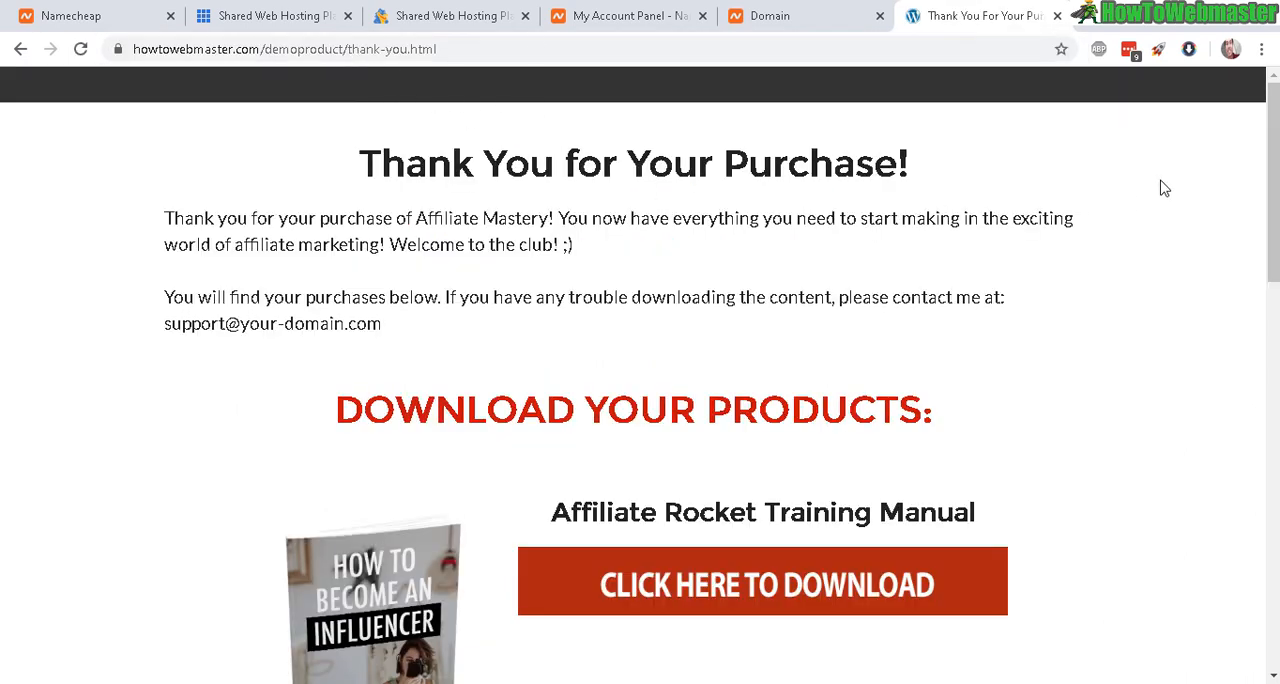
pyautogui.moveTo(714, 582)
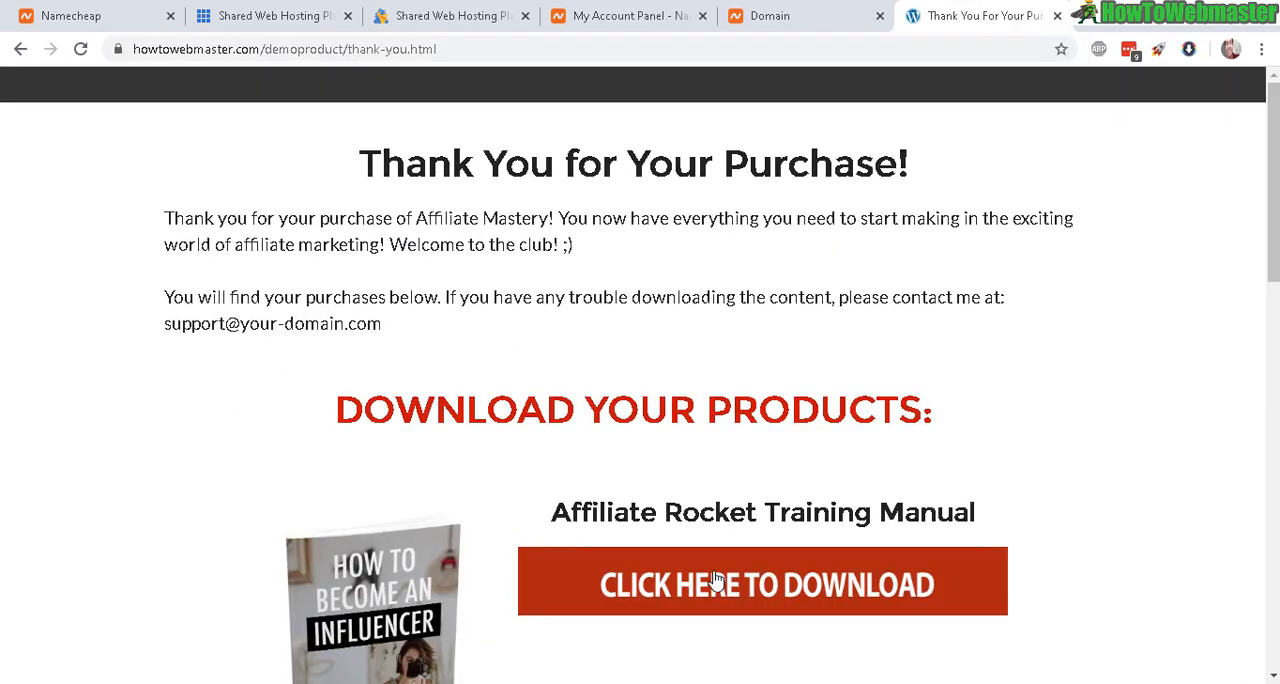
pyautogui.moveTo(796, 584)
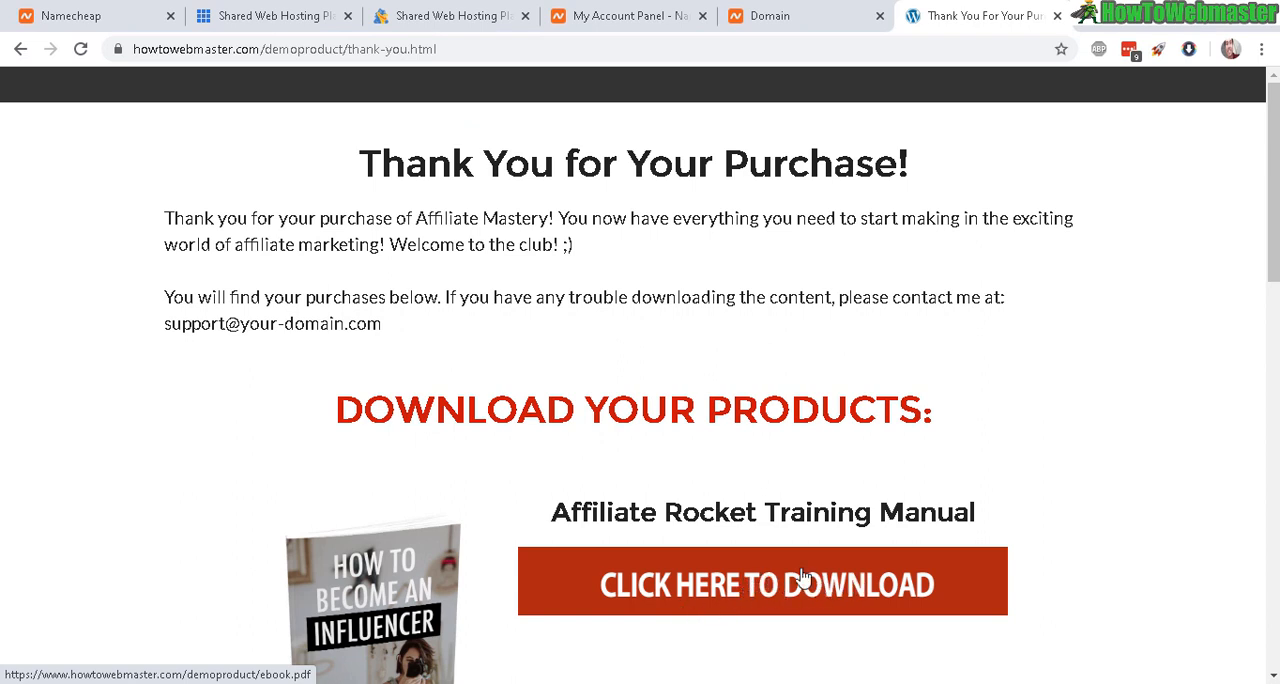
pyautogui.moveTo(776, 592)
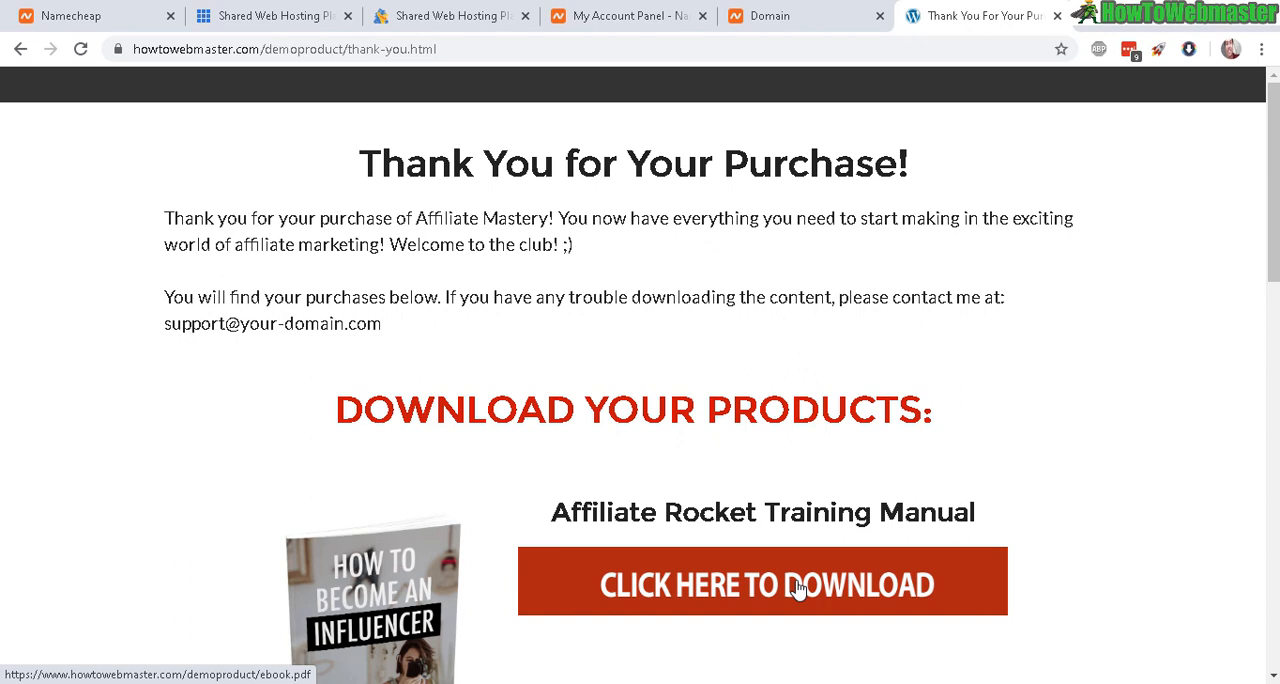
pyautogui.click(762, 584)
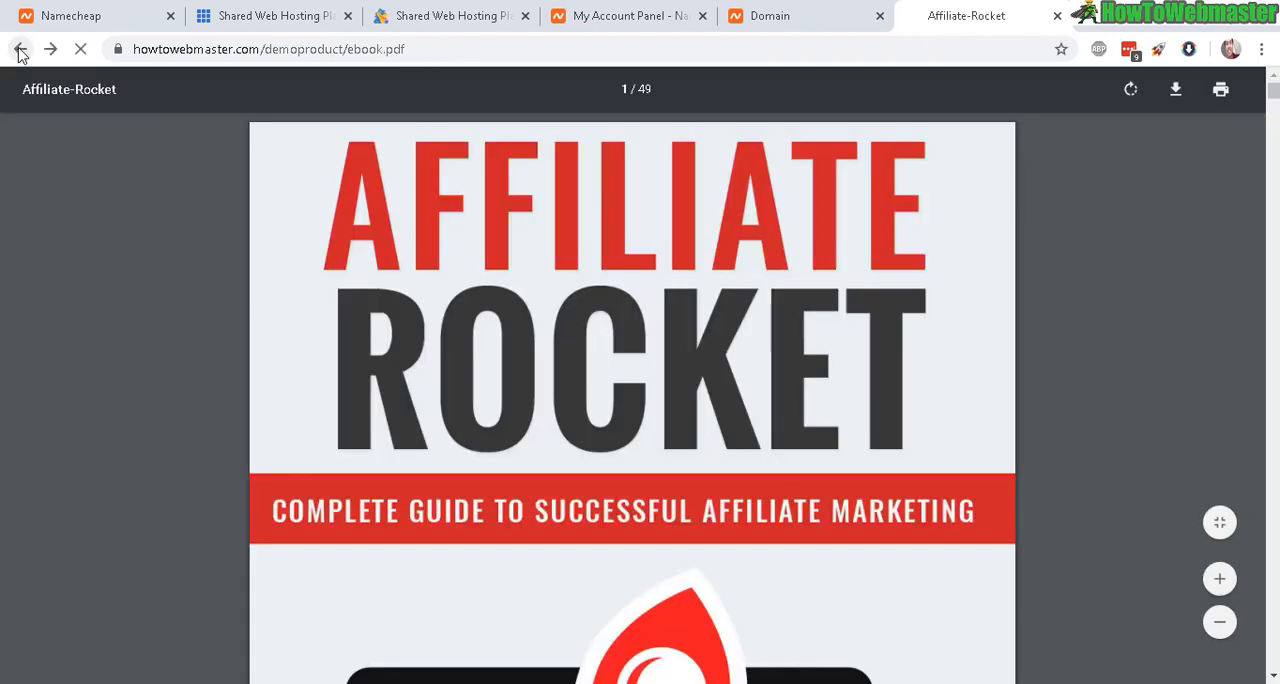
pyautogui.click(20, 48)
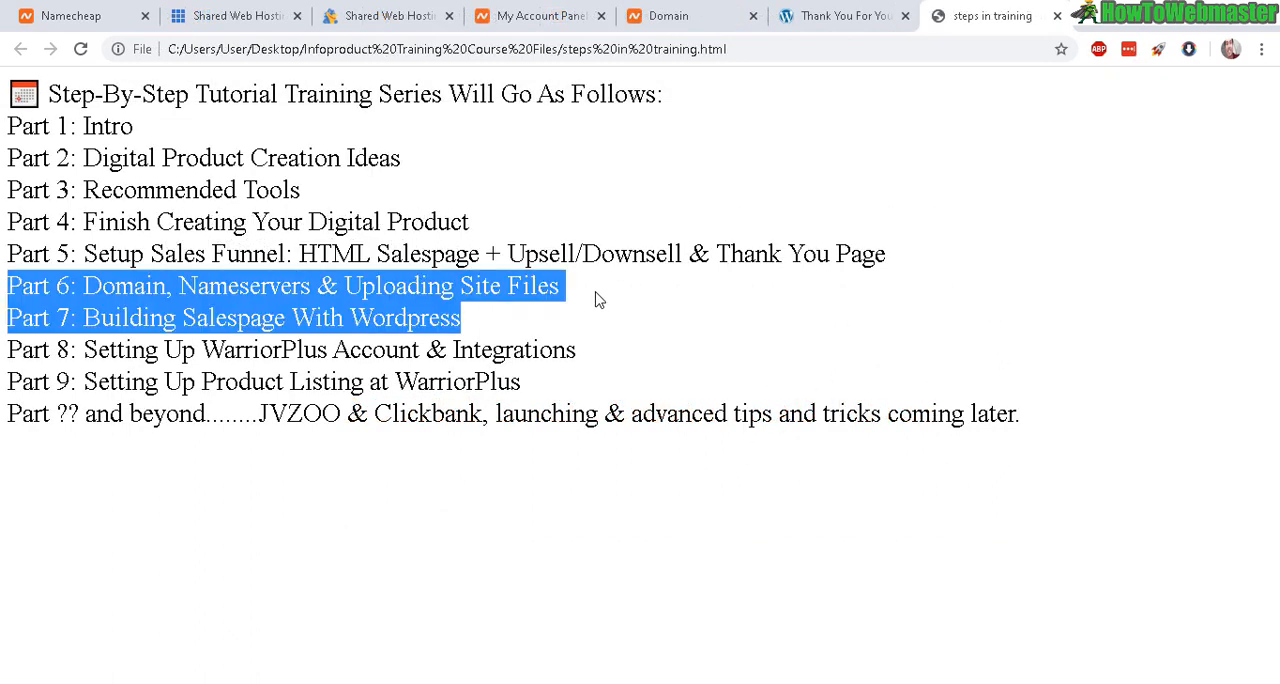
pyautogui.click(236, 284)
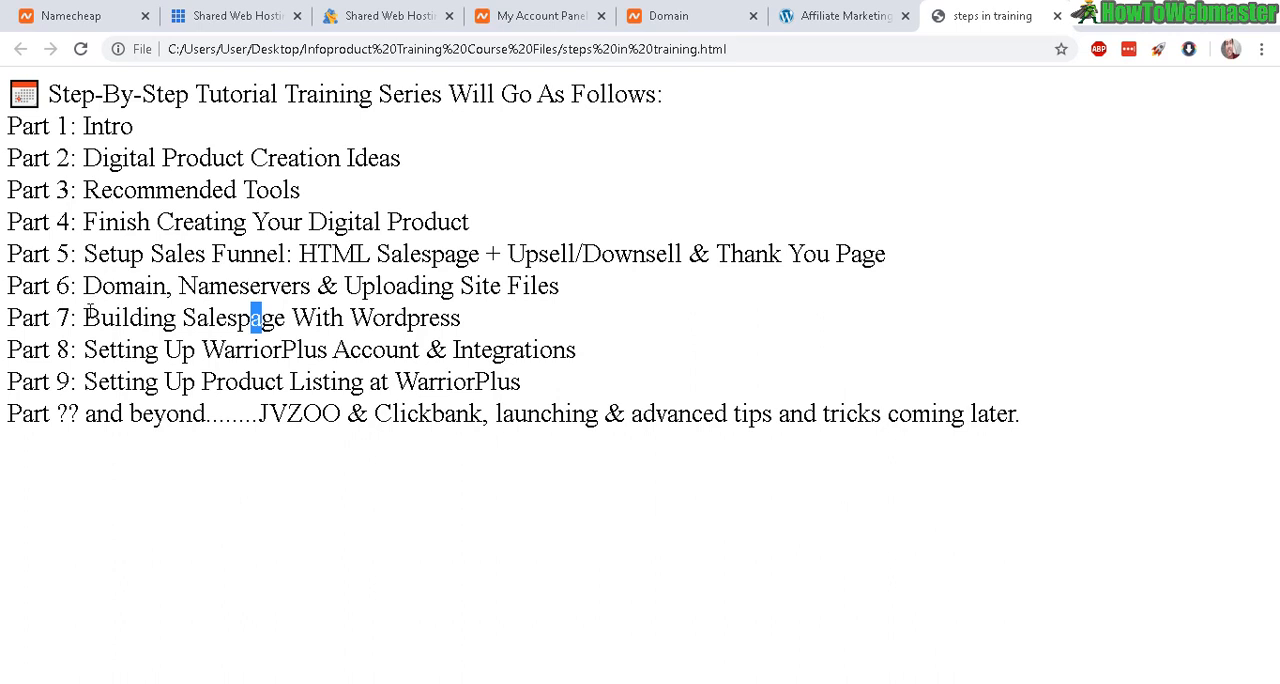
pyautogui.doubleClick(270, 316)
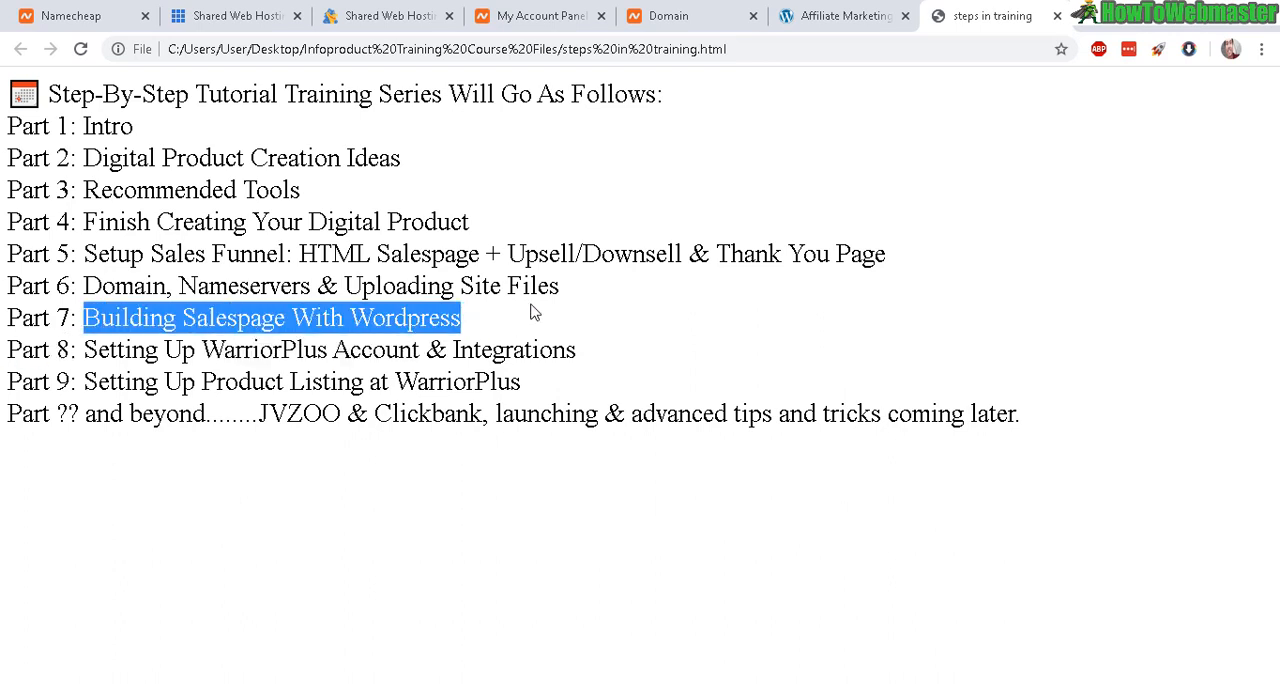
pyautogui.moveTo(464, 328)
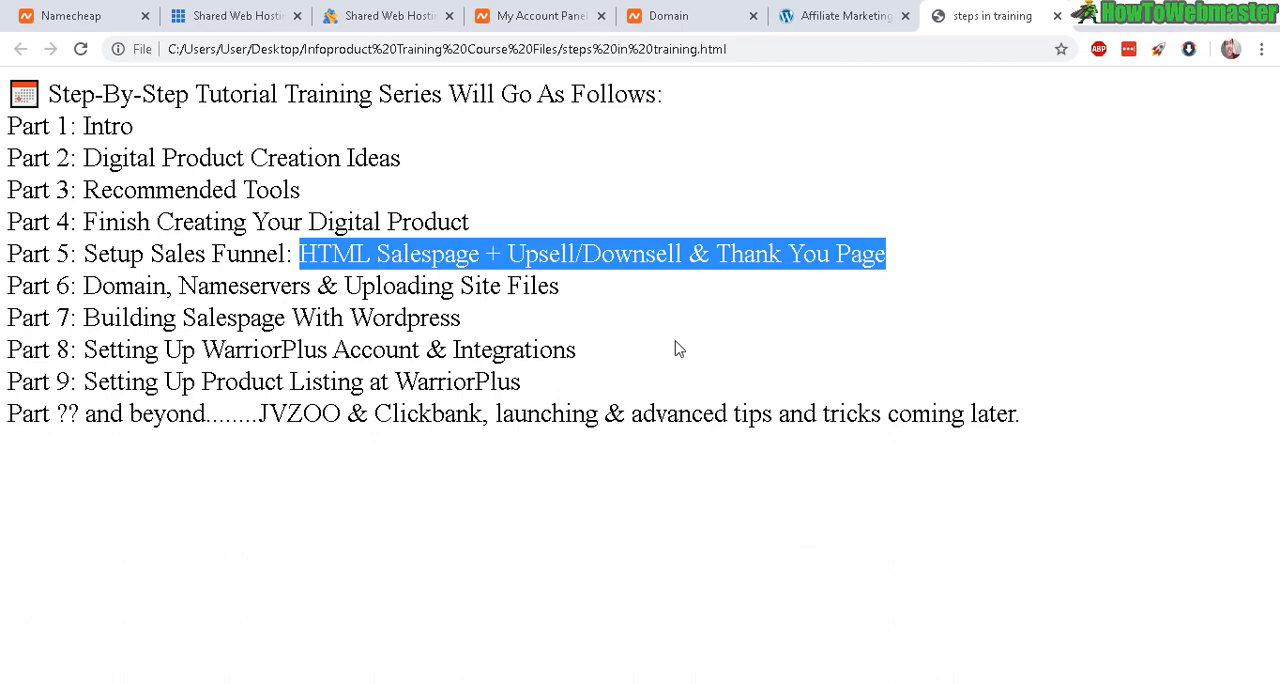
pyautogui.click(500, 316)
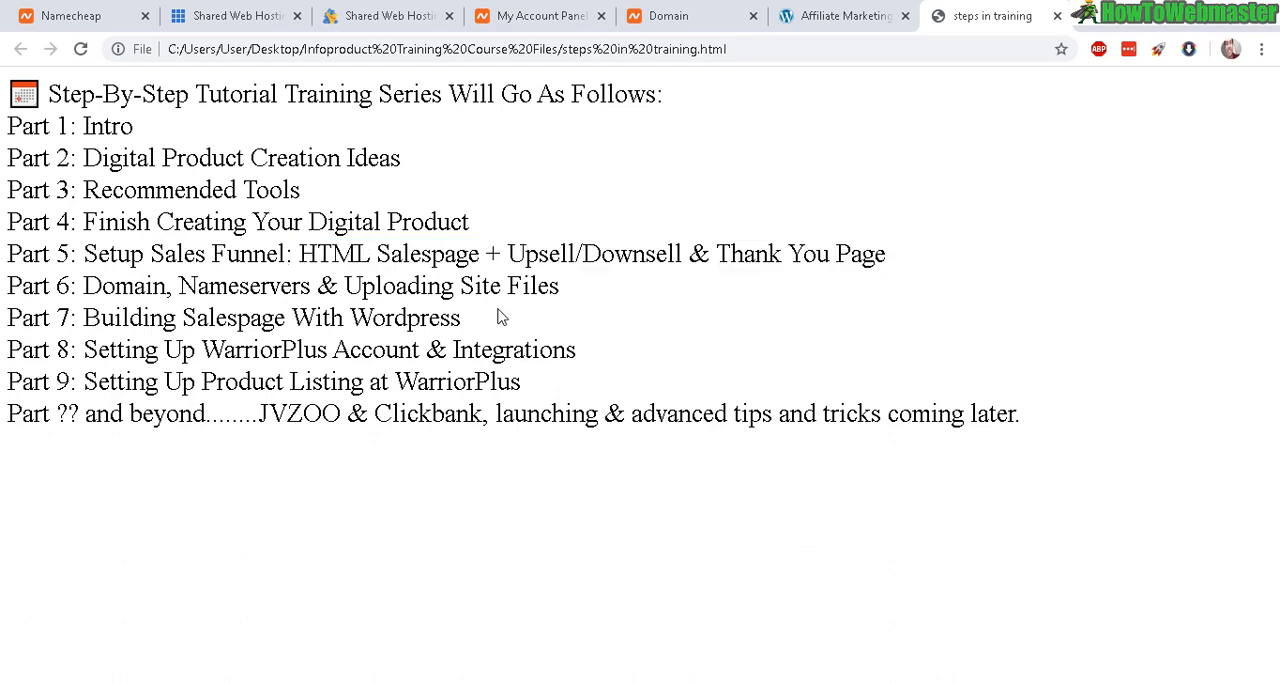